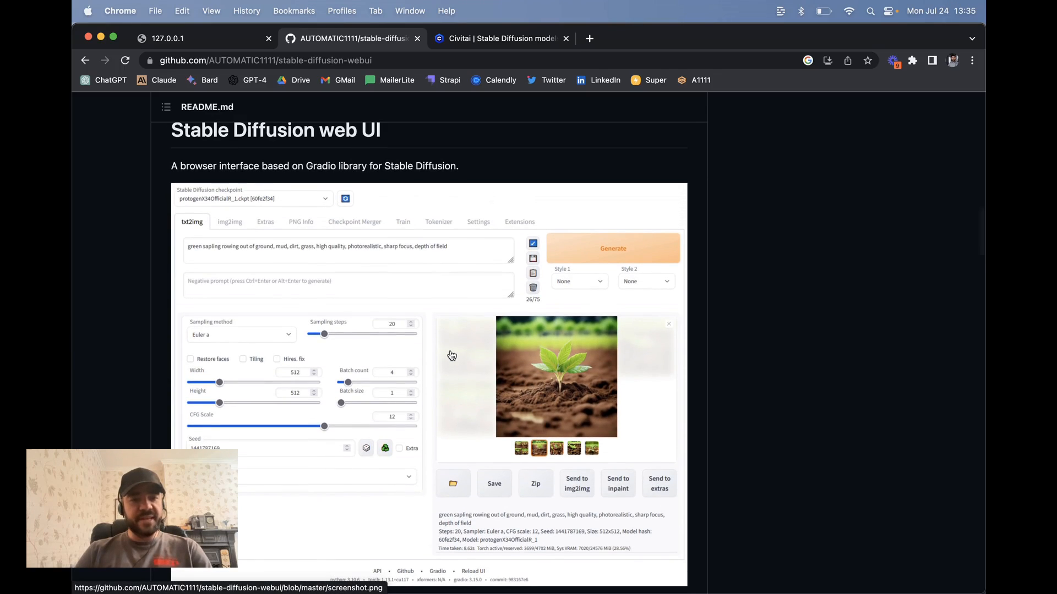
- Relaunch the Stable Diffusion web UI server by running 'bash webui' in Terminal
scroll("down", 3)
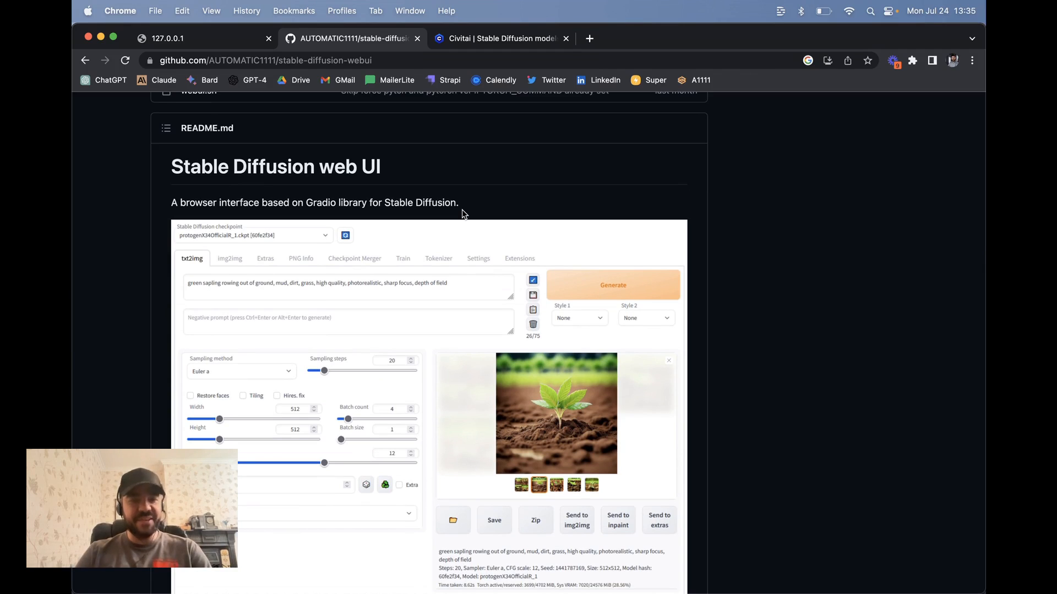
scroll("down", 3)
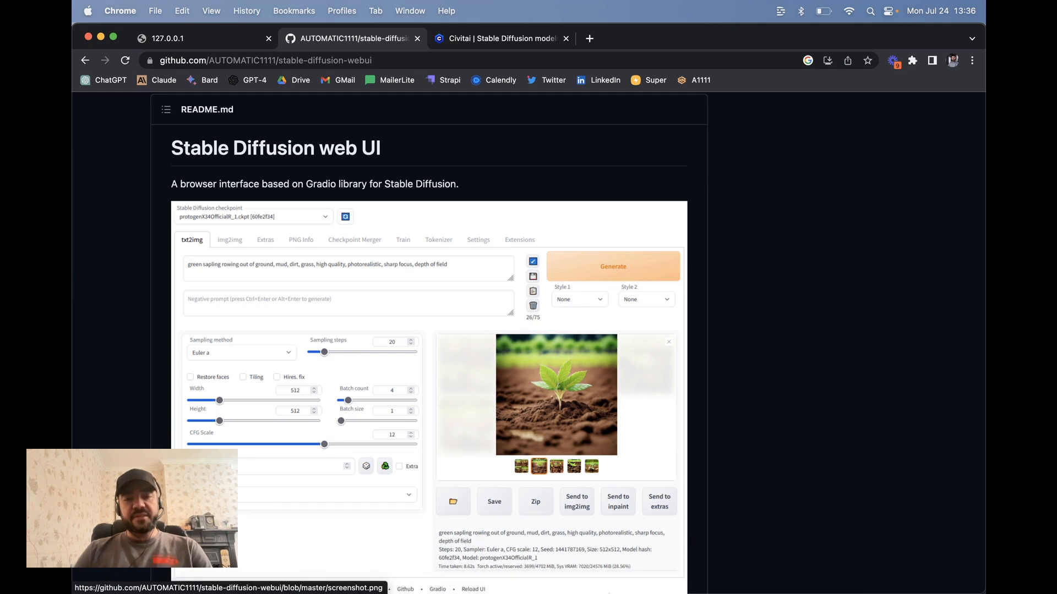
mouse_move(532, 463)
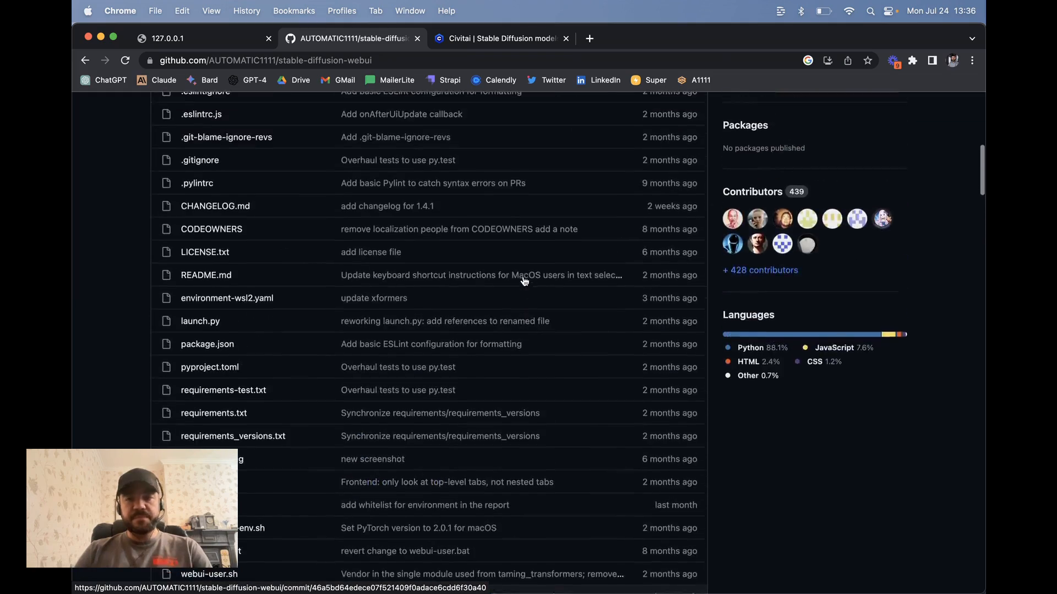
scroll("down", 3)
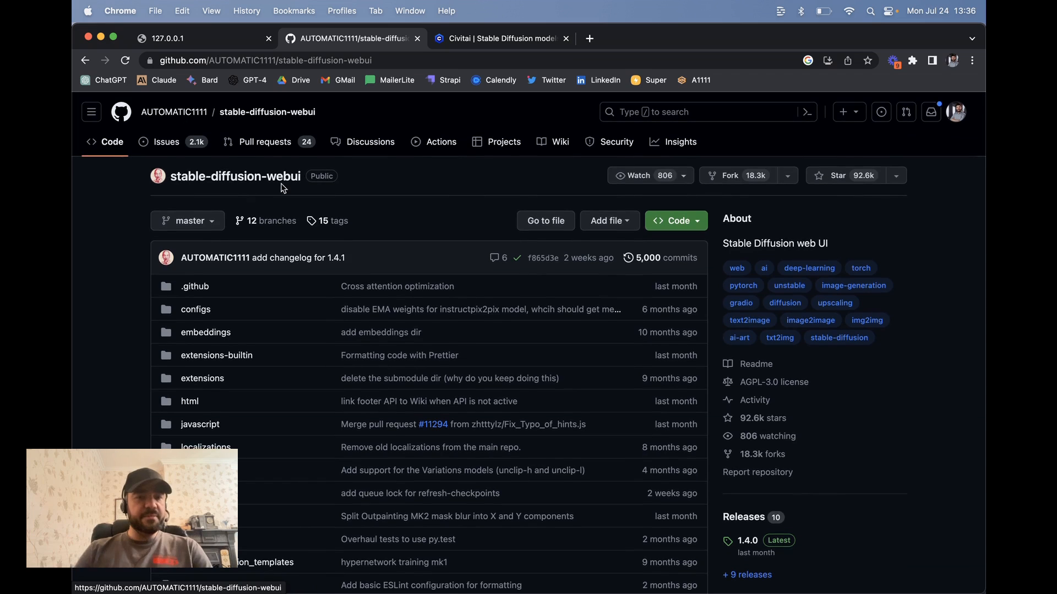
scroll("down", 3)
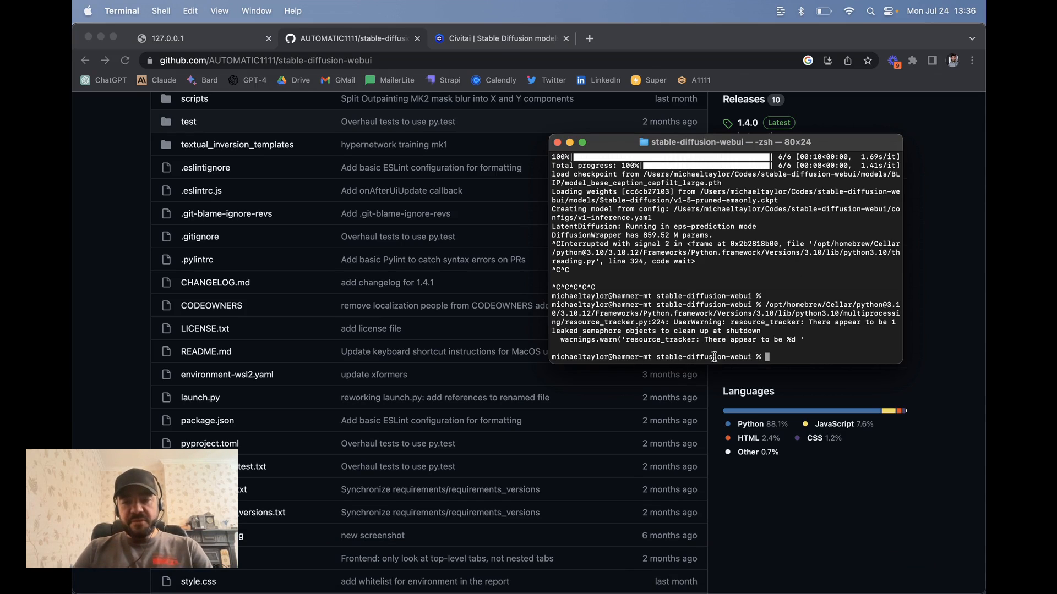
type("b")
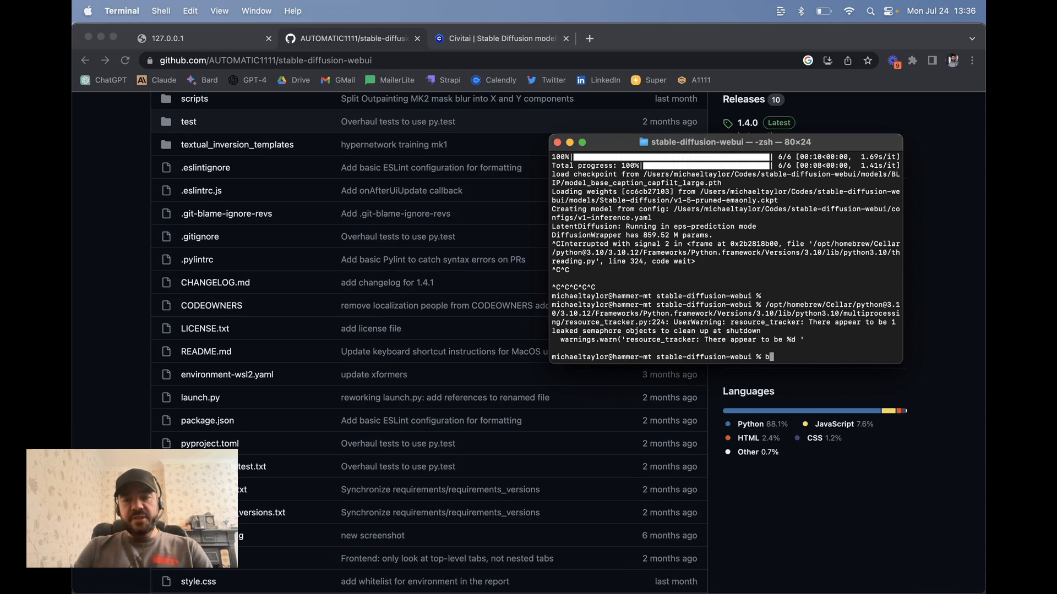
type("ash webui")
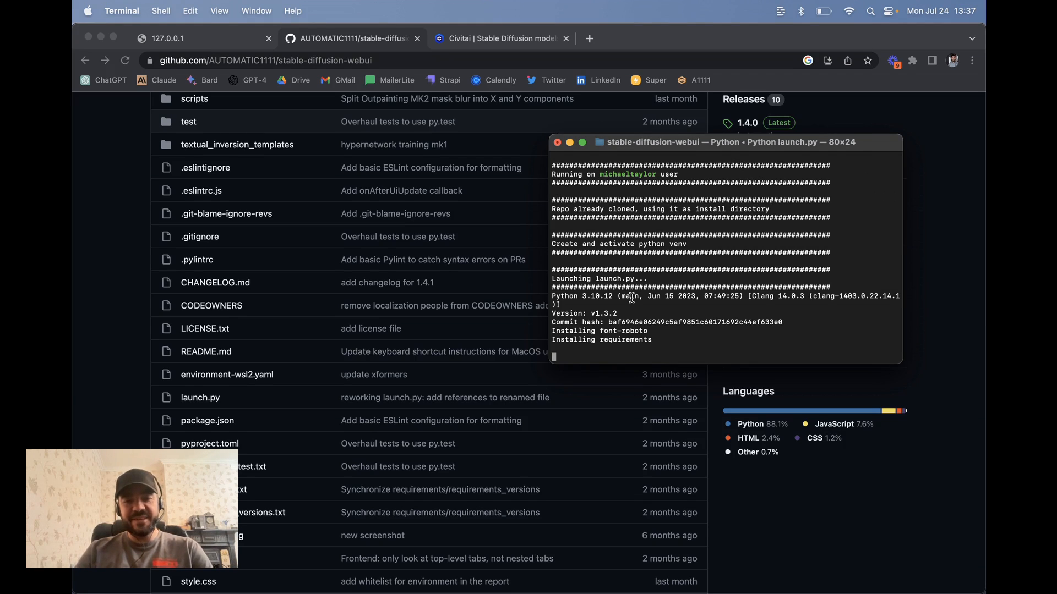
mouse_move(590, 343)
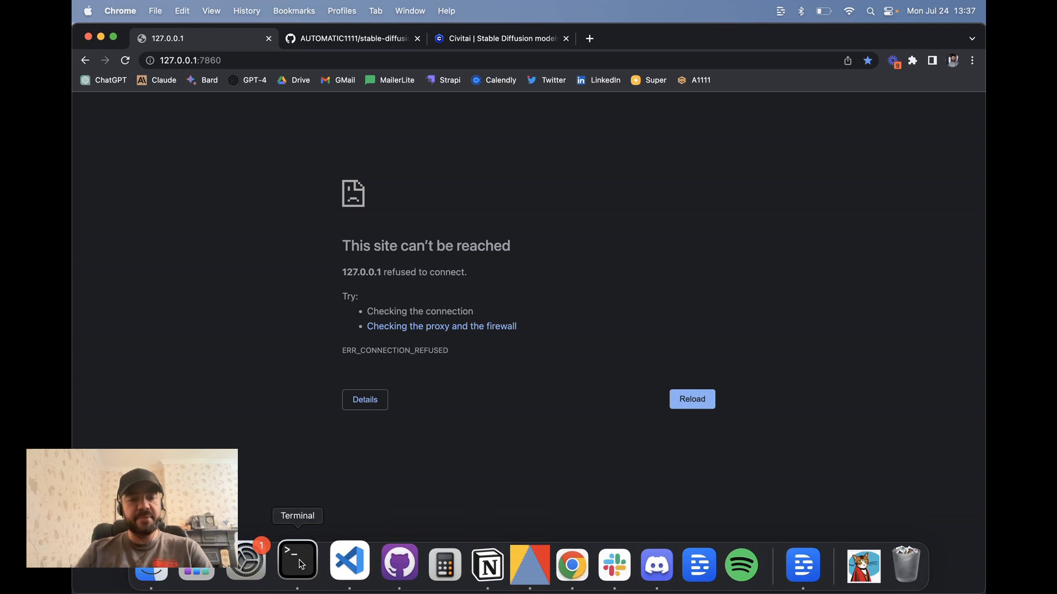
- Select the server's local address 127.0.0.1:7860 and focus Chrome's address bar
left_click(297, 560)
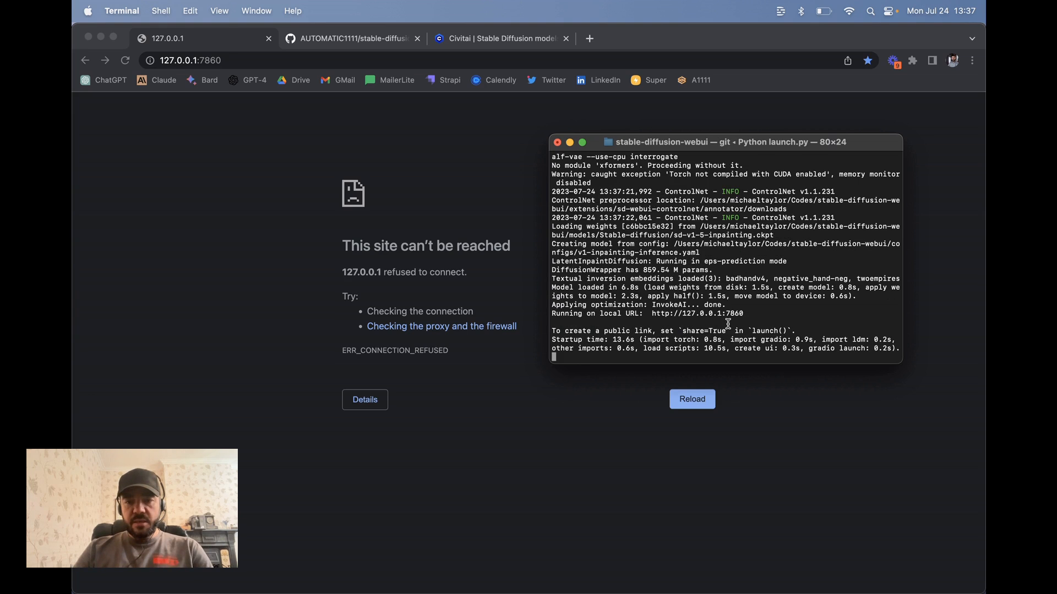
double_click(704, 313)
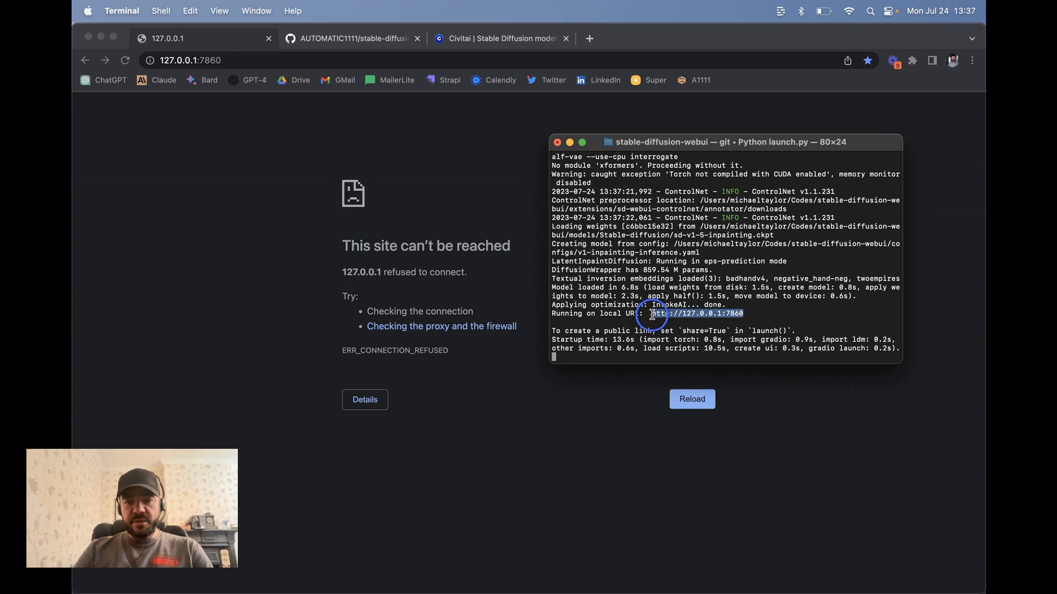
left_click(189, 60)
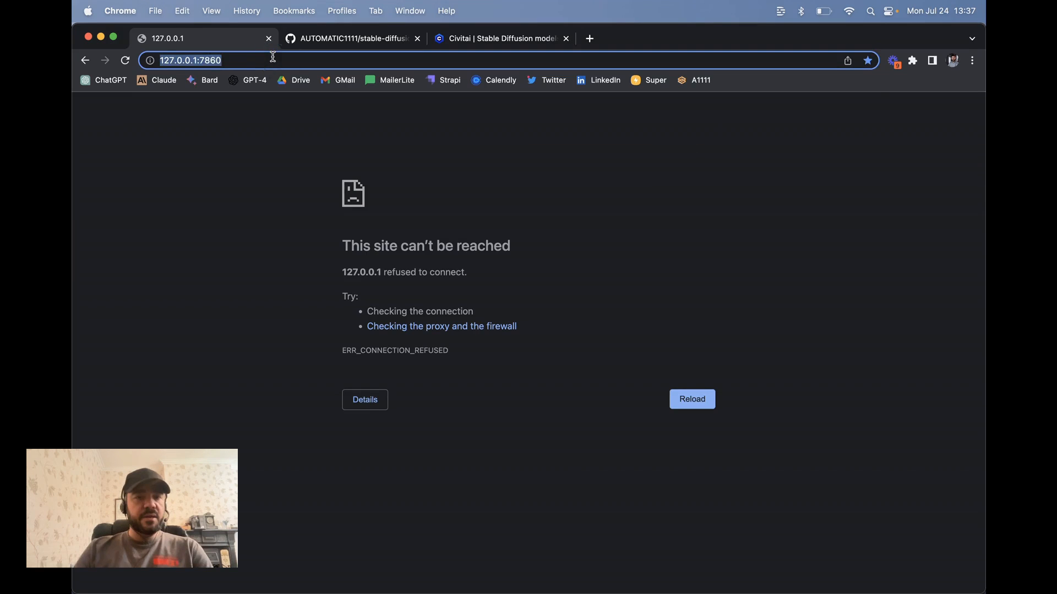
- Reload 127.0.0.1:7860 and load the v1-5-pruned-emaonly.ckpt checkpoint as the active model
left_click(690, 399)
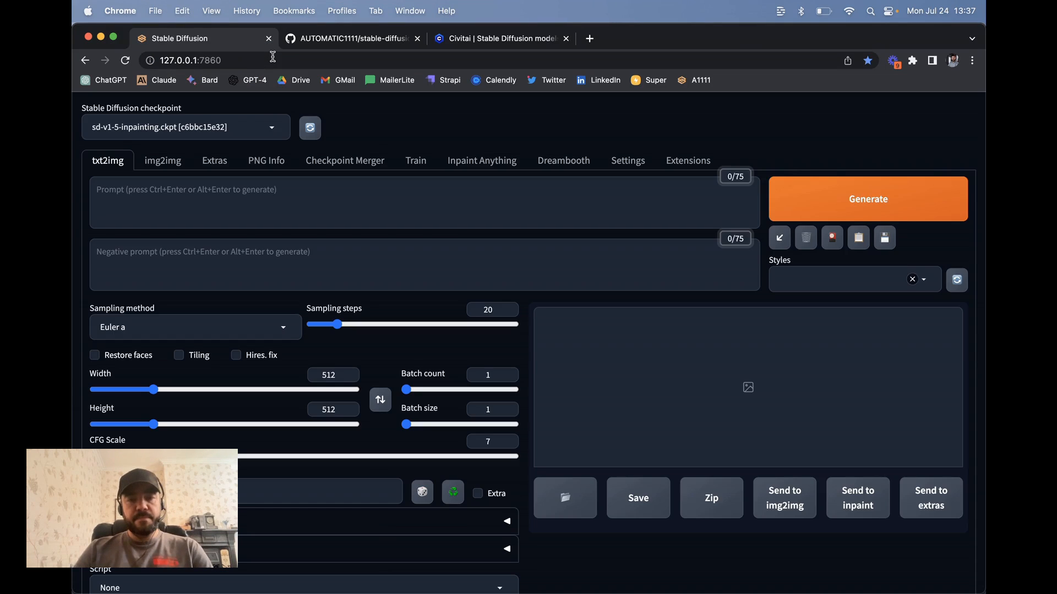
left_click(185, 127)
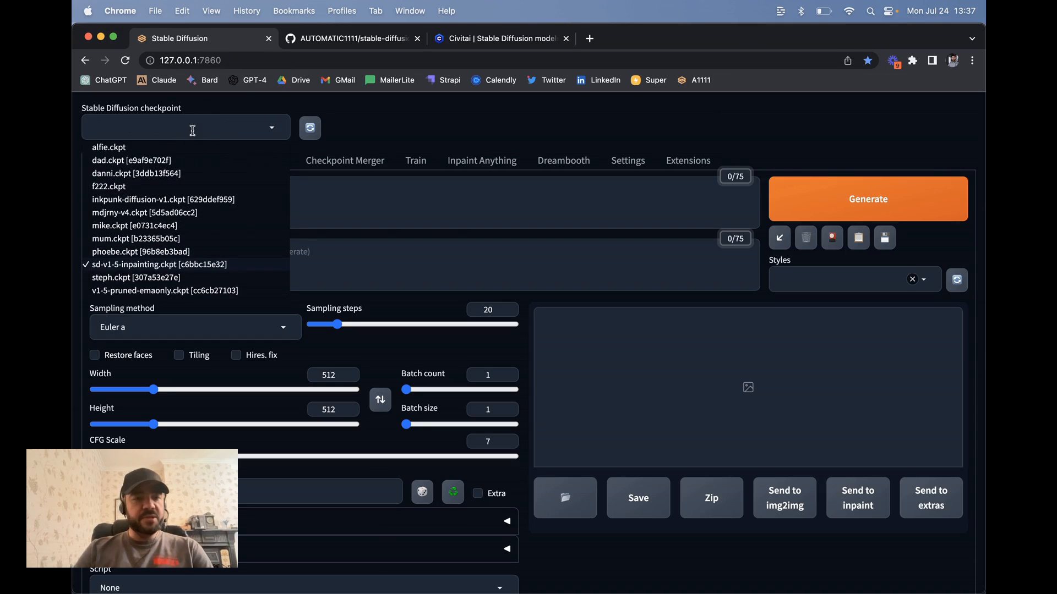
mouse_move(148, 286)
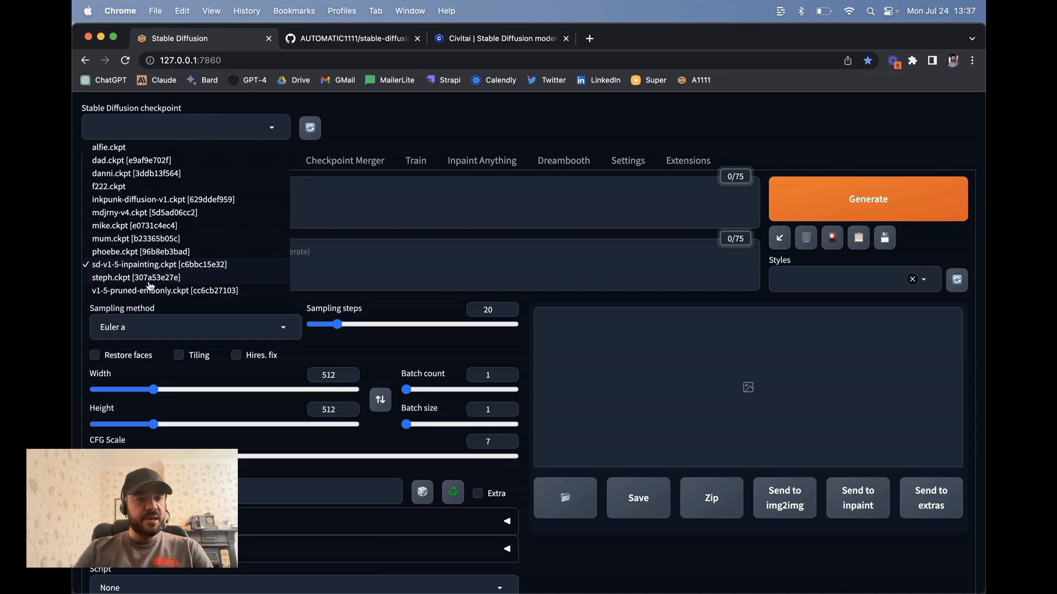
left_click(164, 291)
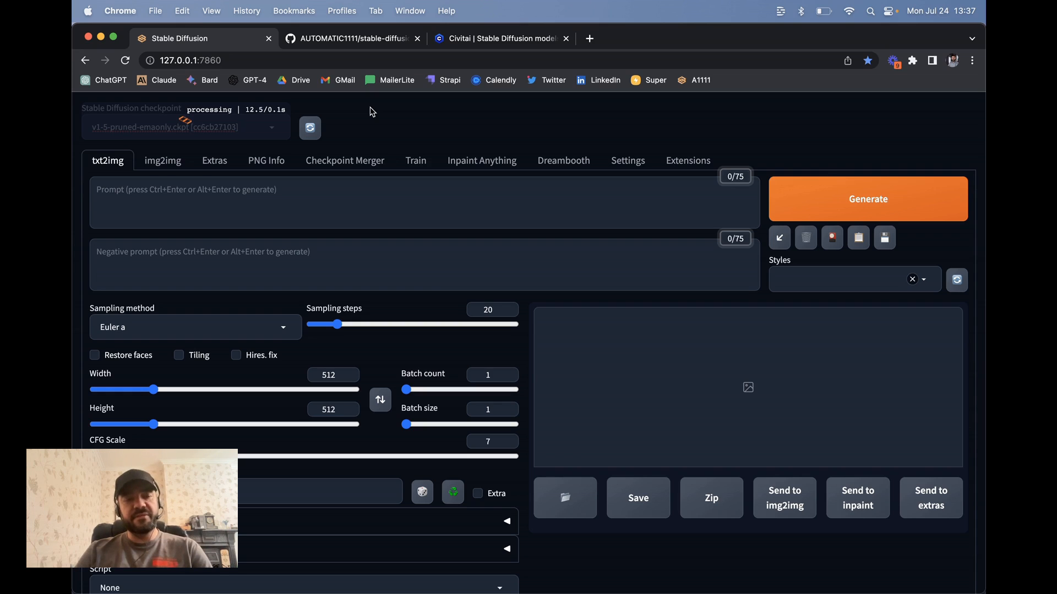
mouse_move(389, 133)
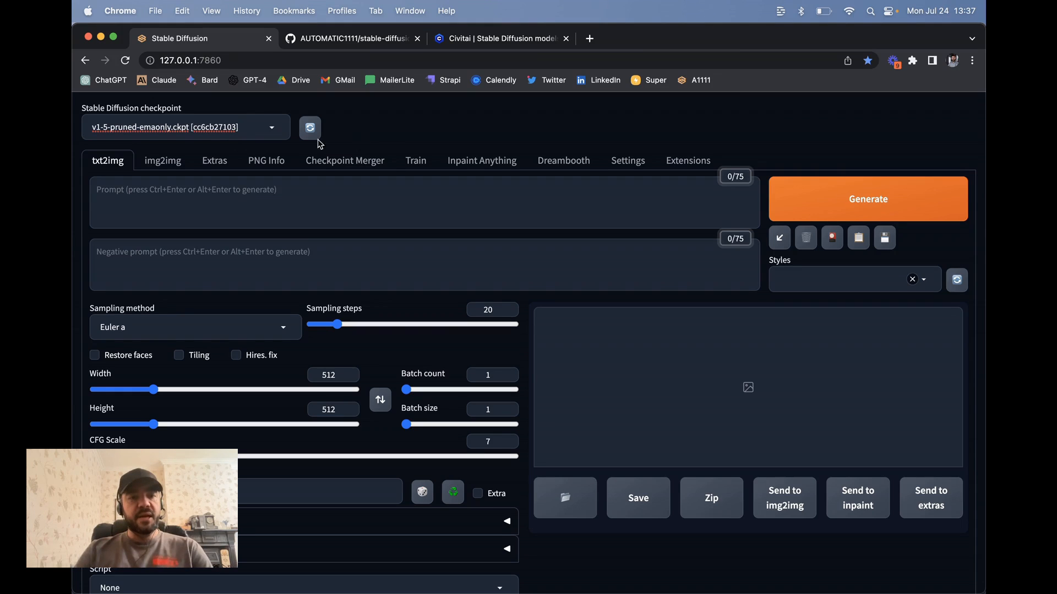
left_click(186, 126)
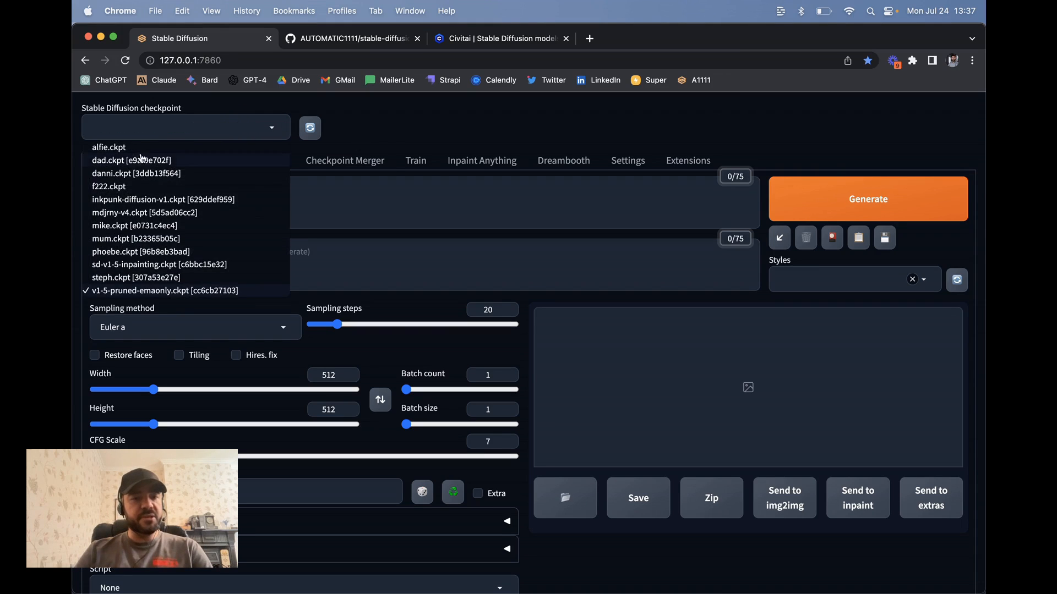
left_click(166, 291)
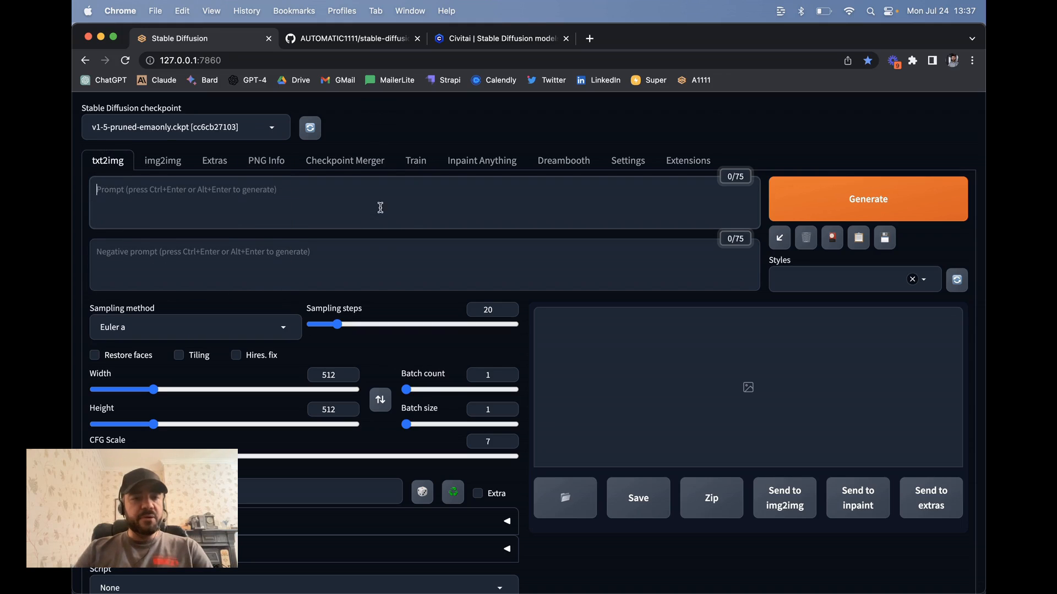
- Generate from the prompt 'a cat wearing a cape' and review its prompt and CFG scale details
type("a czat wearing a cape")
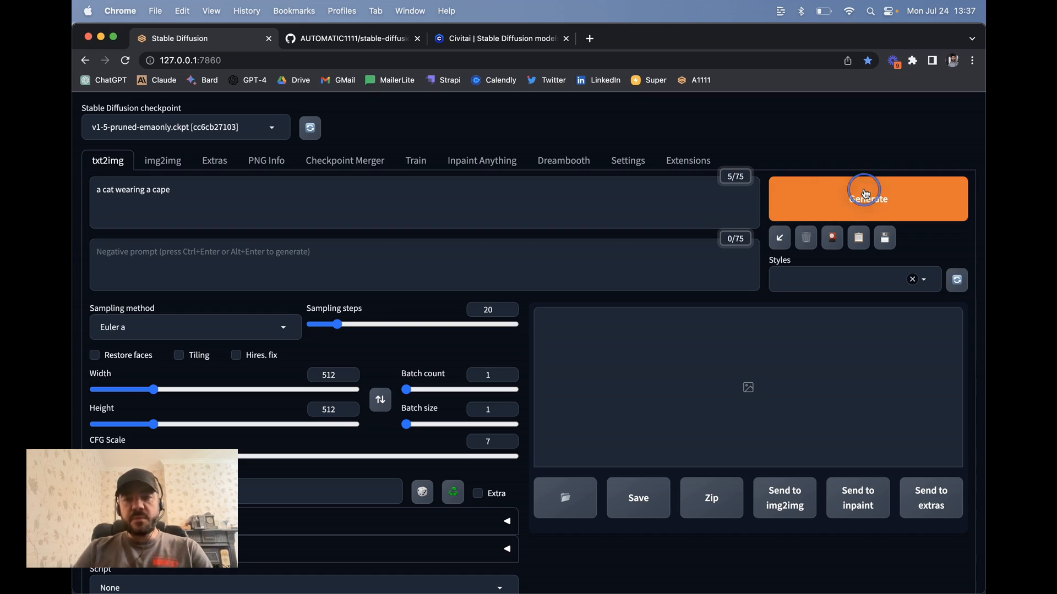
left_click(867, 198)
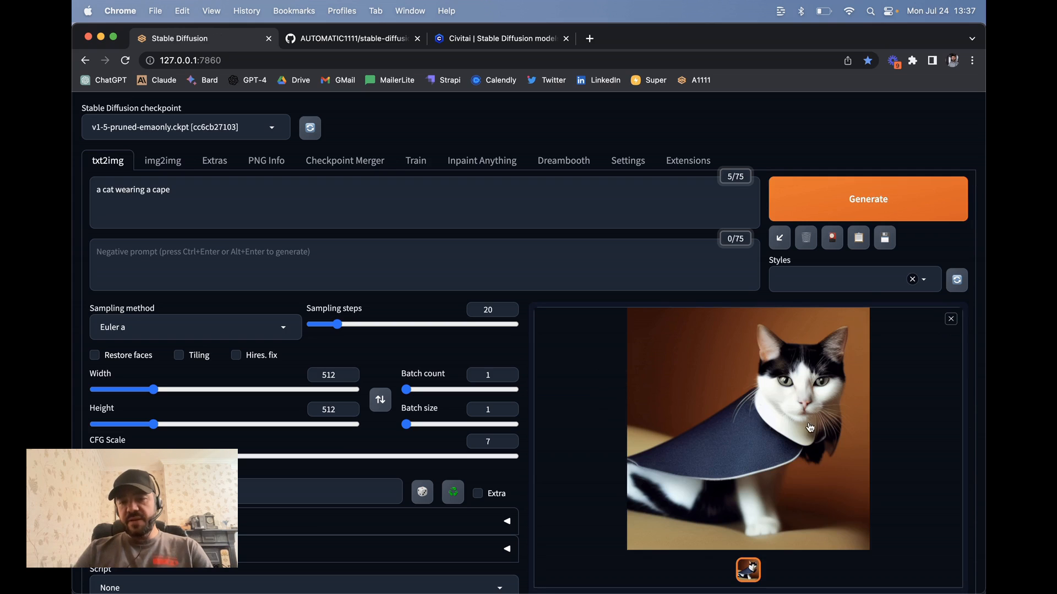
scroll("down", 3)
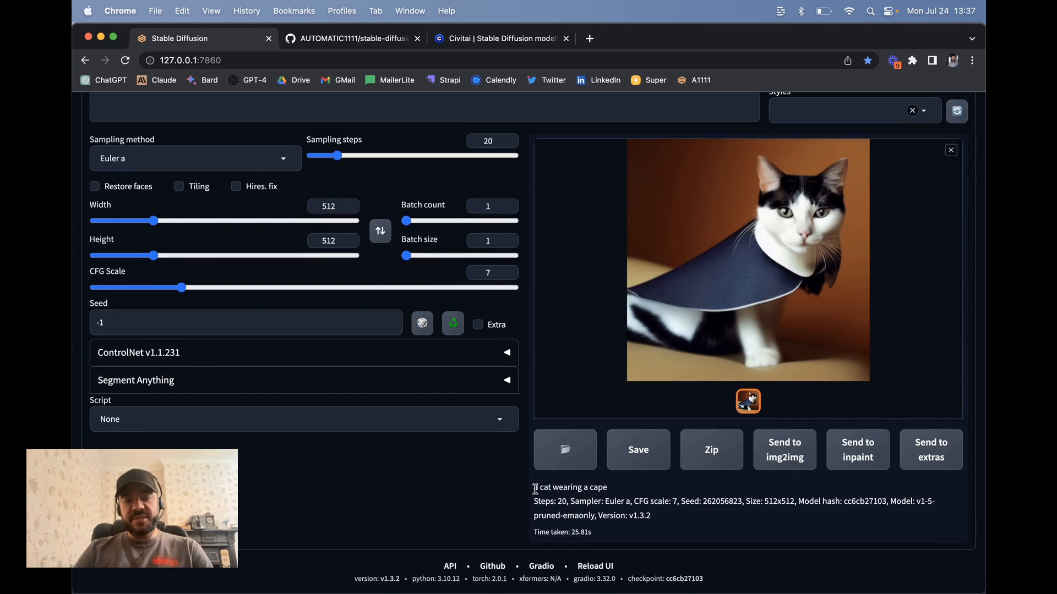
double_click(569, 487)
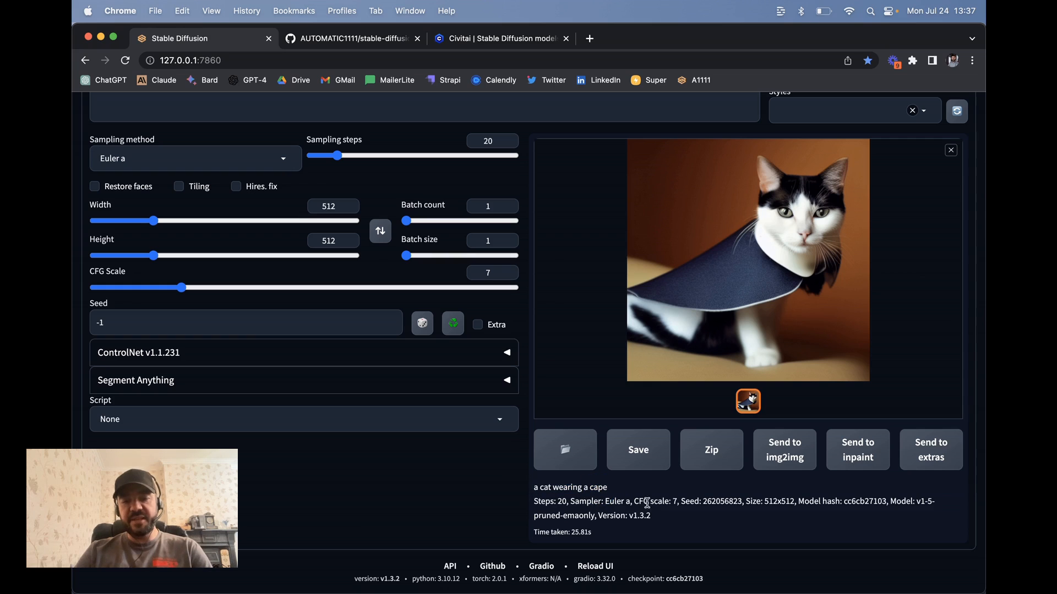
double_click(723, 501)
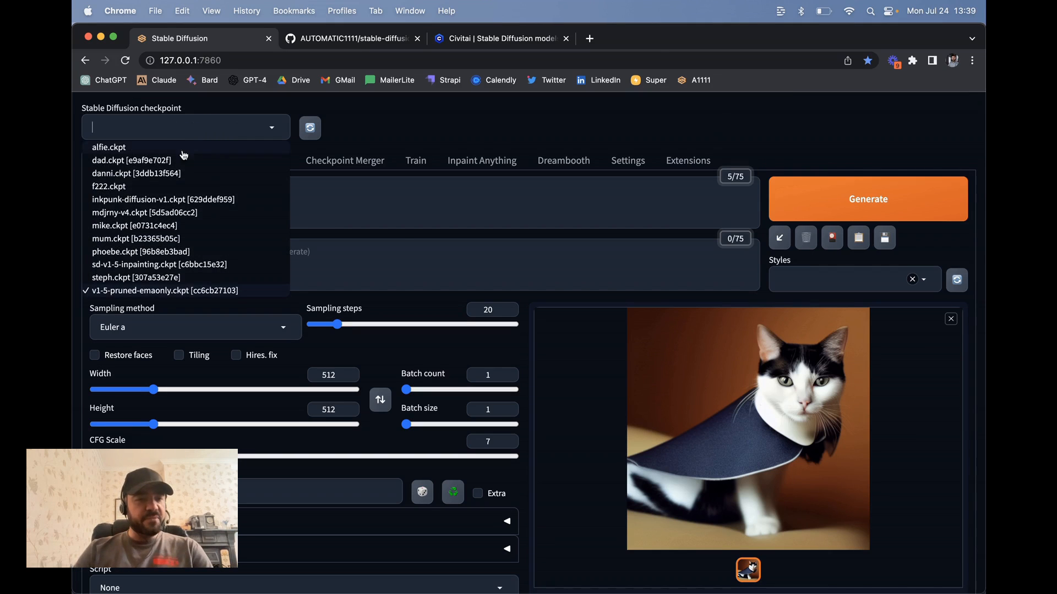
- Load the inkpunk-diffusion-v1.ckpt checkpoint and regenerate the caped cat image
left_click(163, 199)
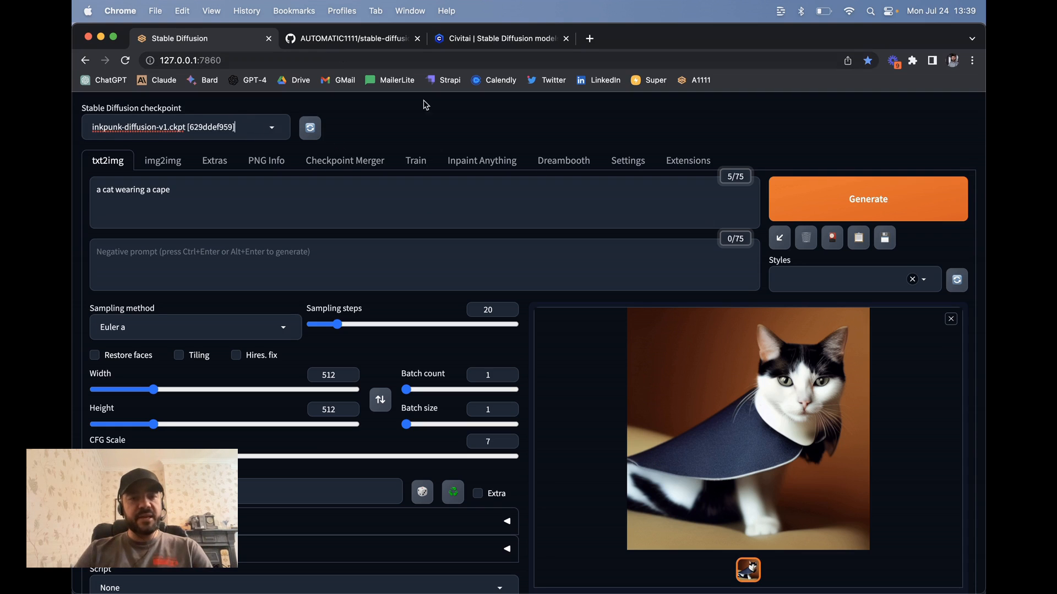
left_click(868, 199)
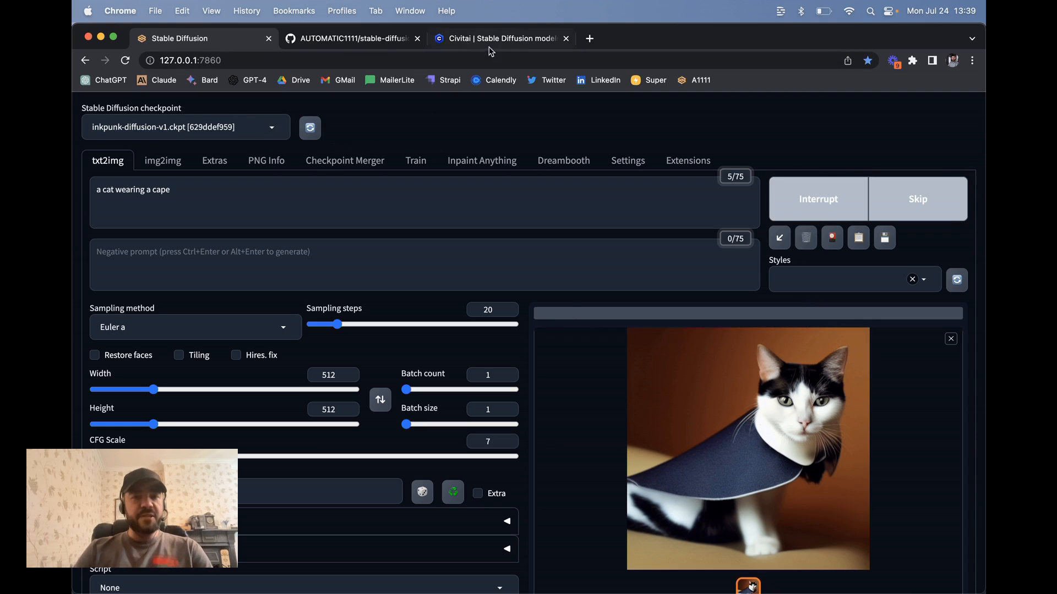
- Switch to the Civitai tab and scroll through the highest-rated models
left_click(501, 38)
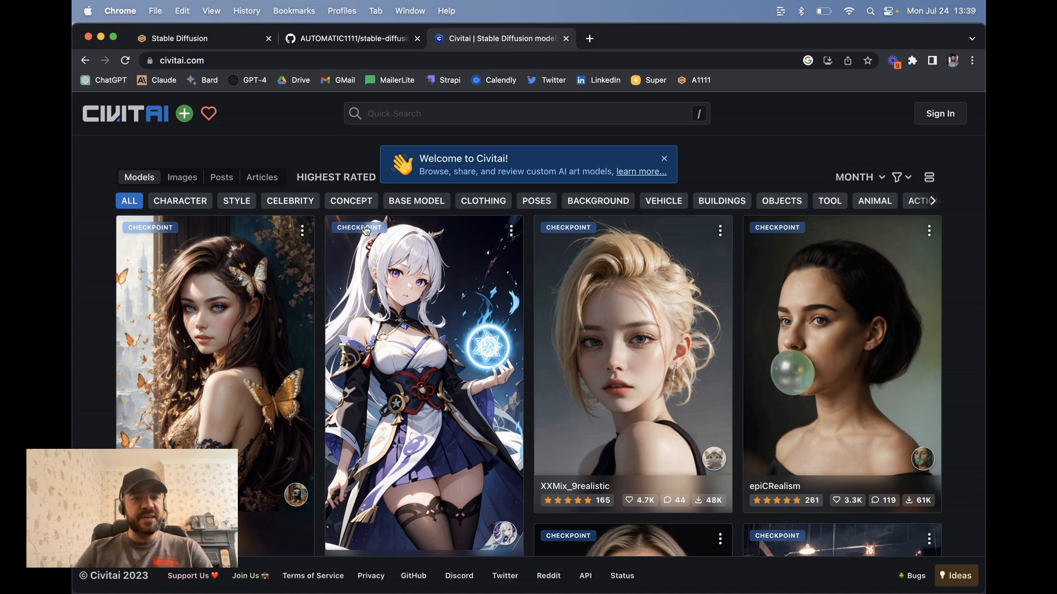
scroll("down", 3)
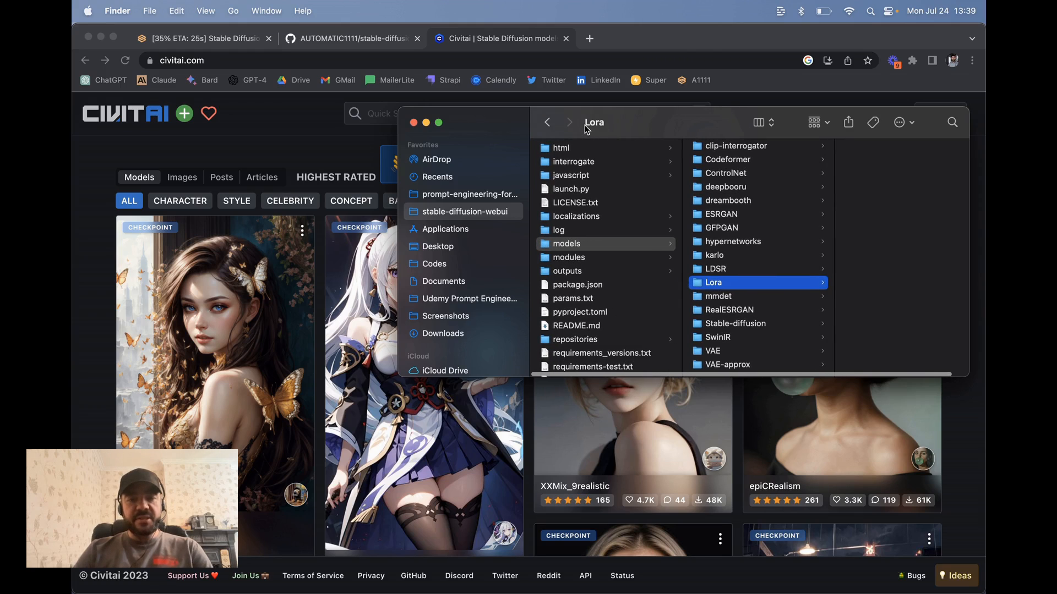
left_click(547, 123)
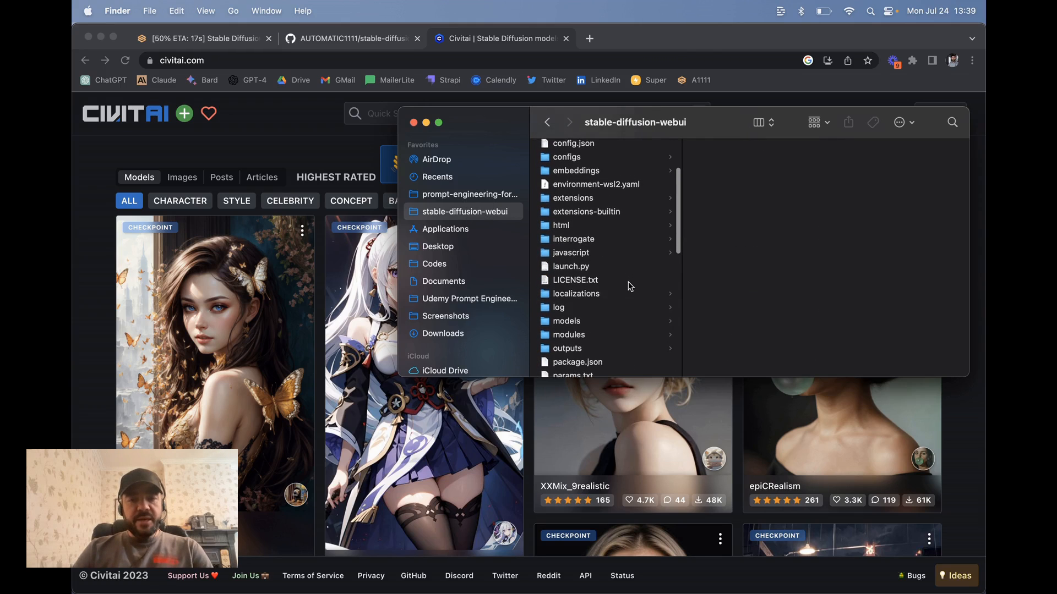
left_click(567, 274)
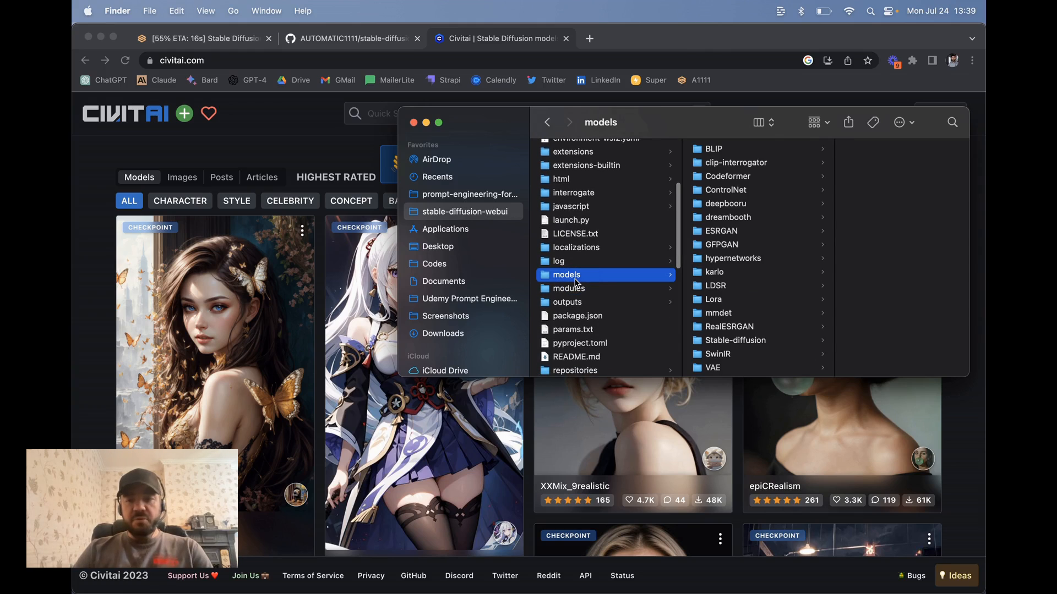
scroll("down", 3)
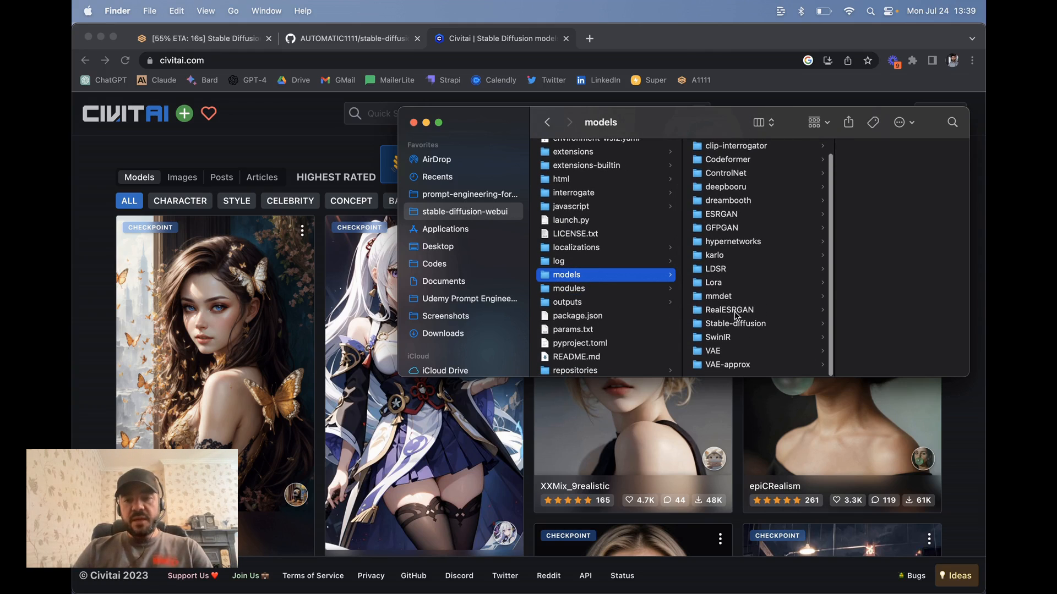
left_click(737, 323)
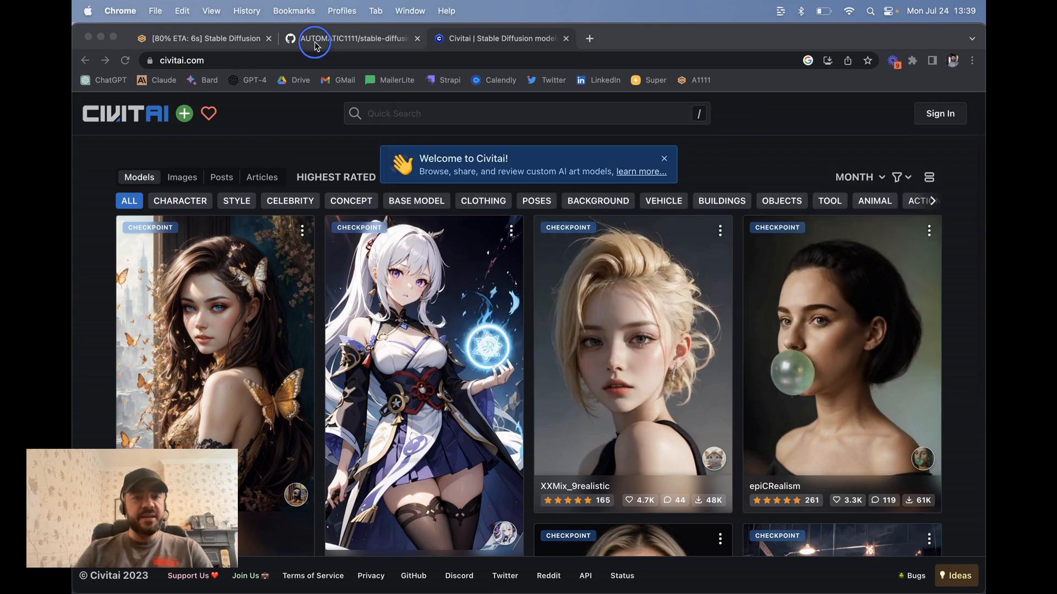
- Append the trigger word 'nvinkpunk' to the cat prompt and generate an inkpunk-style image
left_click(202, 39)
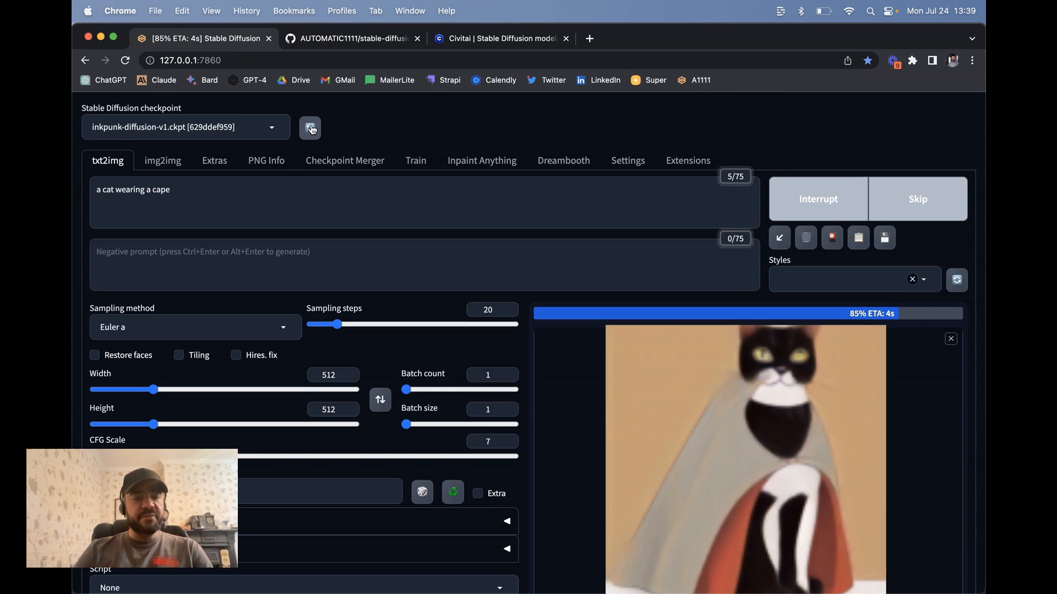
left_click(185, 126)
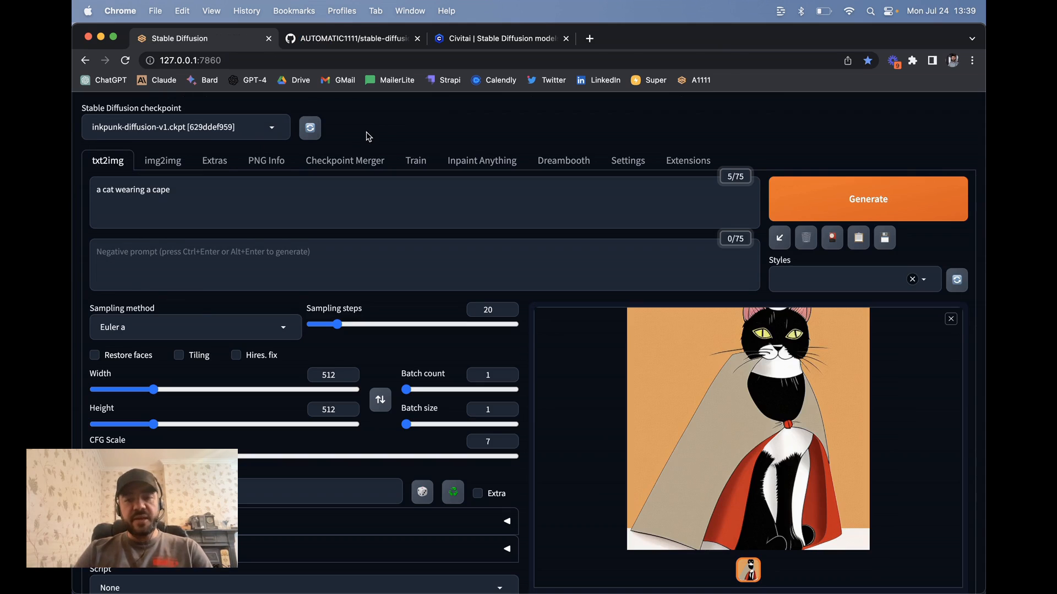
mouse_move(379, 300)
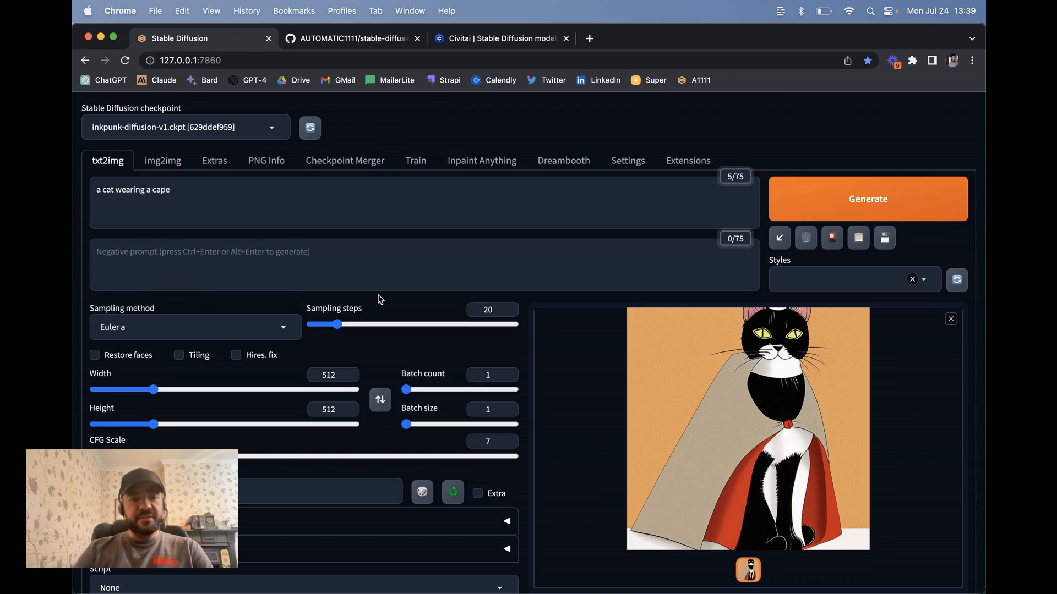
left_click(205, 198)
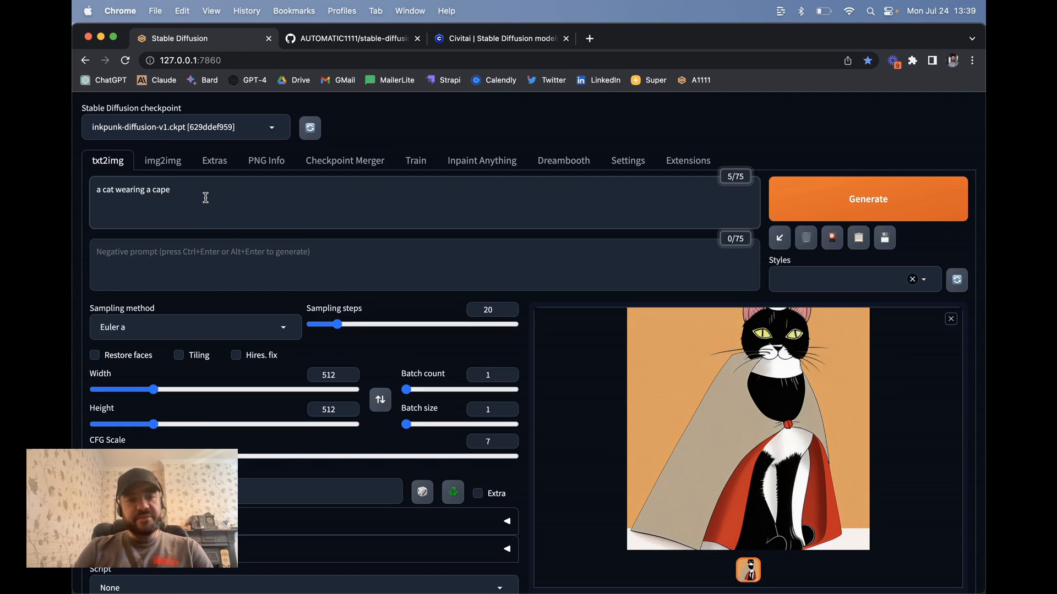
type("nvinkpunk")
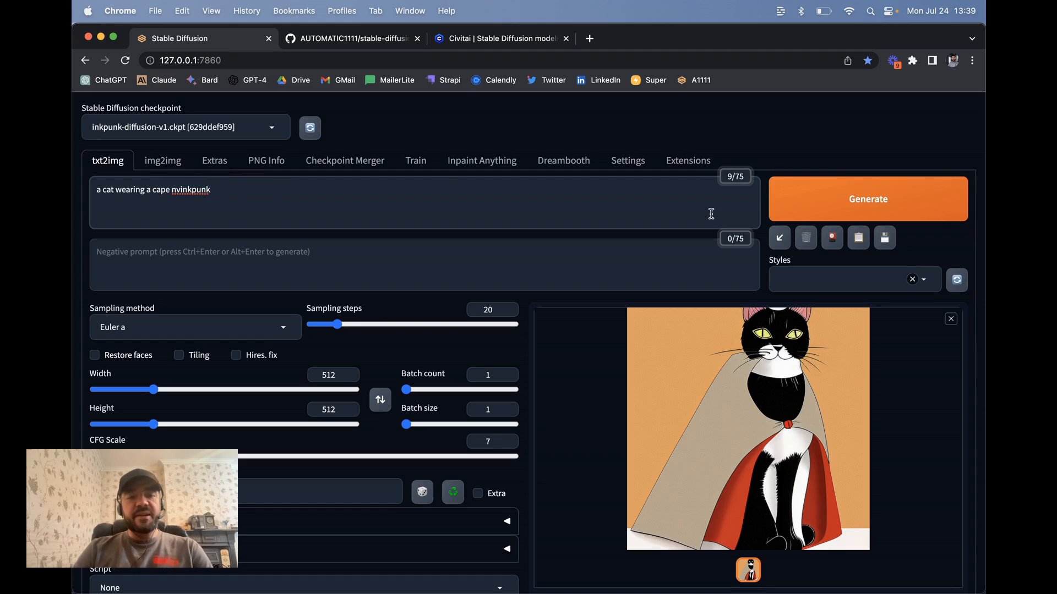
left_click(867, 199)
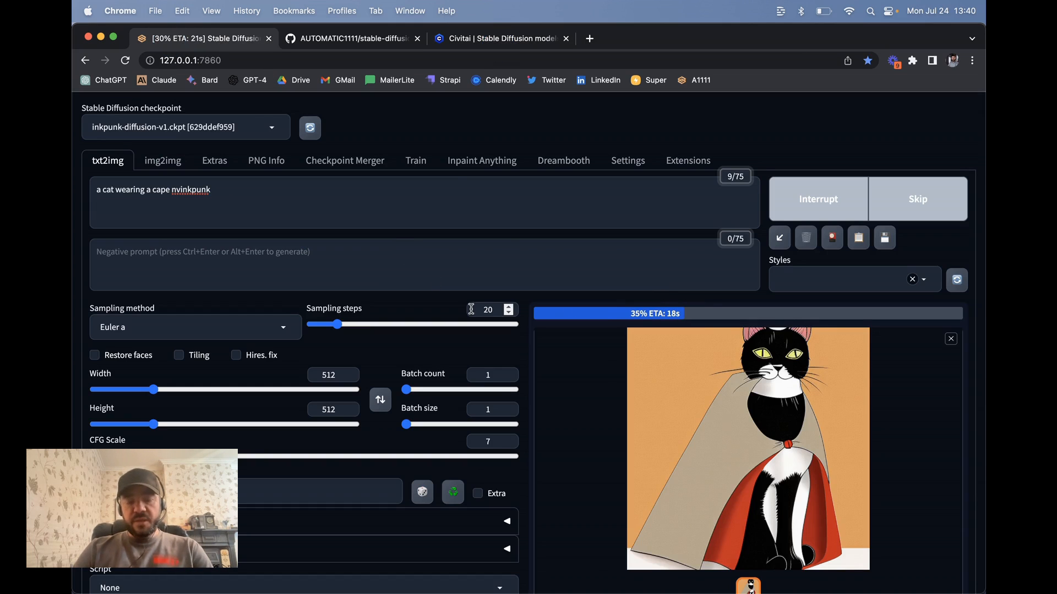
scroll("down", 3)
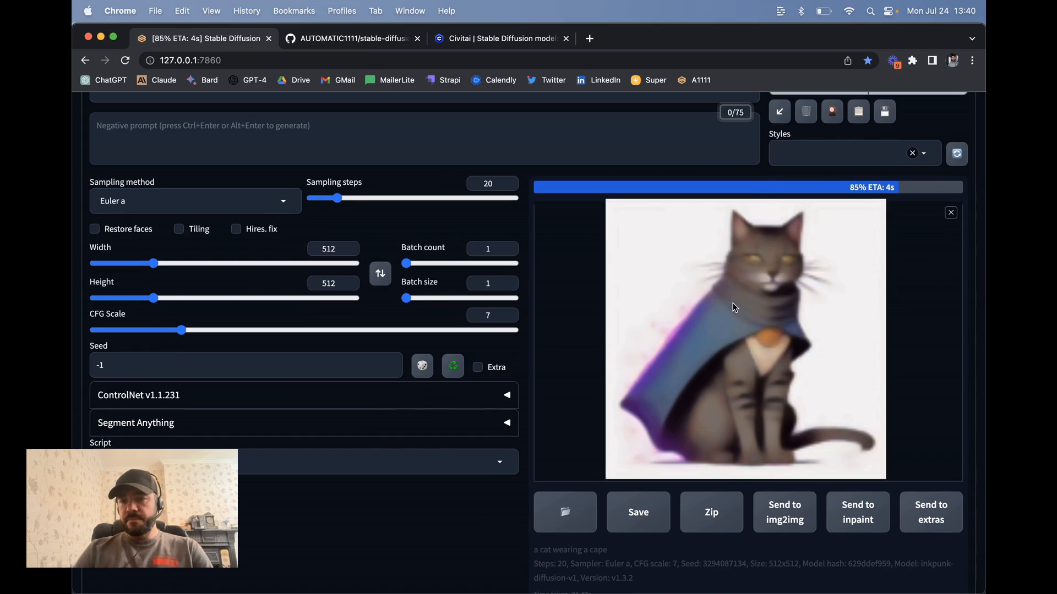
mouse_move(813, 324)
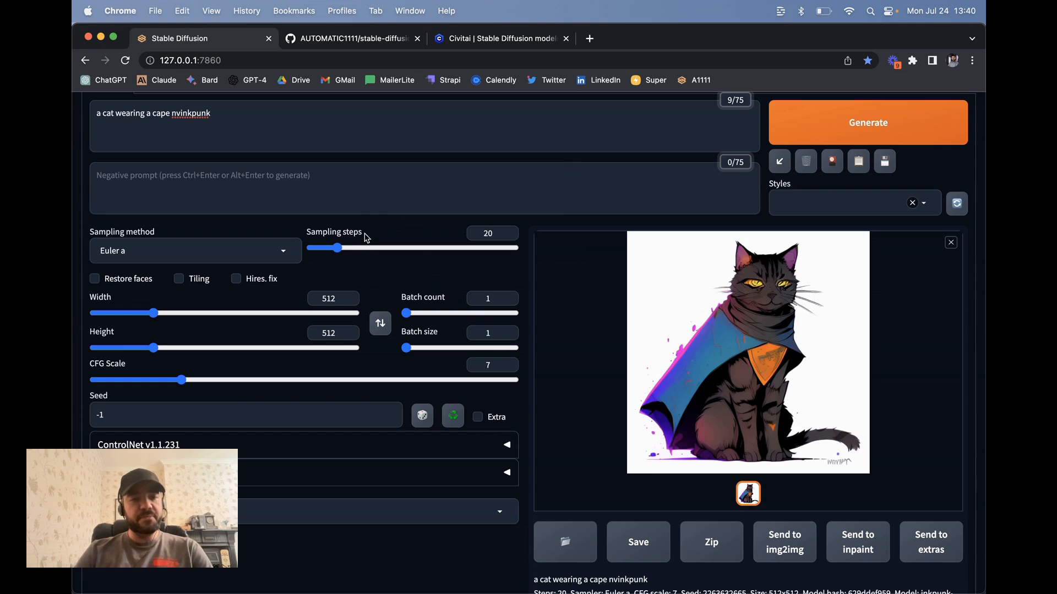
mouse_move(159, 256)
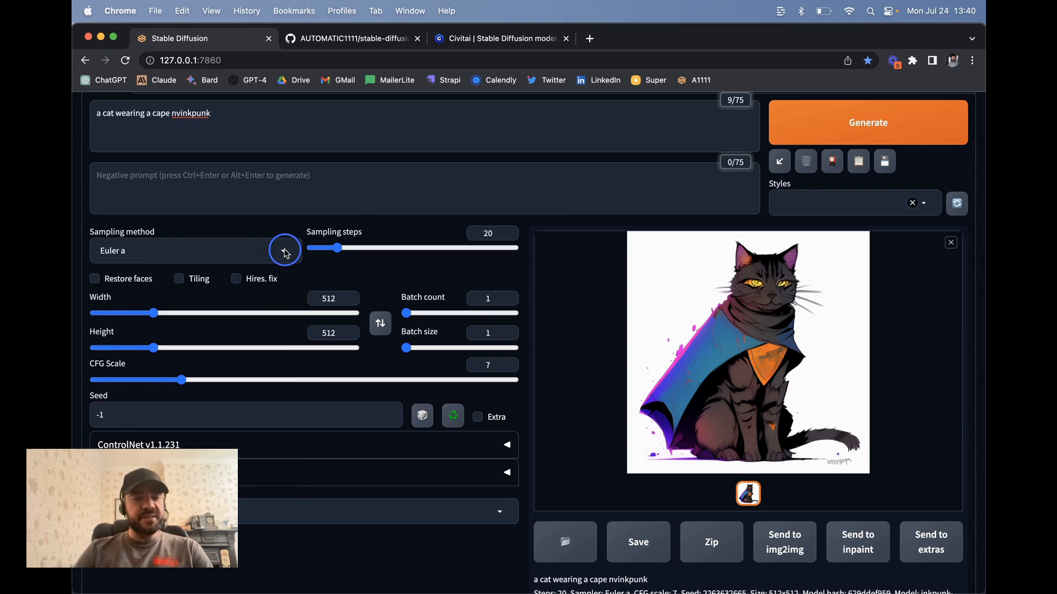
left_click(196, 250)
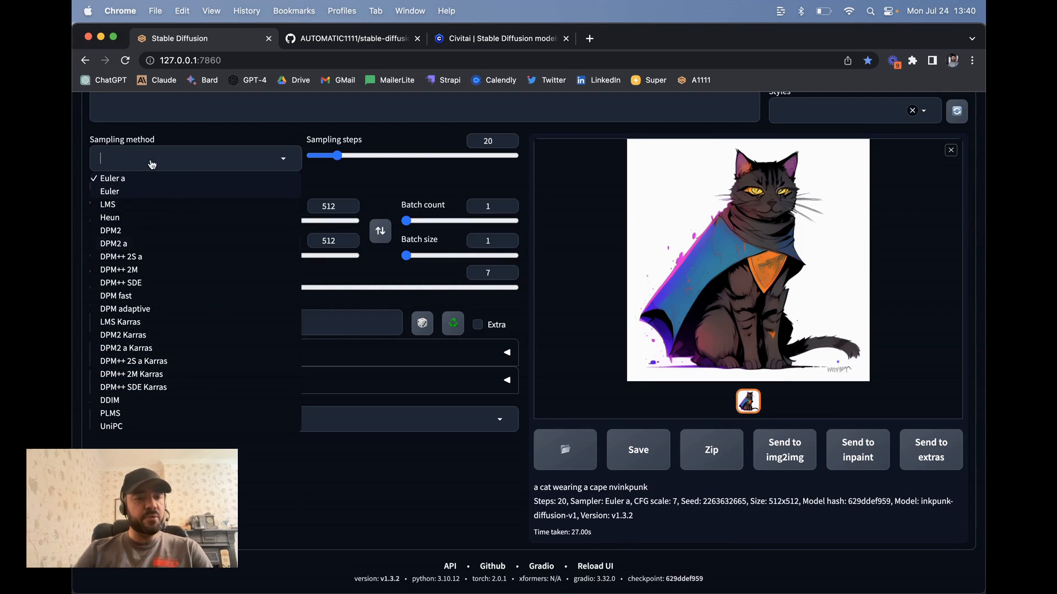
mouse_move(141, 336)
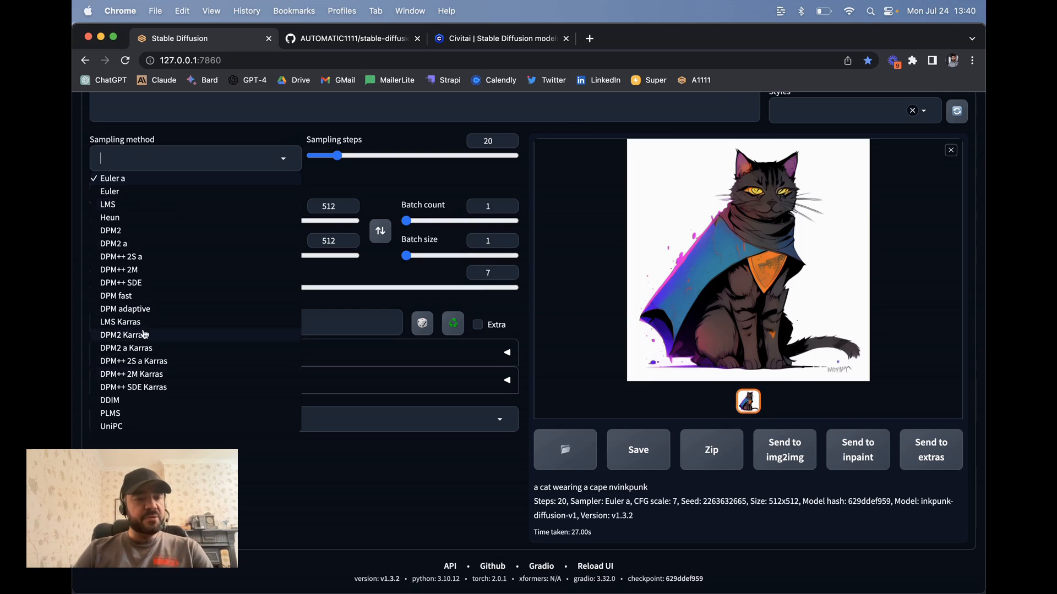
mouse_move(175, 390)
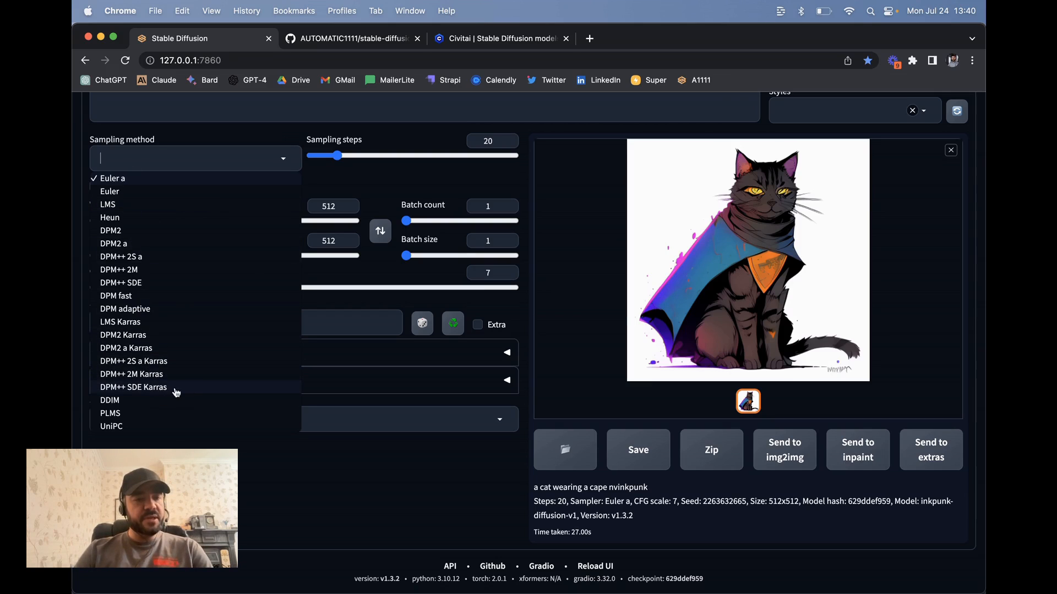
- Try the DPM++ 2M Karras sampler, then settle on DDIM
left_click(132, 374)
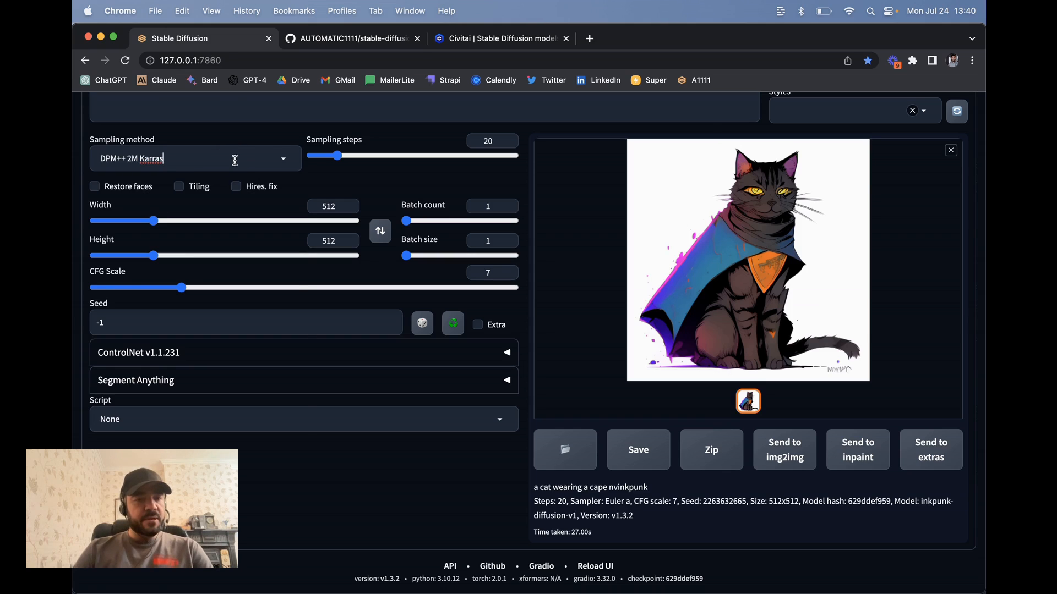
left_click(196, 158)
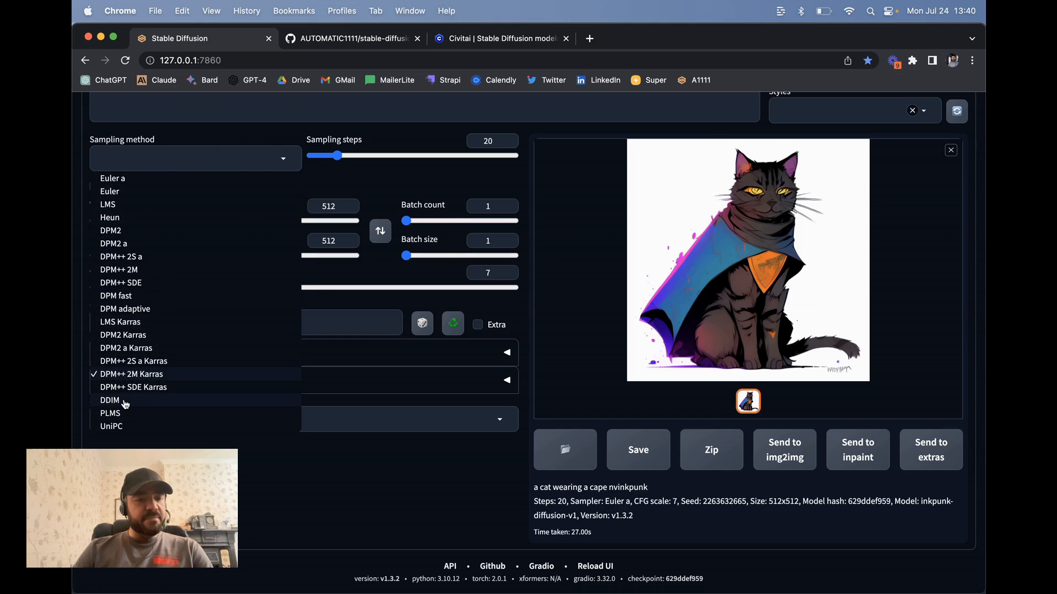
left_click(110, 400)
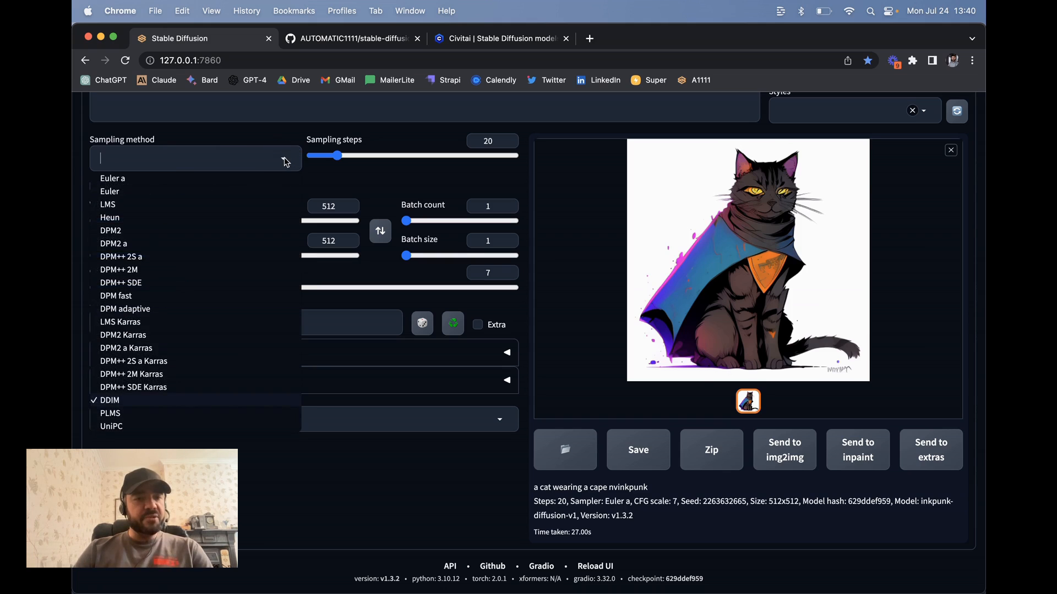
scroll("up", 3)
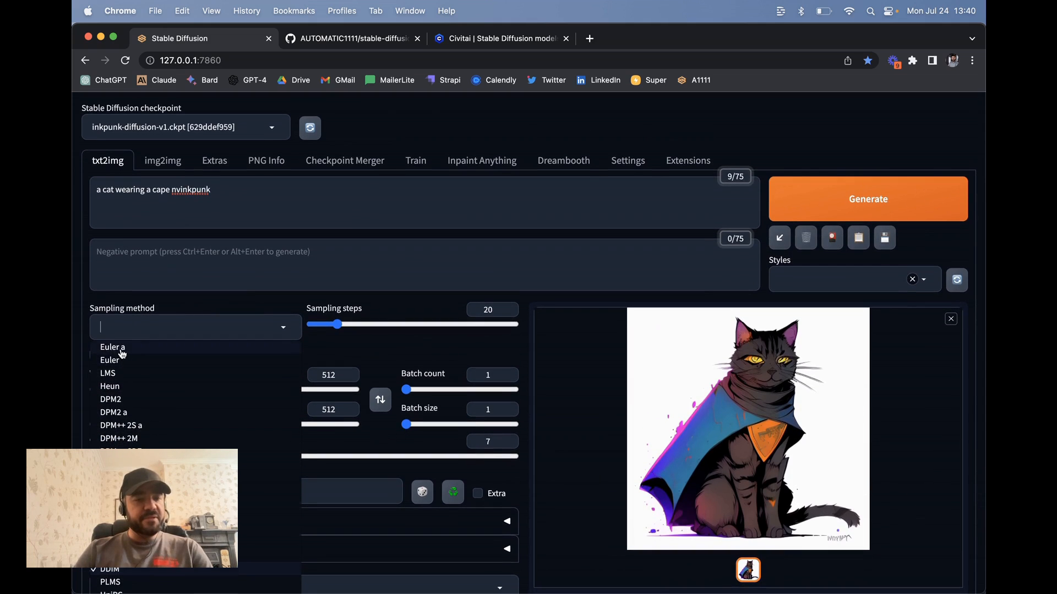
- Return the sampler to Euler a, raise batch count to 4, then restore batch count 1
left_click(112, 346)
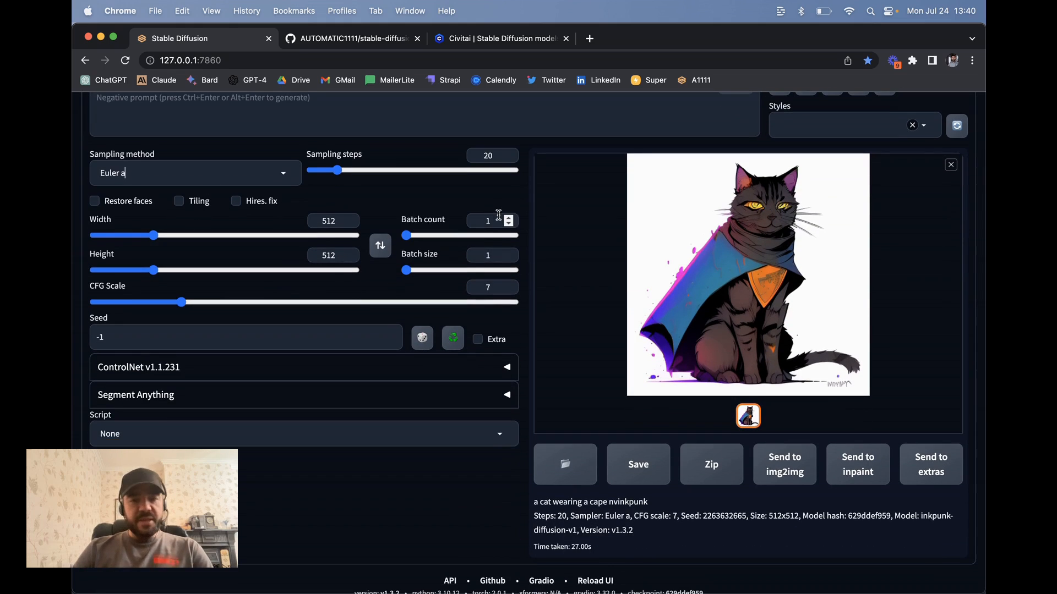
left_click(509, 216)
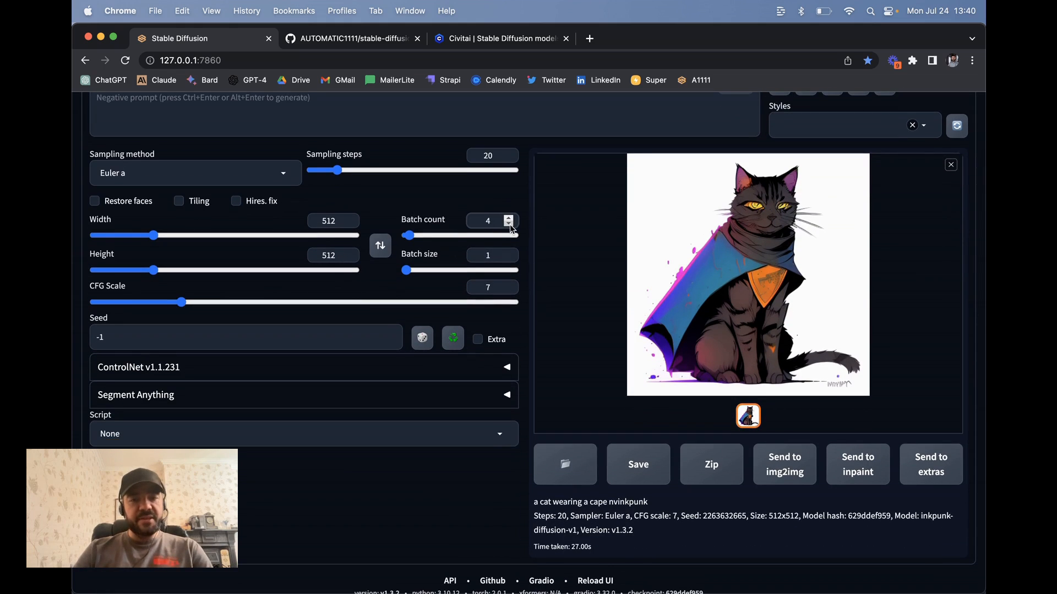
left_click(509, 225)
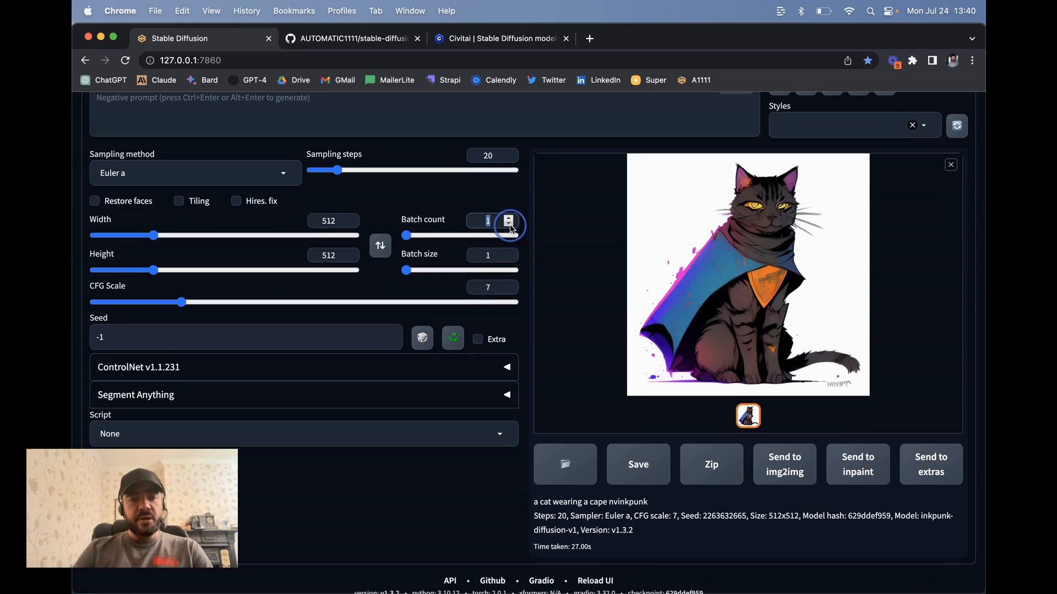
left_click(509, 255)
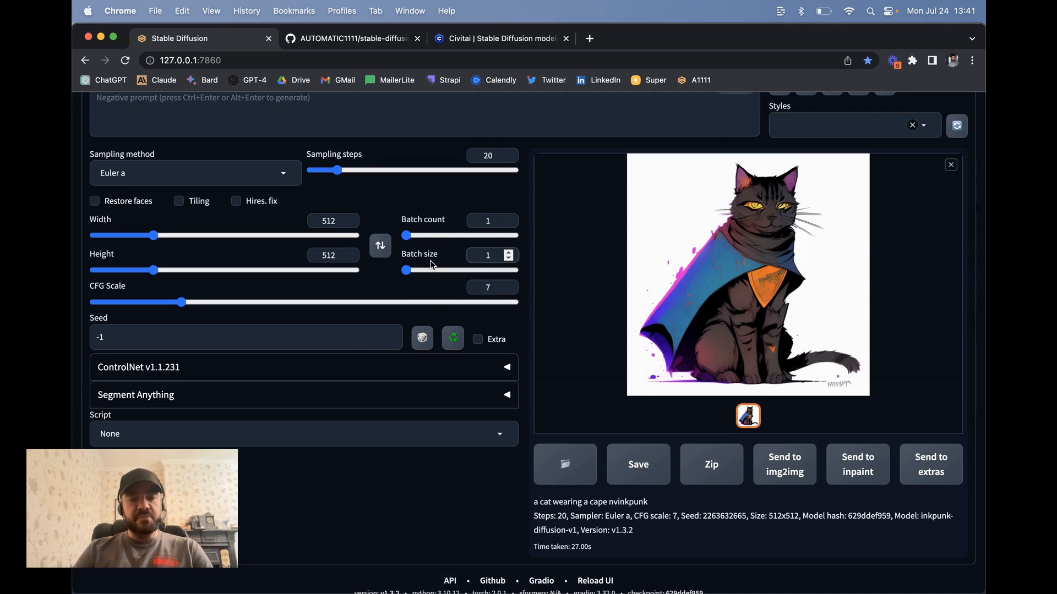
left_click(487, 255)
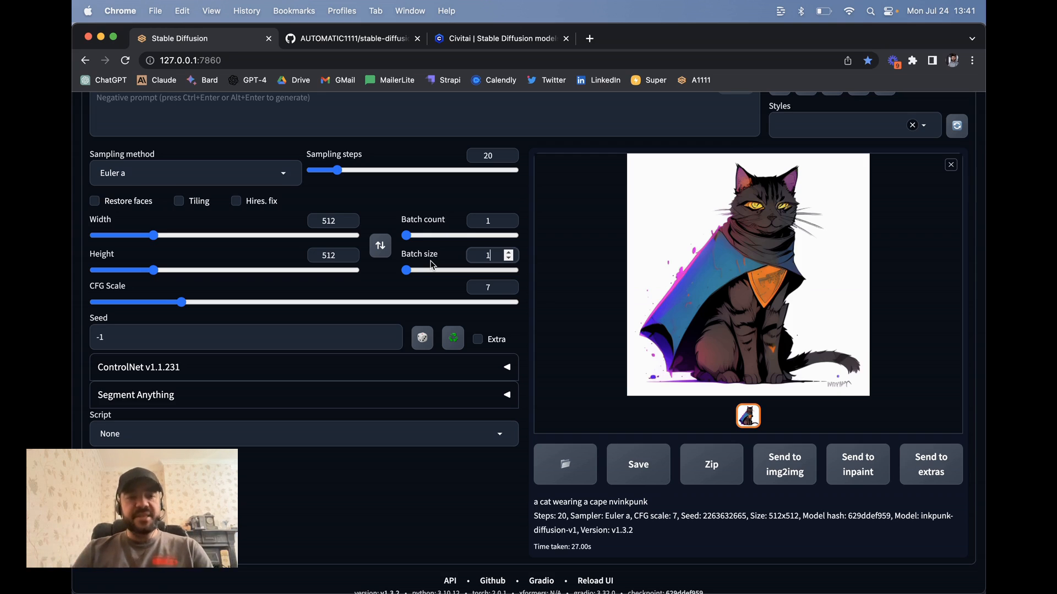
scroll("down", 3)
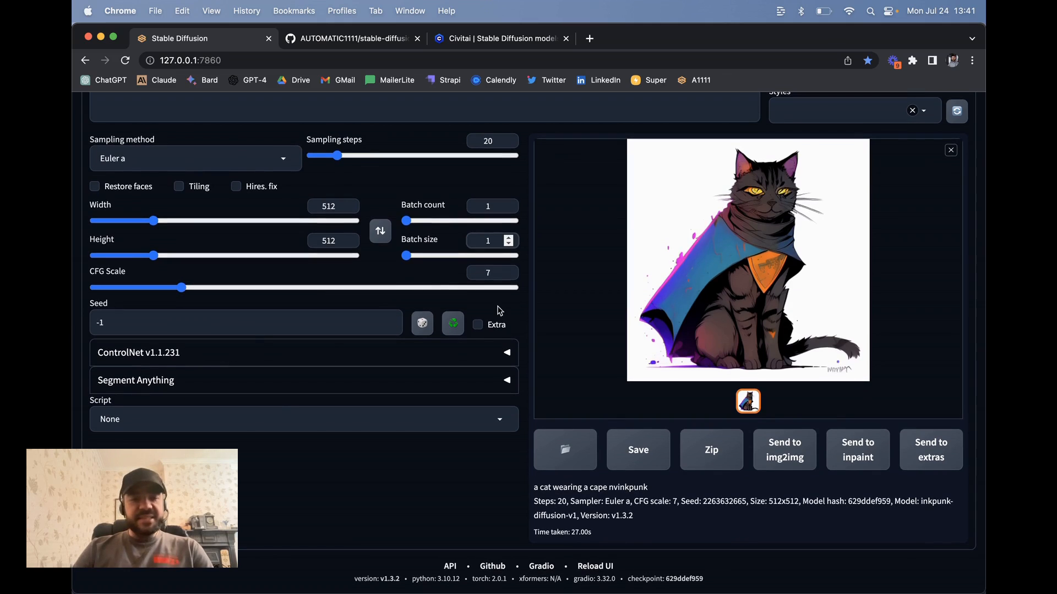
left_click(138, 353)
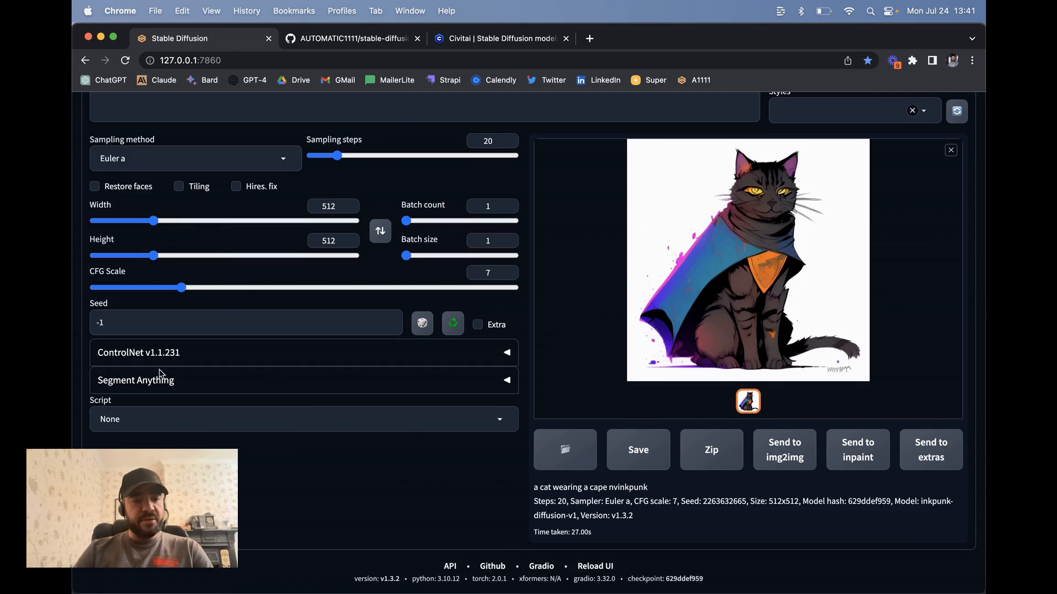
mouse_move(484, 376)
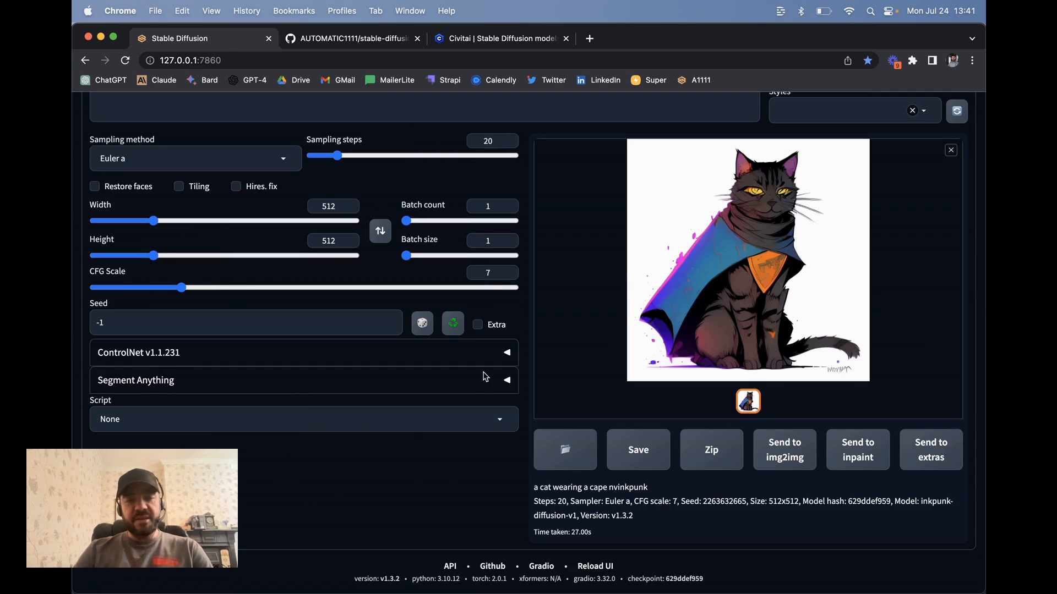
mouse_move(244, 295)
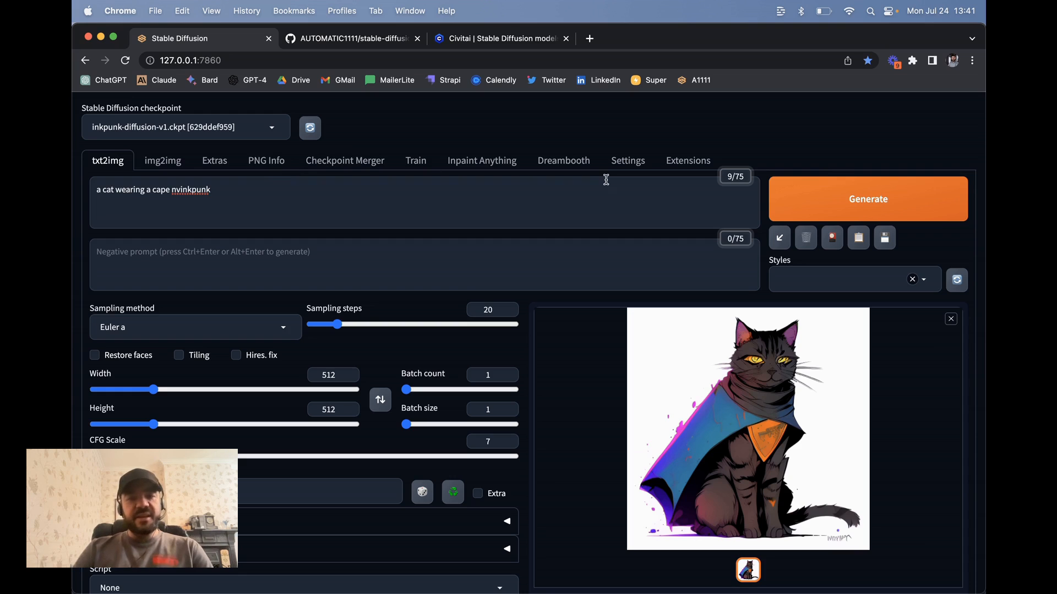
- Load and browse the Available extensions list, ending on the Inpaint Anything tab
left_click(687, 160)
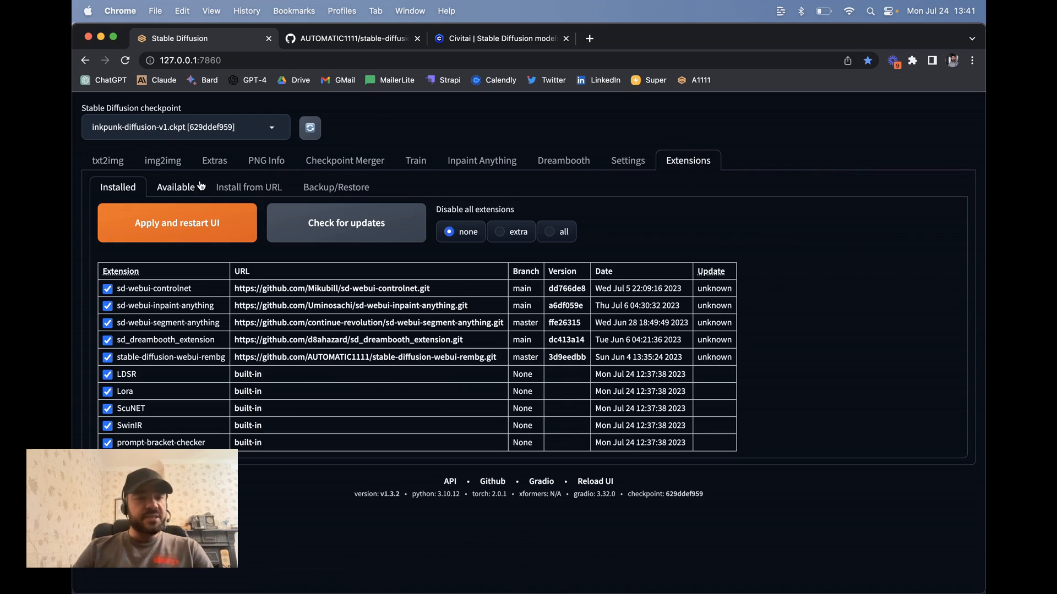
left_click(175, 187)
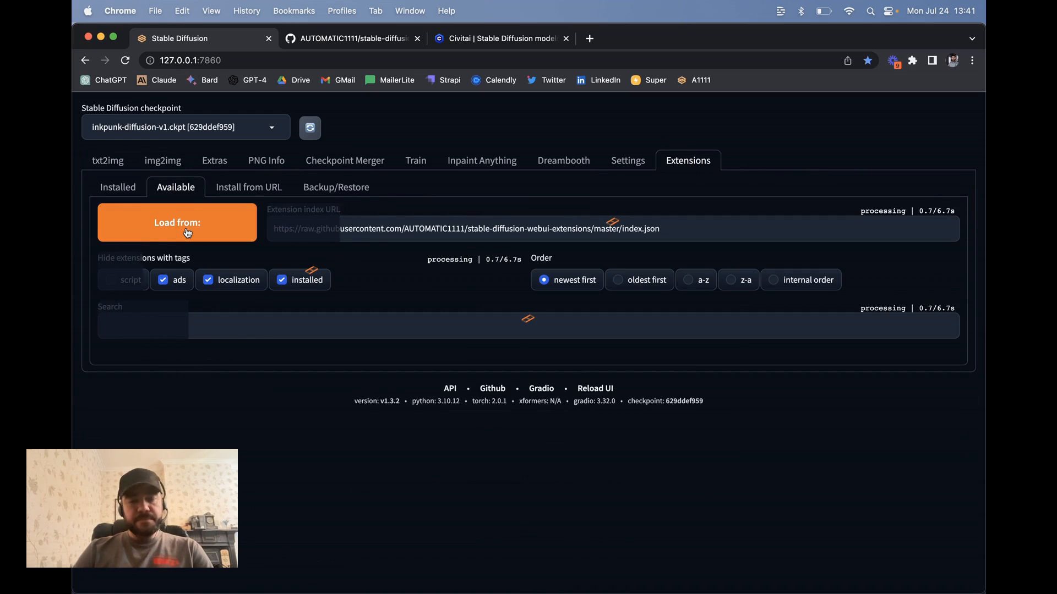
left_click(177, 222)
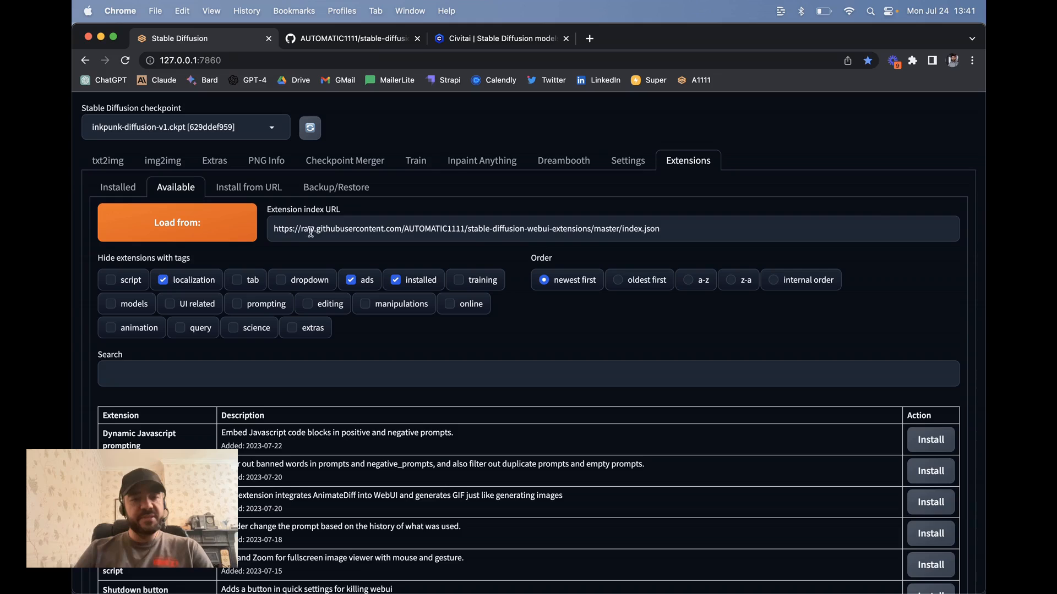
scroll("down", 3)
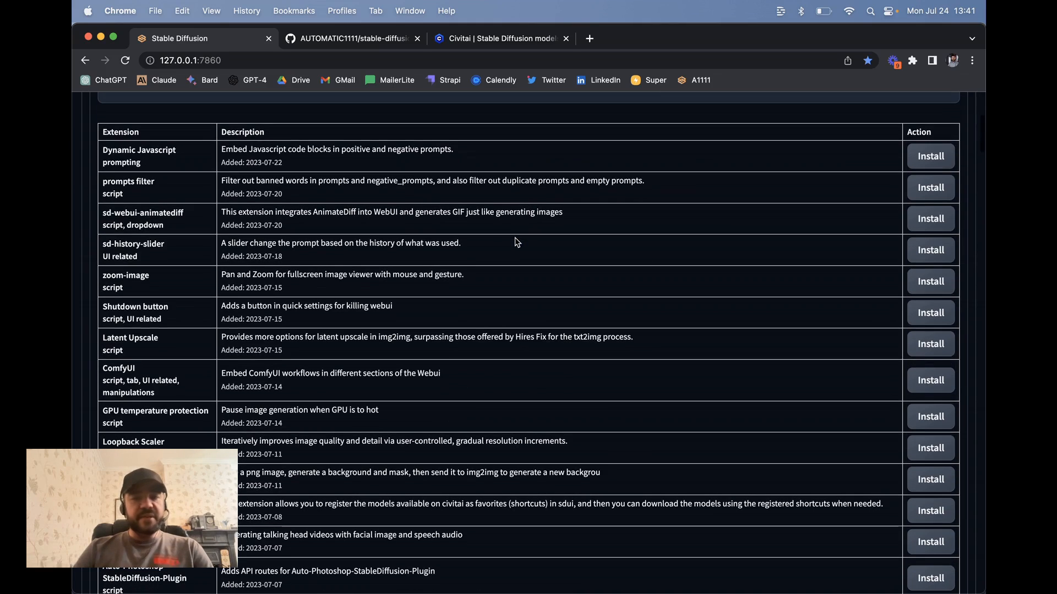
scroll("down", 3)
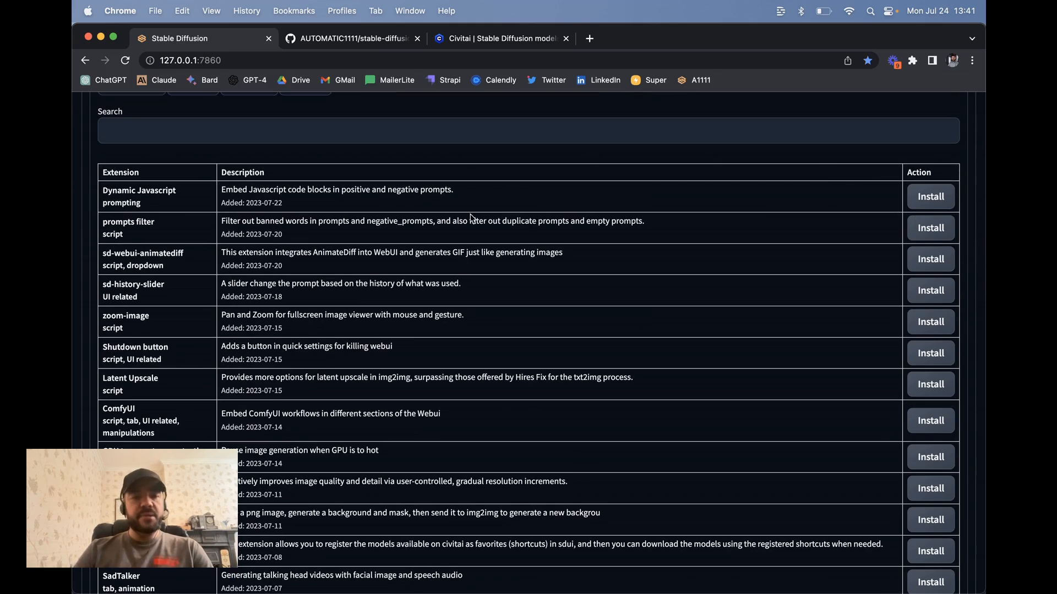
left_click(248, 187)
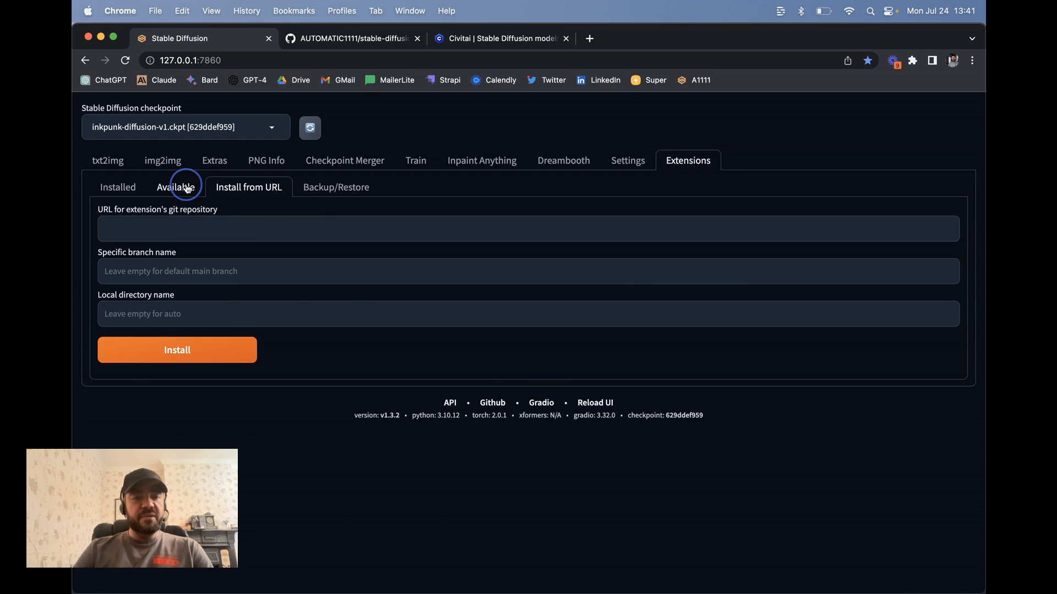
left_click(175, 187)
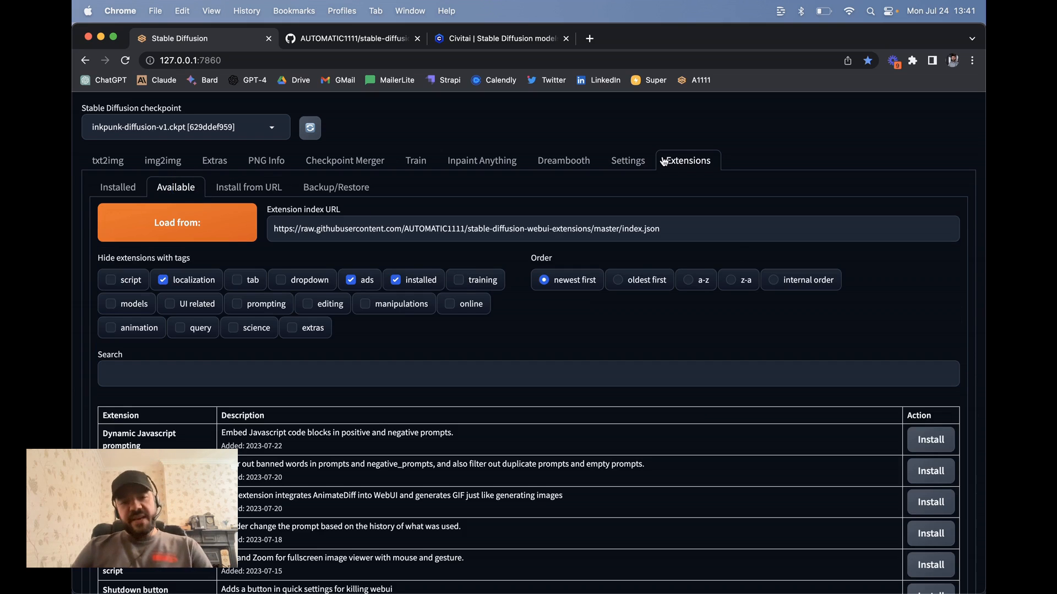
mouse_move(563, 161)
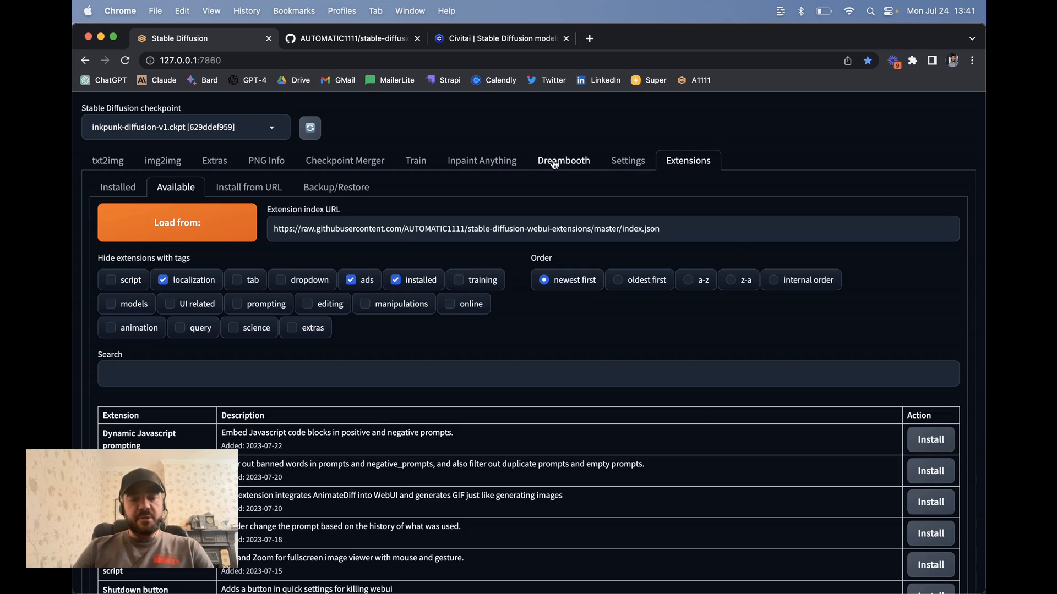
left_click(481, 160)
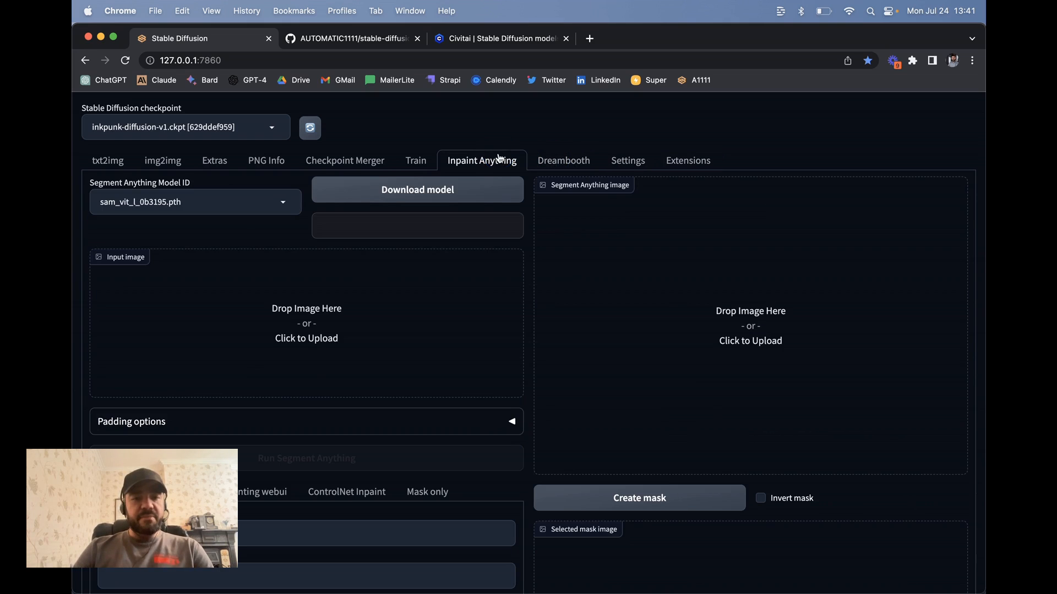
- Look over the Settings page, then scroll through the img2img page's inpaint options
left_click(627, 160)
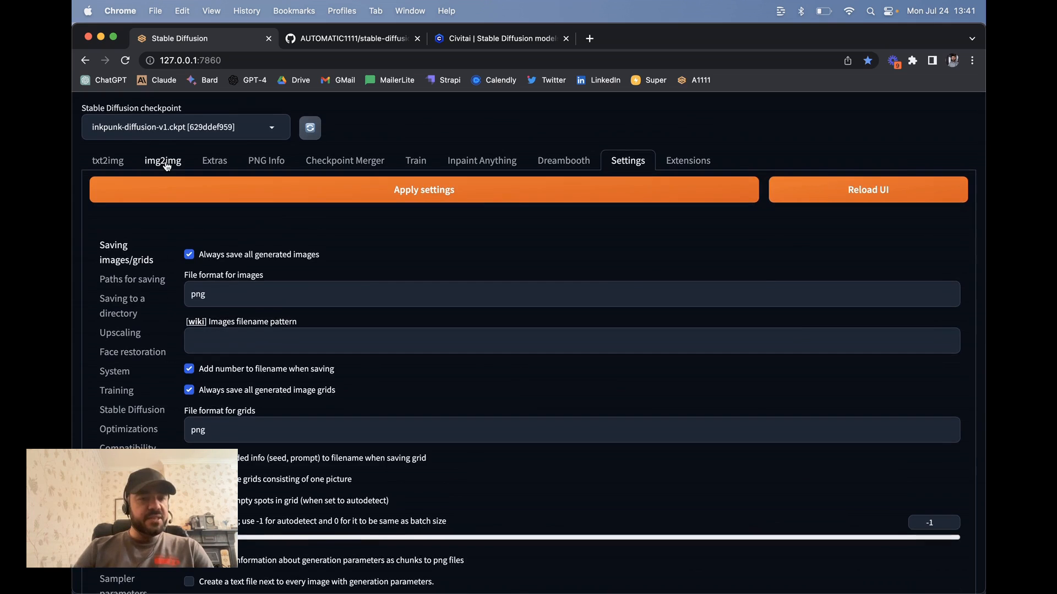
left_click(162, 160)
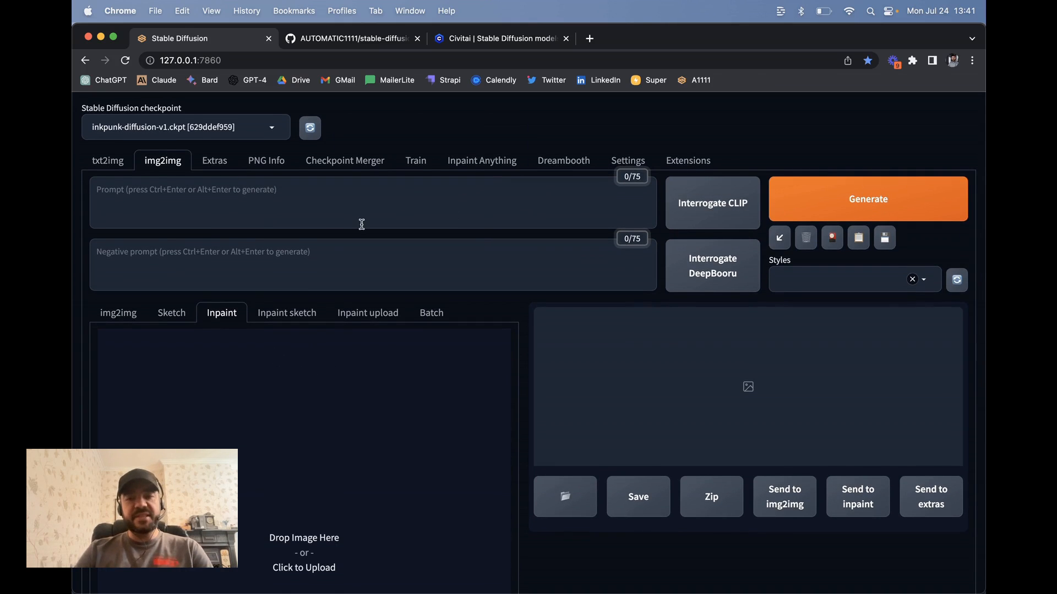
scroll("down", 3)
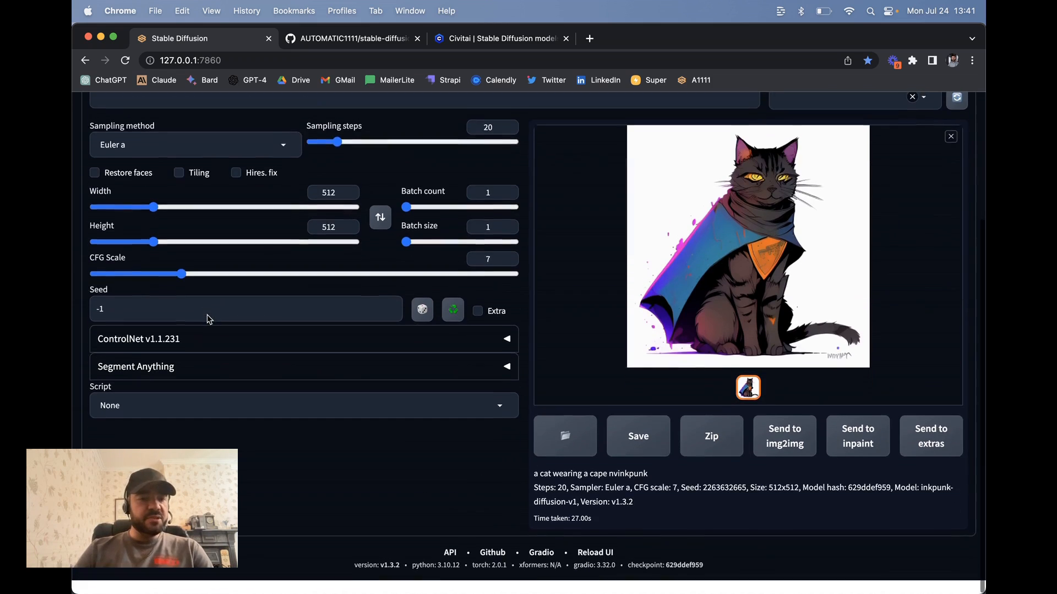
left_click(302, 406)
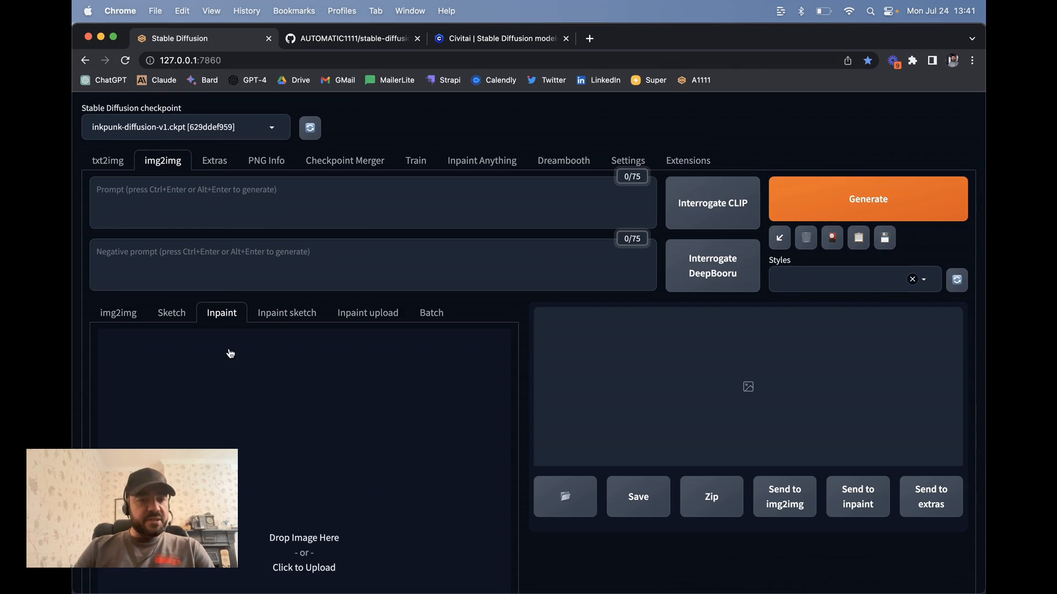
scroll("down", 3)
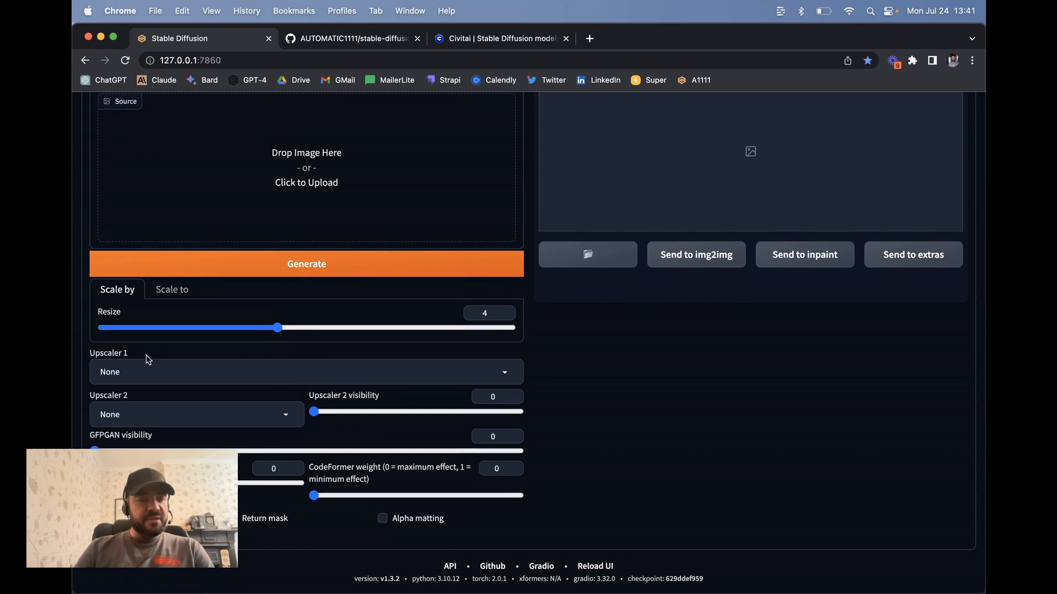
mouse_move(369, 348)
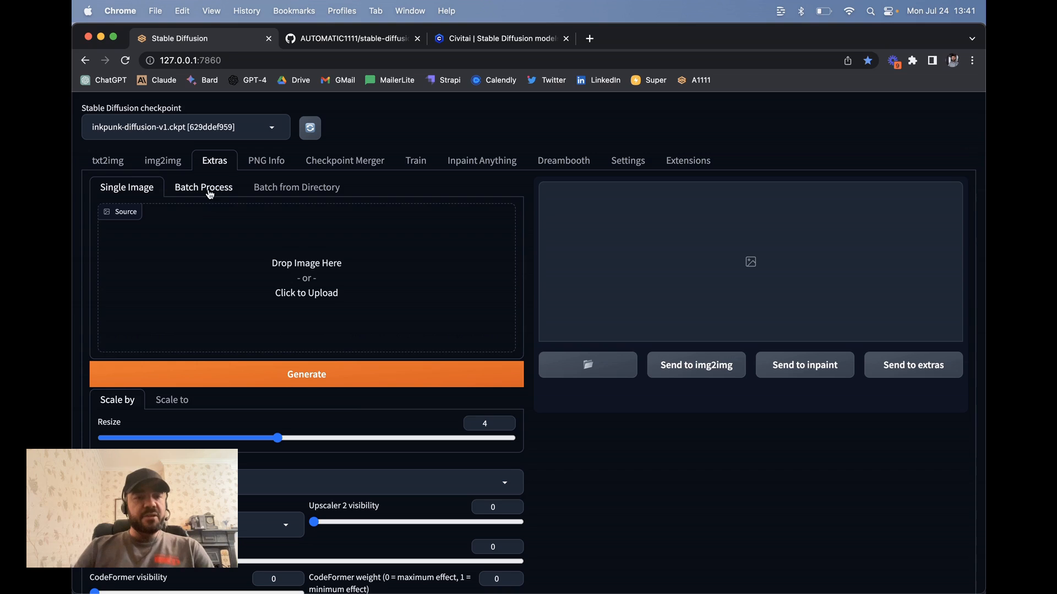
- Preview the Extras Batch Process and Batch from Directory options, then return to txt2img
left_click(203, 186)
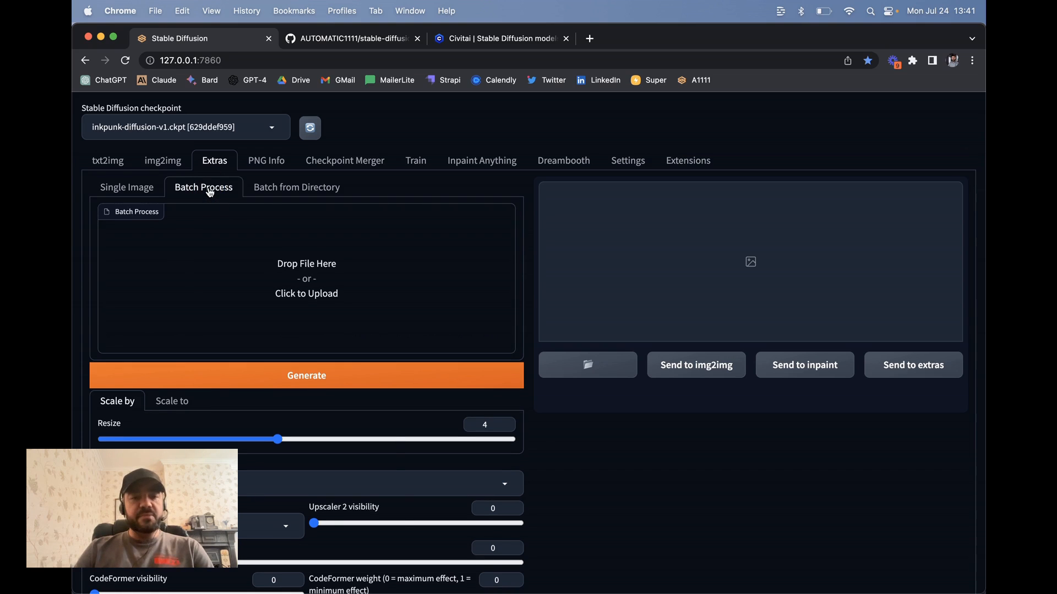
left_click(297, 186)
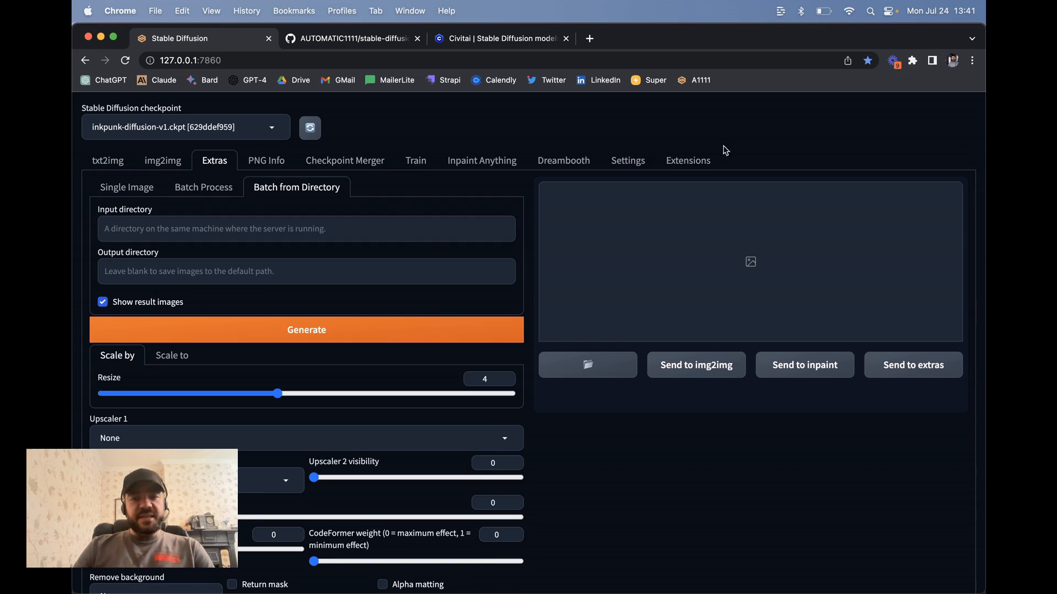
left_click(107, 160)
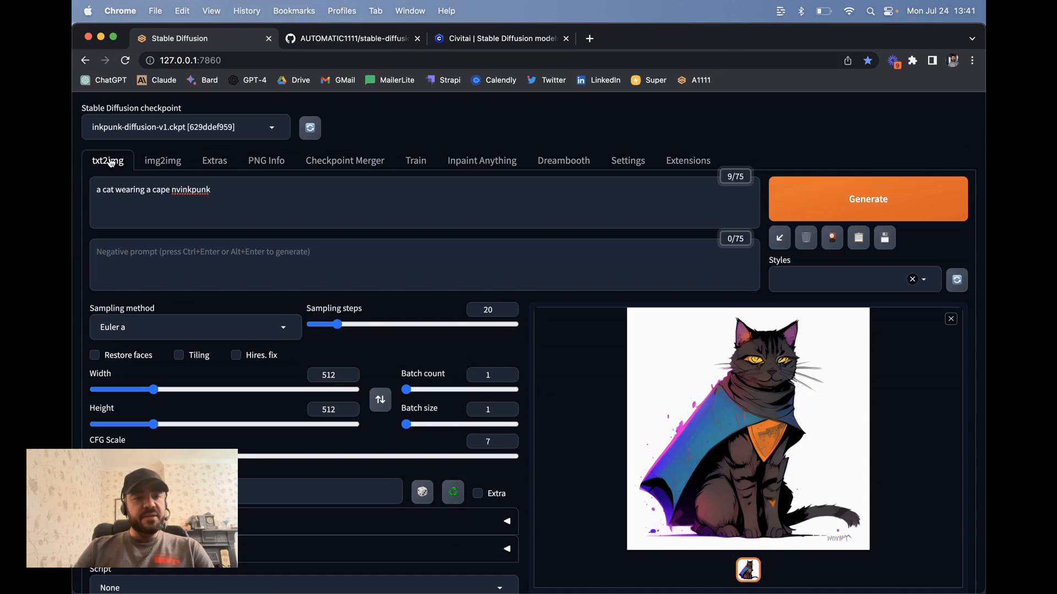
- On the stable-diffusion-webui repo, open the wiki's 'Install and run on Apple Silicon' guide
left_click(351, 38)
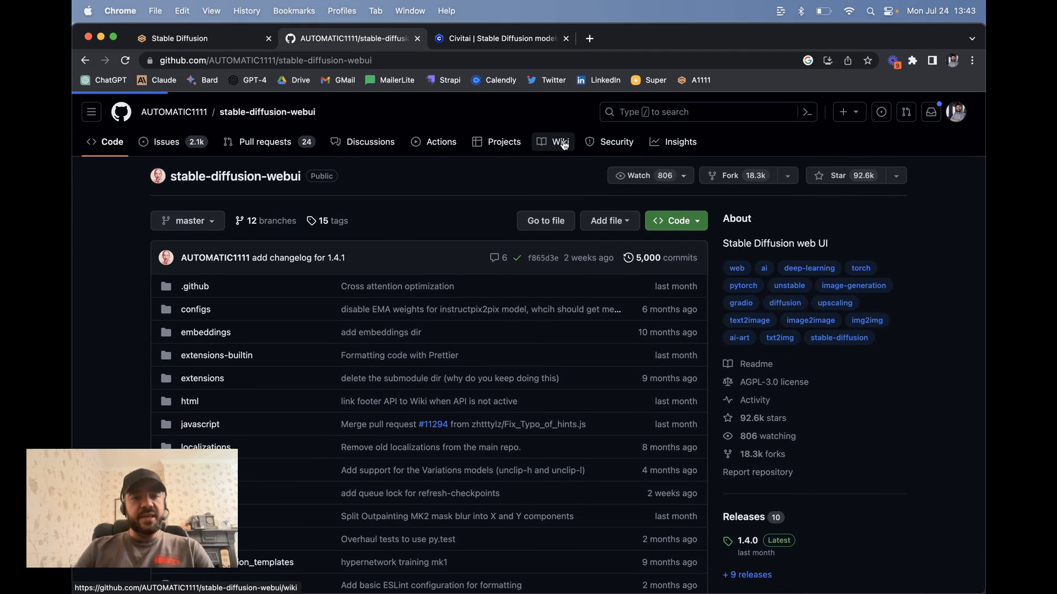
left_click(552, 141)
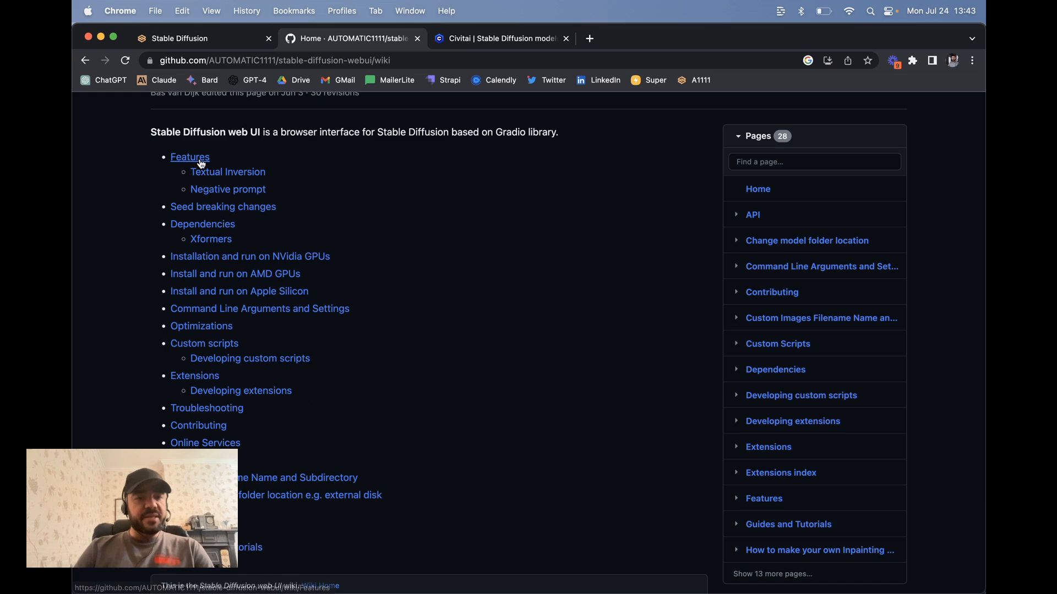
mouse_move(228, 171)
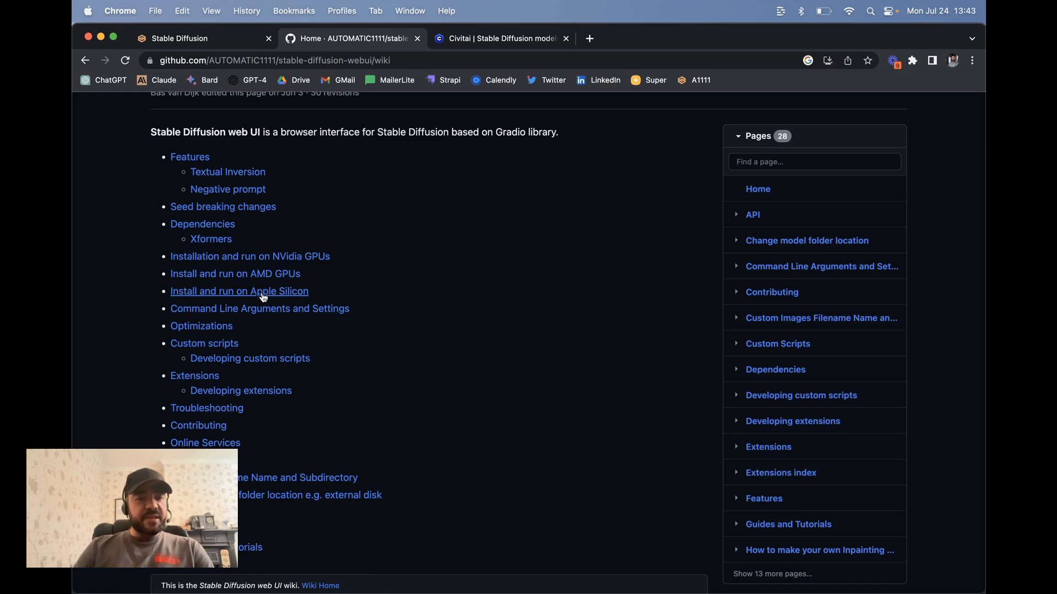
left_click(238, 291)
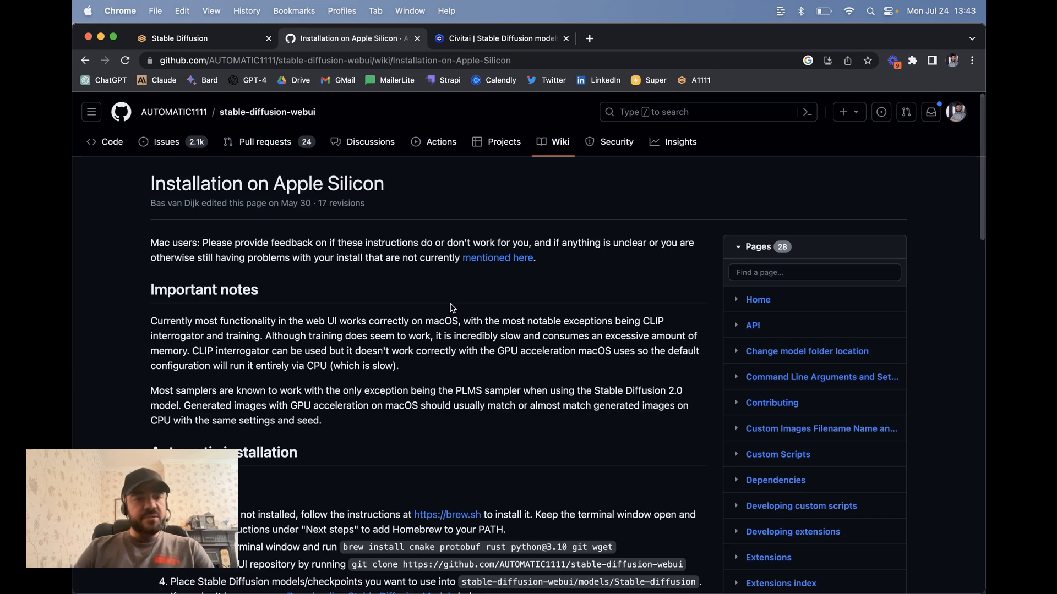
- Read the Apple Silicon install steps and open 'Downloading Stable Diffusion Models' in a new tab
scroll("down", 3)
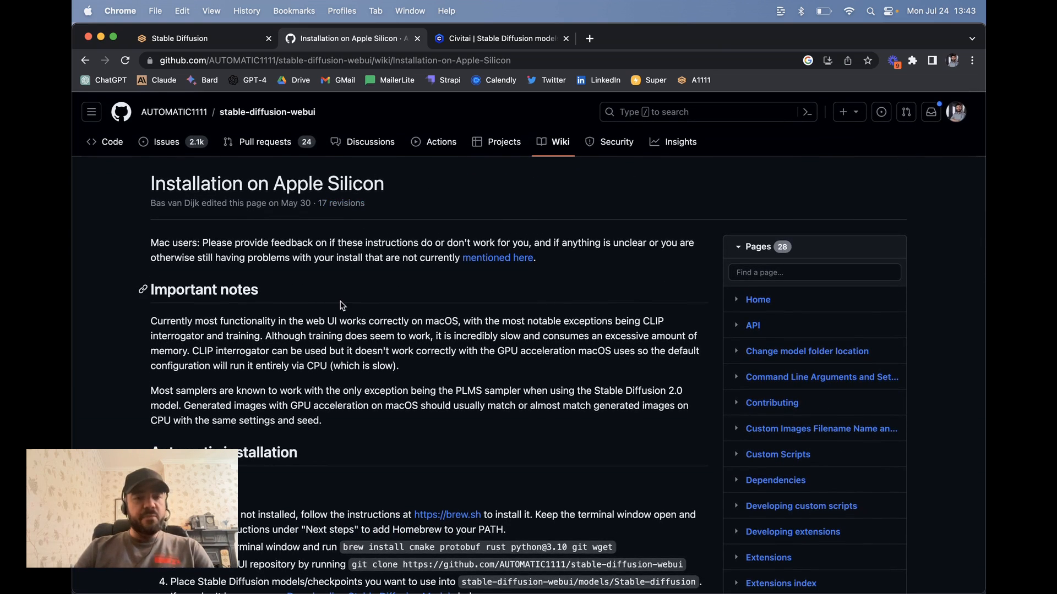
scroll("down", 3)
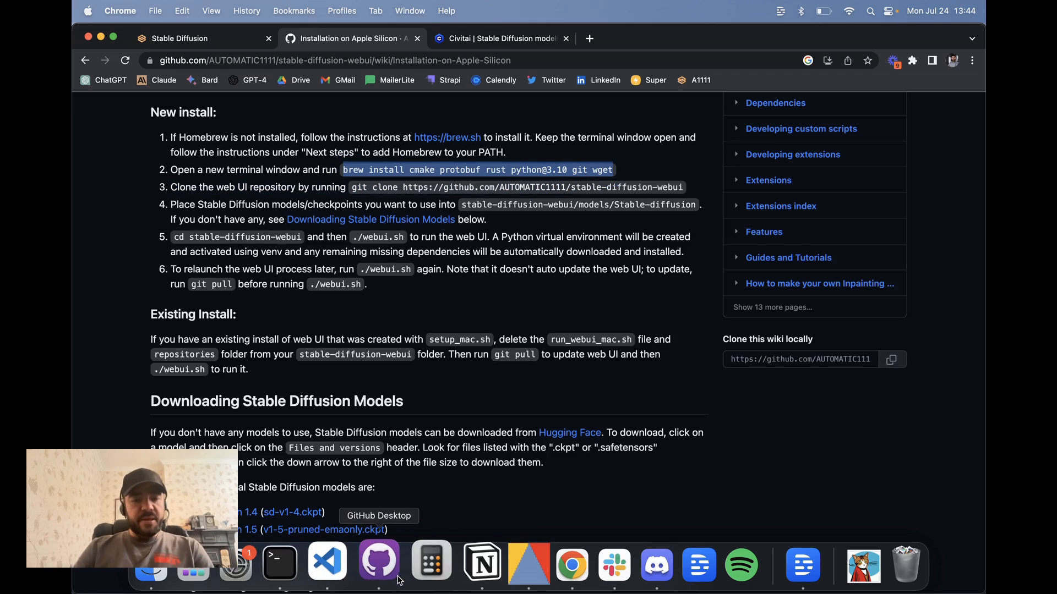
left_click(279, 560)
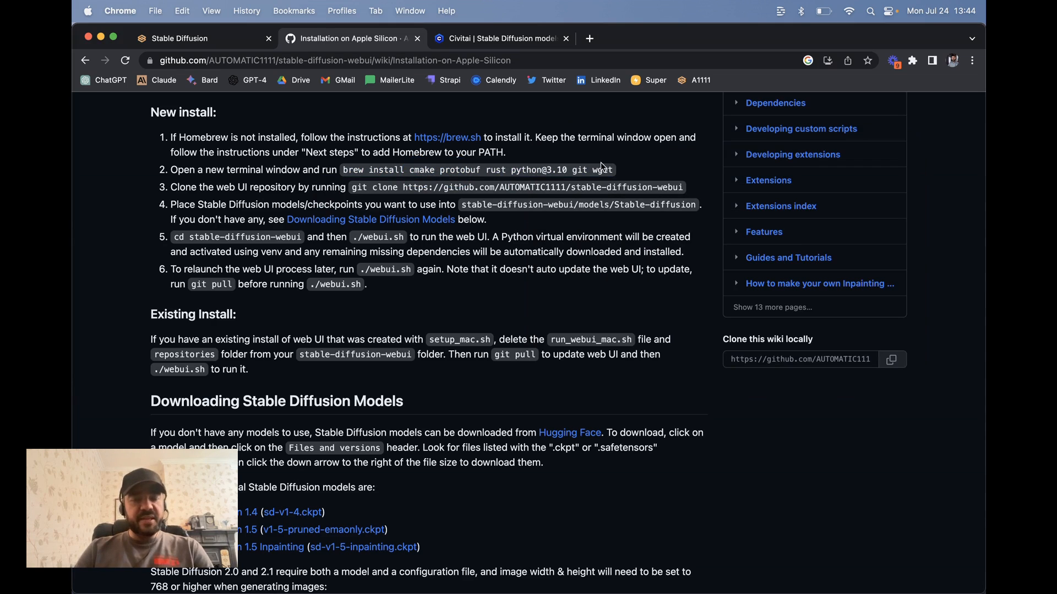
mouse_move(325, 191)
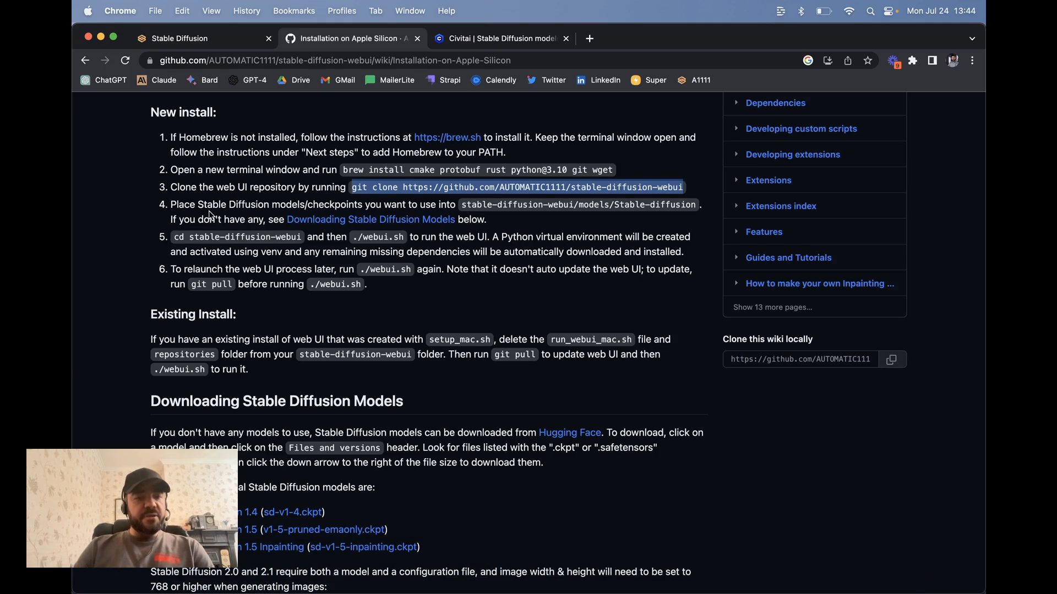
right_click(370, 219)
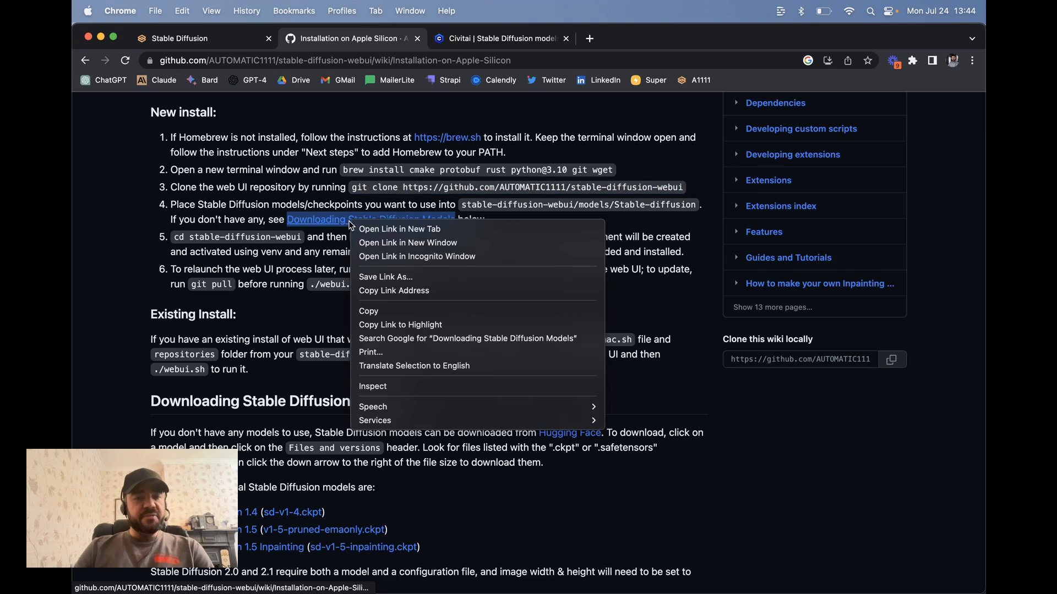
left_click(399, 228)
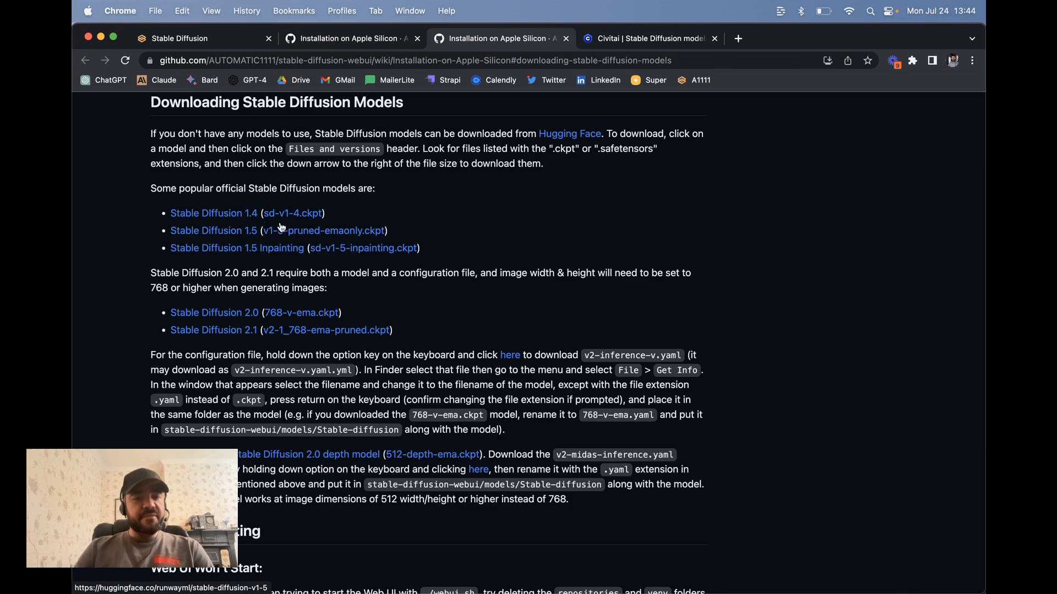
mouse_move(357, 230)
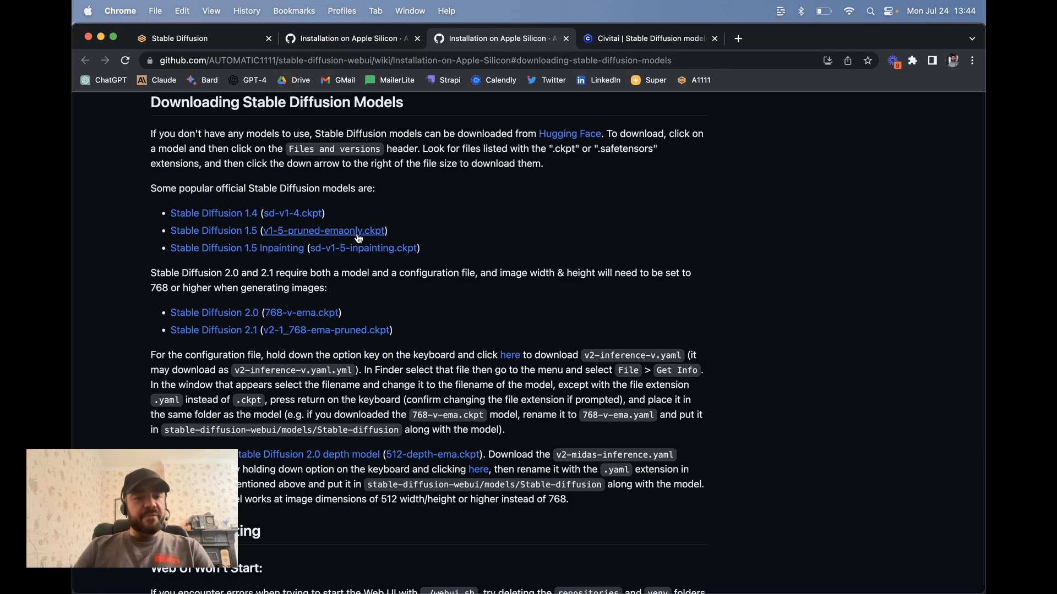
scroll("down", 3)
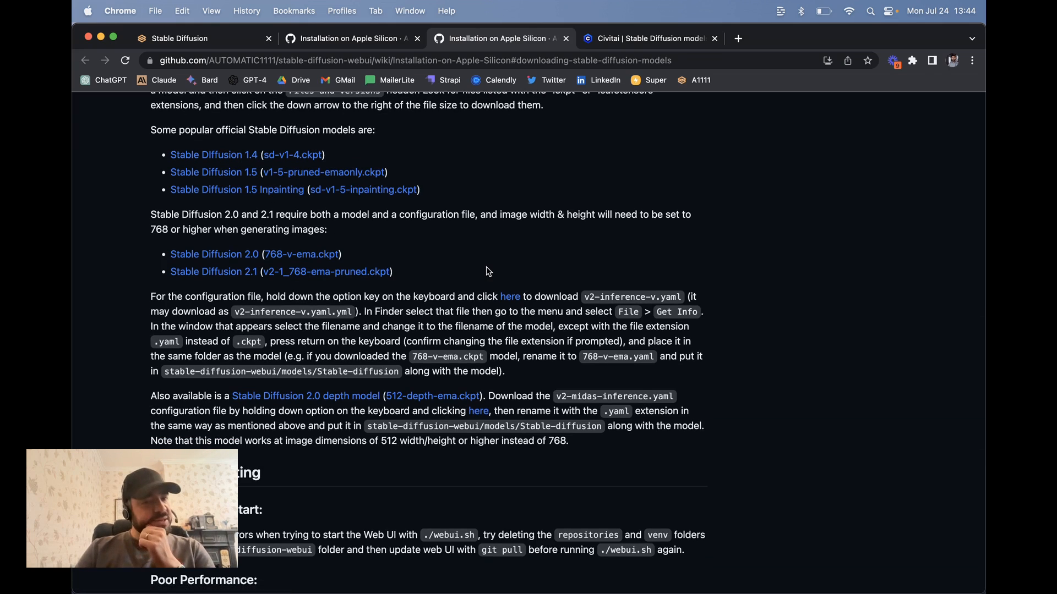
mouse_move(213, 271)
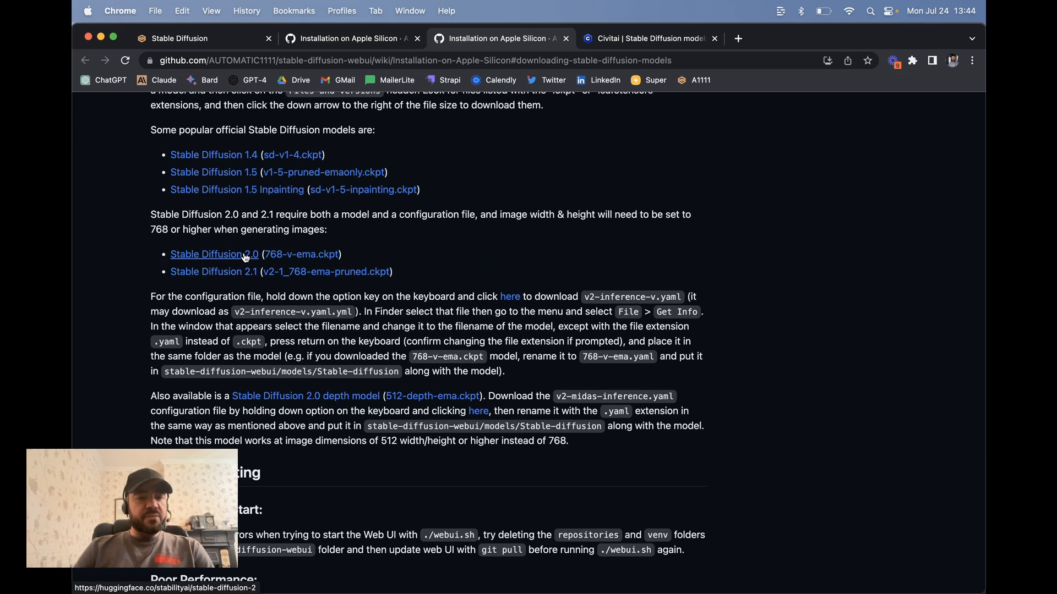
- Open the Stable Diffusion 2.0 Hugging Face page and download 768-v-ema.ckpt
left_click(213, 254)
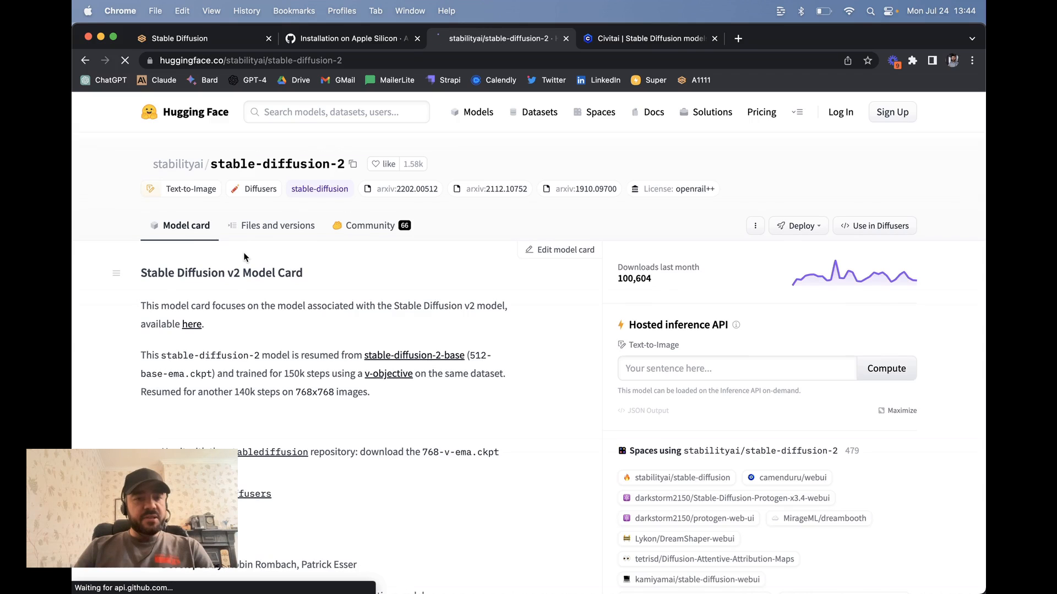
scroll("down", 3)
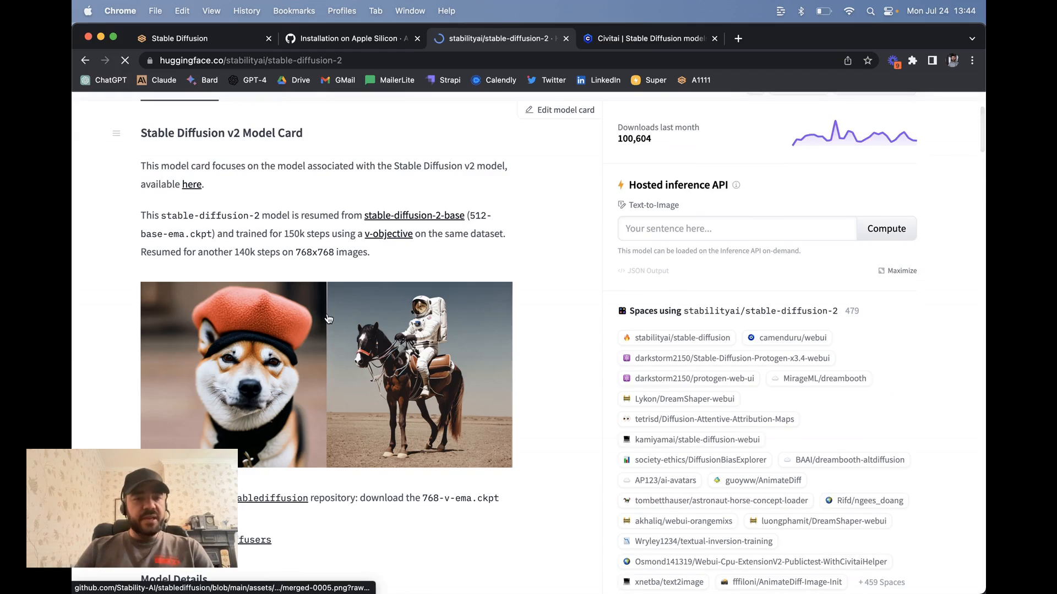
scroll("down", 3)
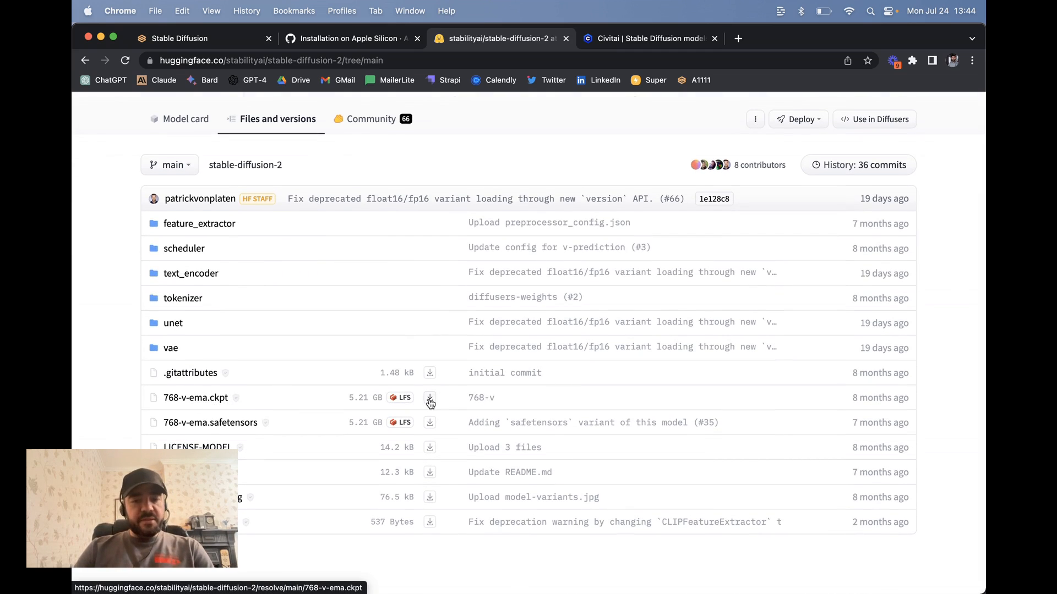
left_click(430, 397)
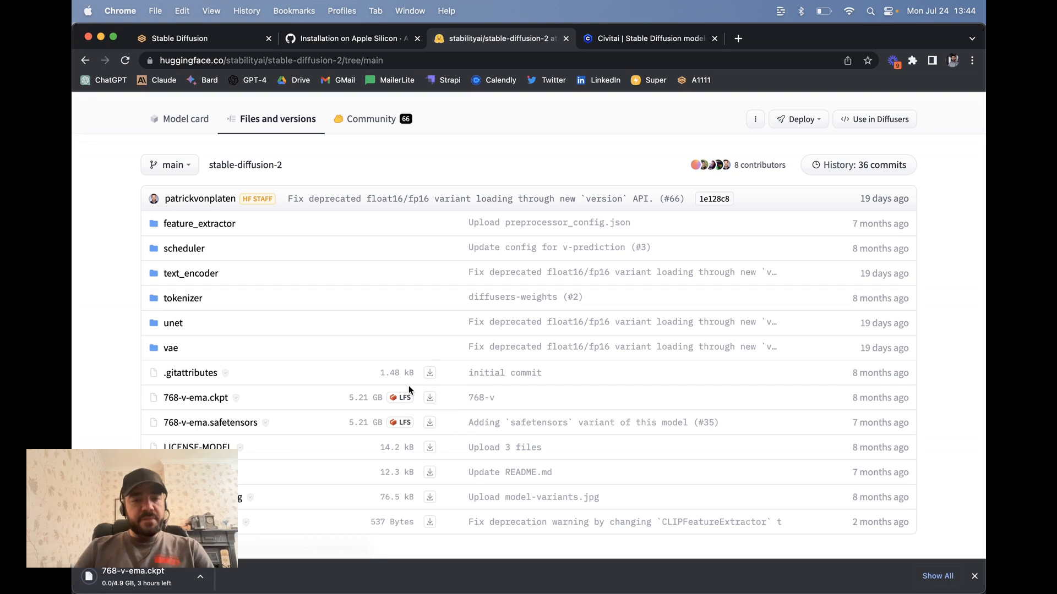
- Back on the Apple Silicon guide, review the install steps and select the ./webui.sh command
left_click(349, 38)
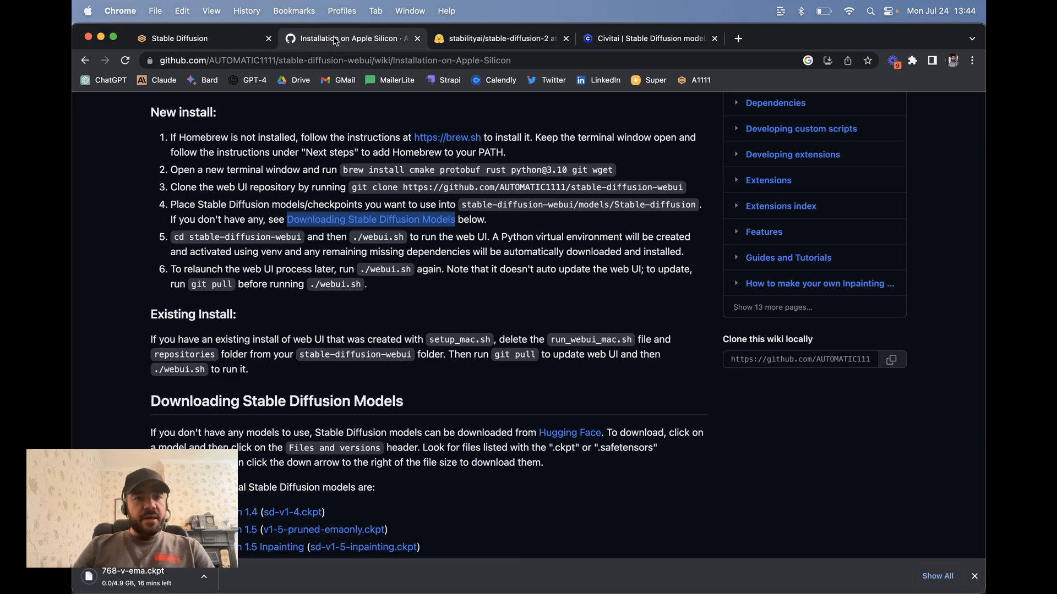
scroll("down", 3)
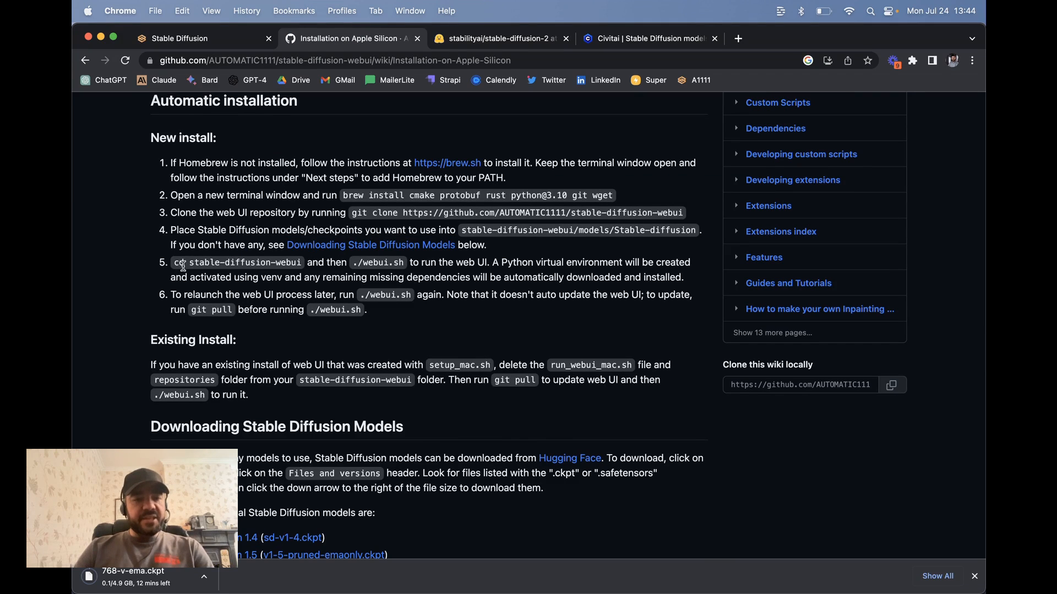
double_click(241, 262)
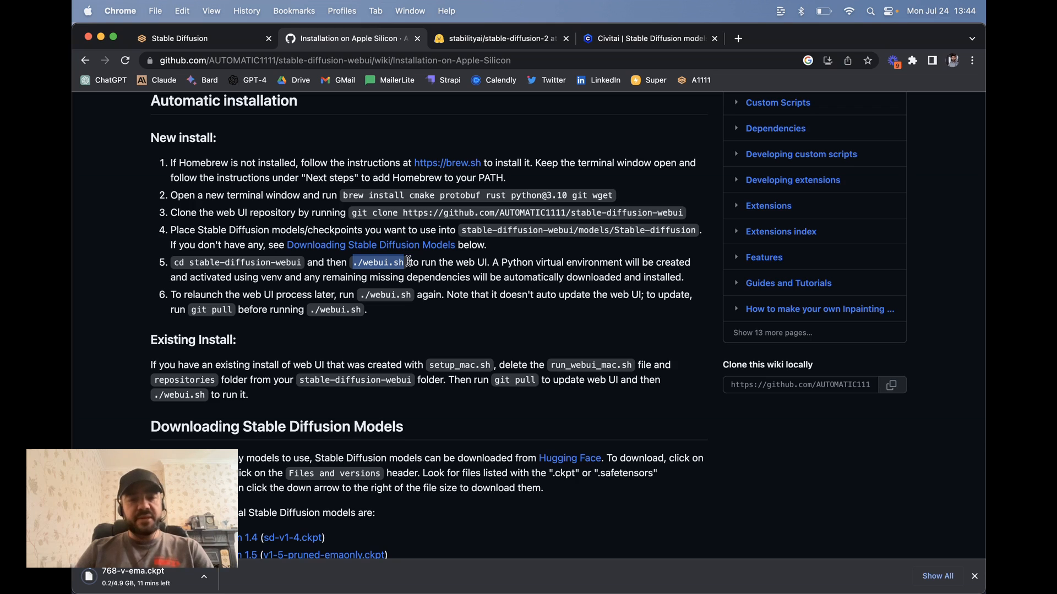
mouse_move(308, 264)
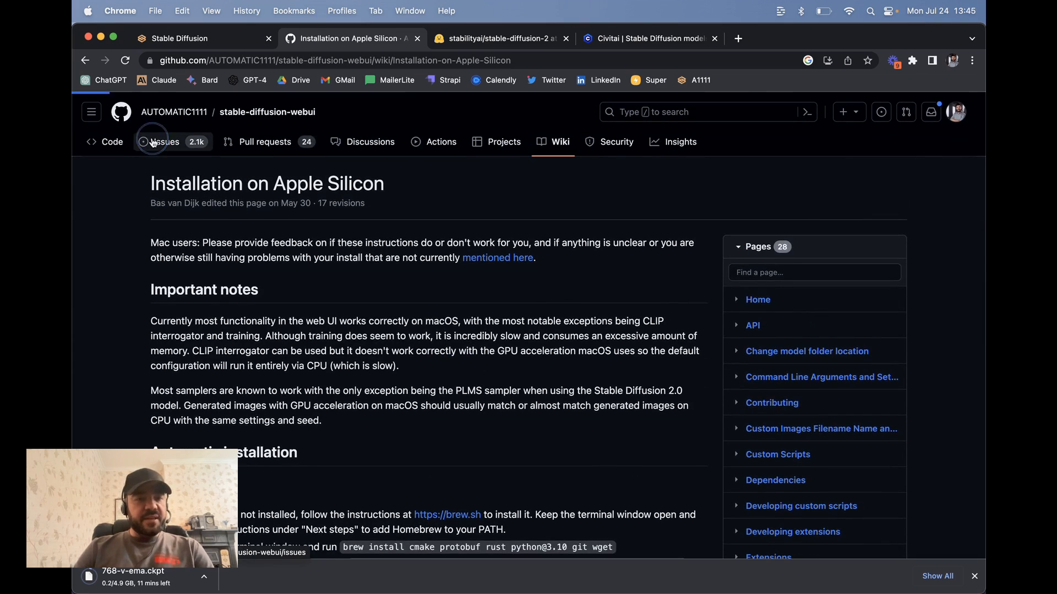
- Browse the Issues, Pull requests and Discussions tabs, then go to the wiki Home page
left_click(165, 142)
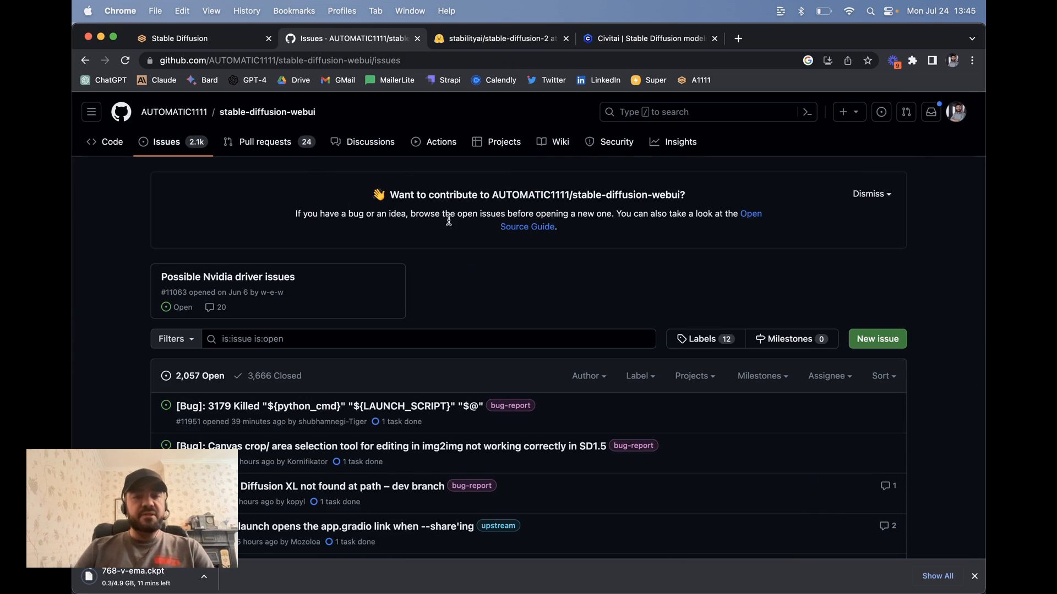
mouse_move(311, 327)
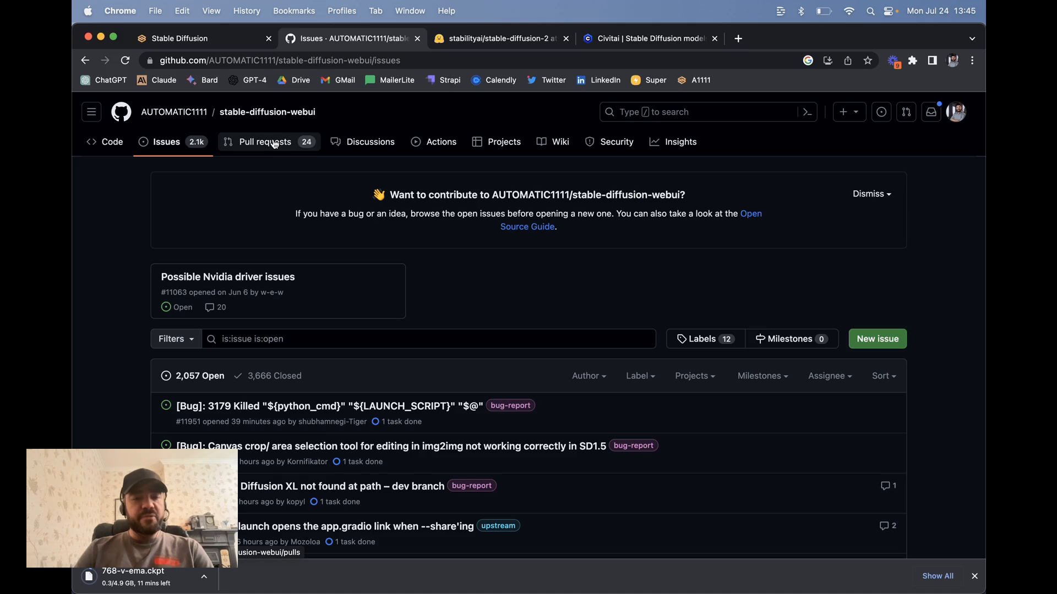
left_click(264, 141)
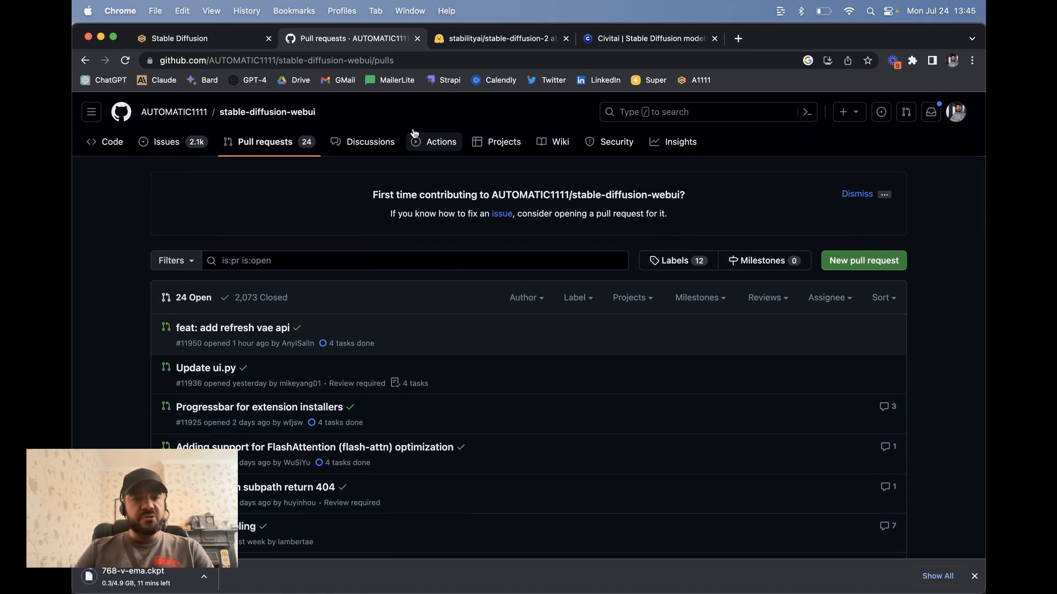
left_click(369, 142)
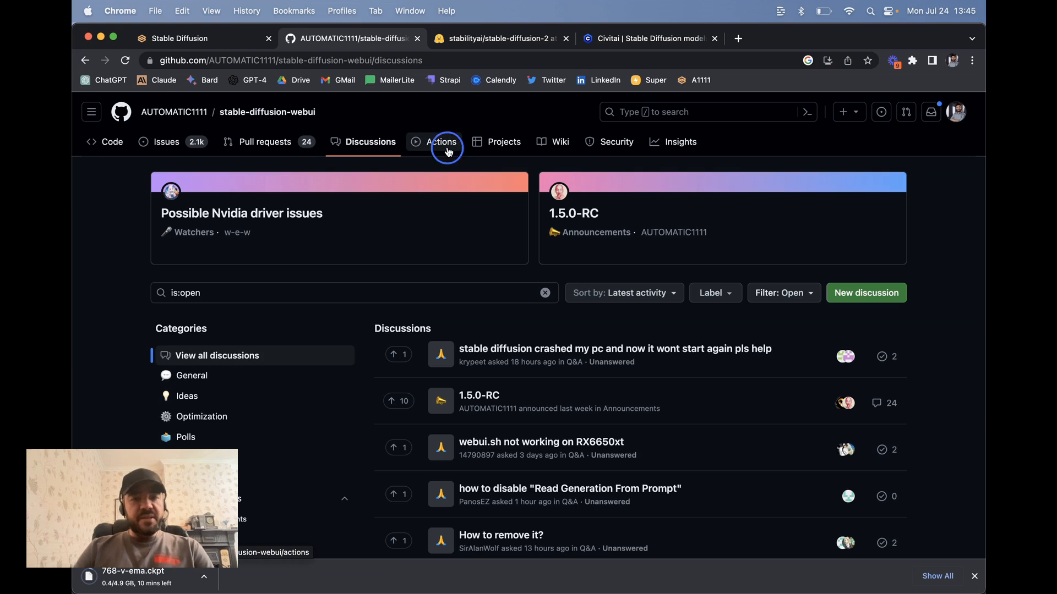
left_click(560, 141)
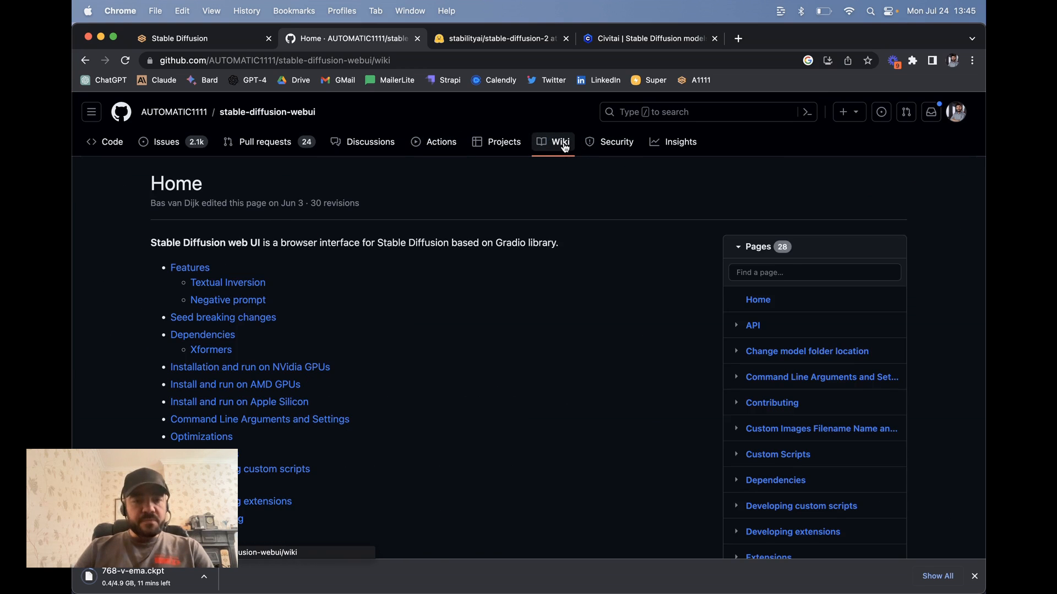
mouse_move(367, 225)
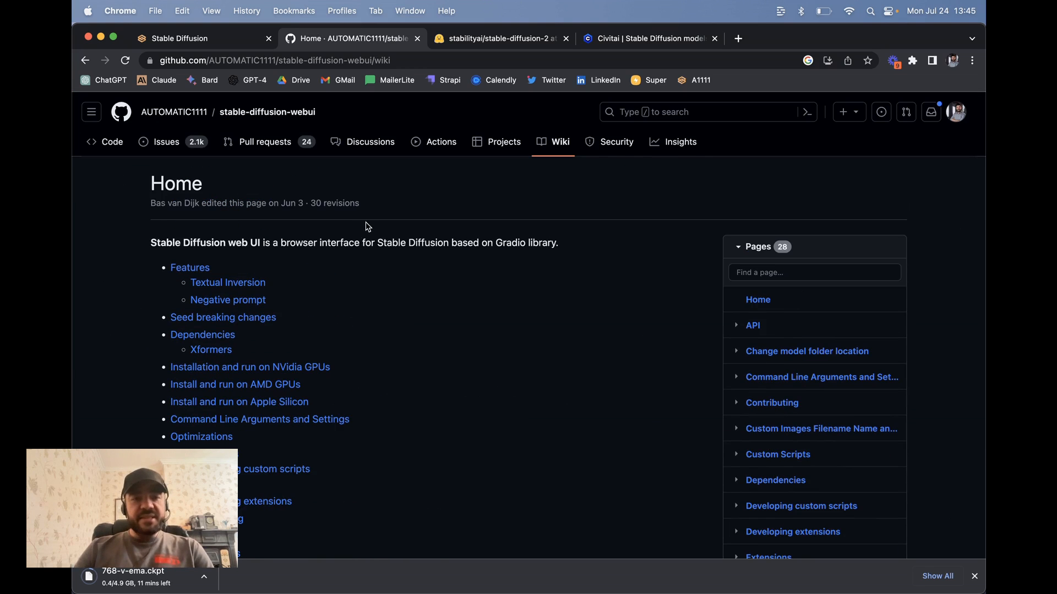
scroll("down", 3)
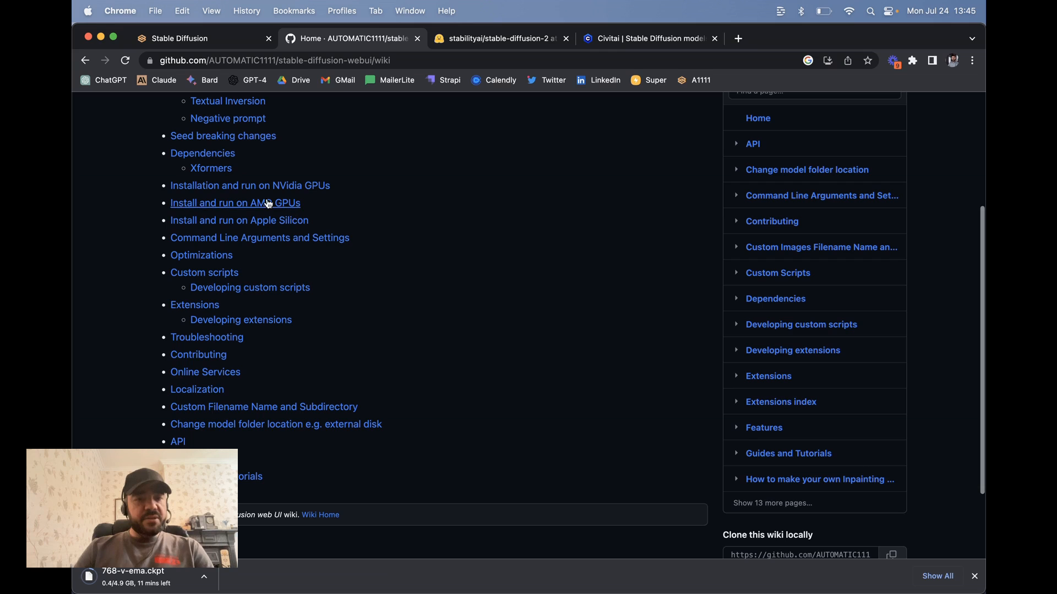
mouse_move(250, 186)
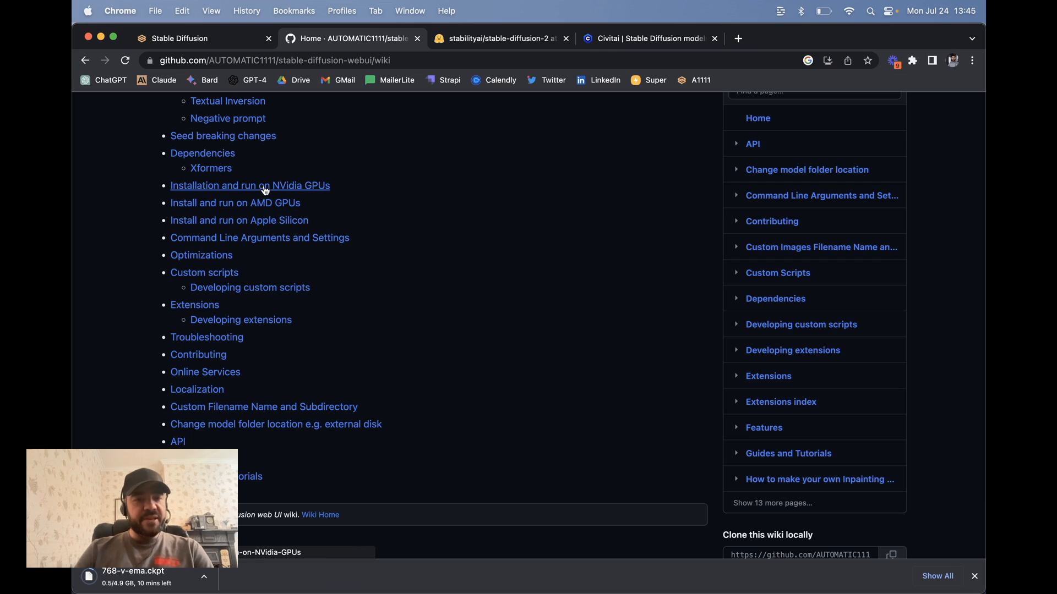
left_click(249, 186)
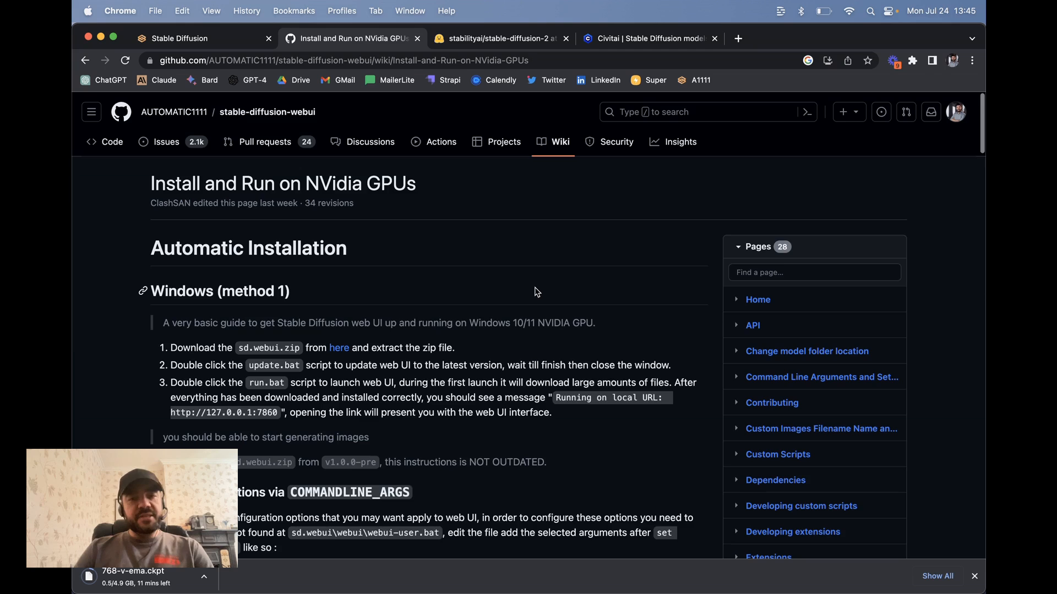
scroll("down", 3)
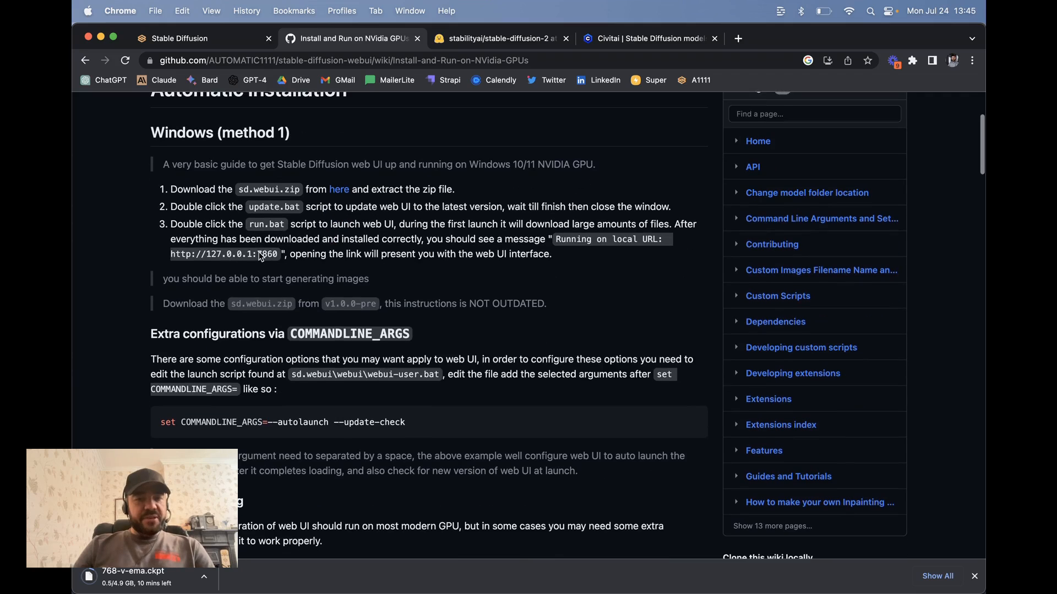
scroll("down", 3)
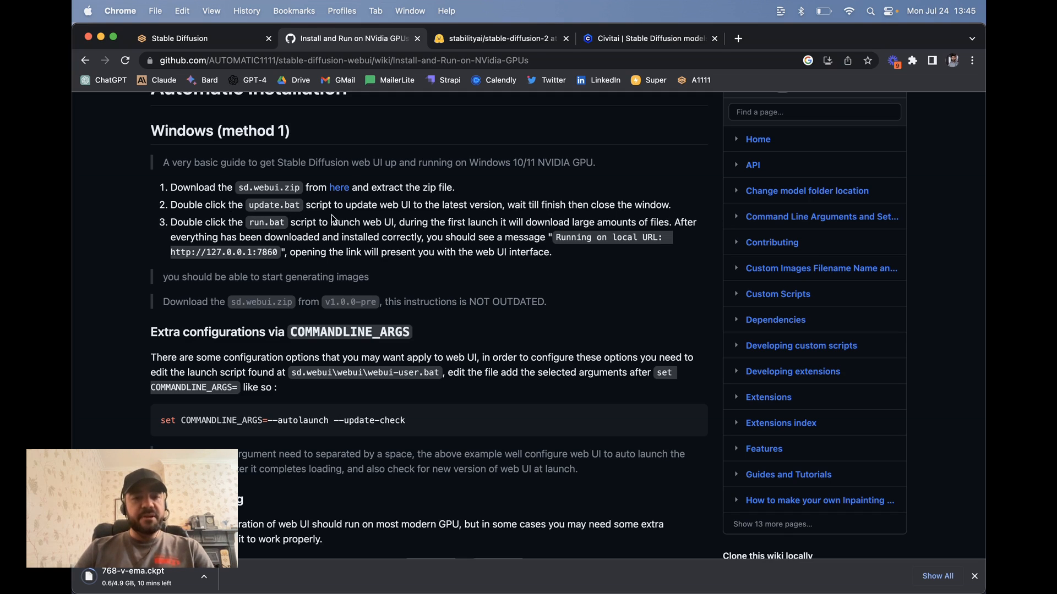
mouse_move(559, 234)
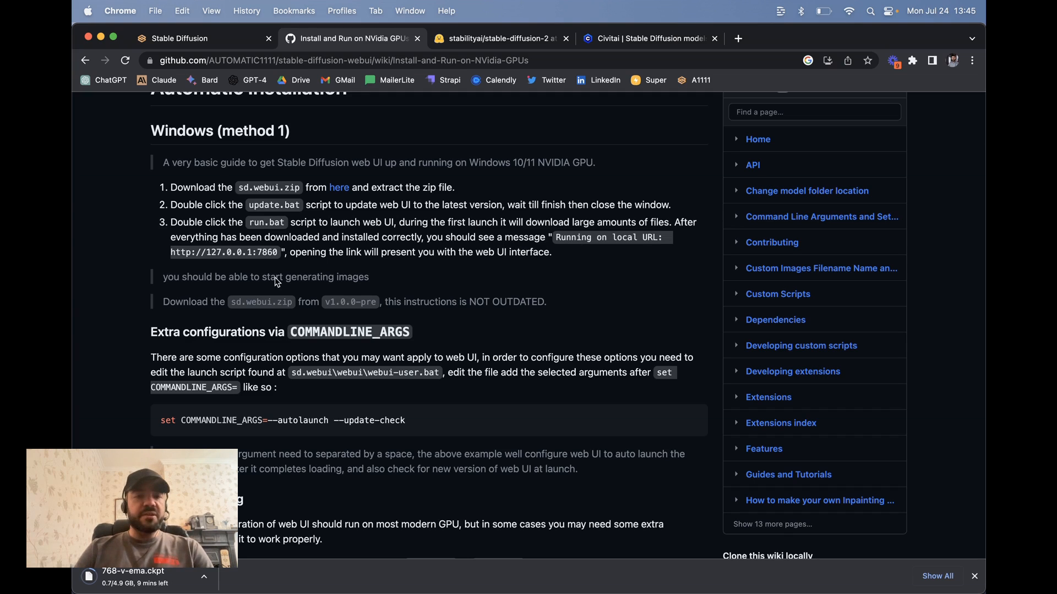
double_click(224, 252)
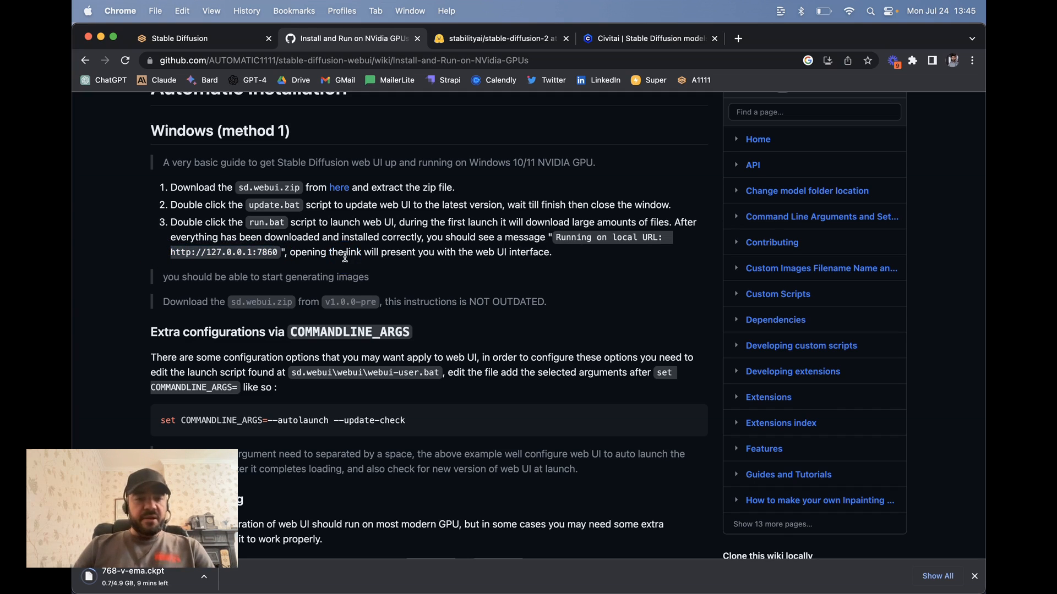
scroll("down", 3)
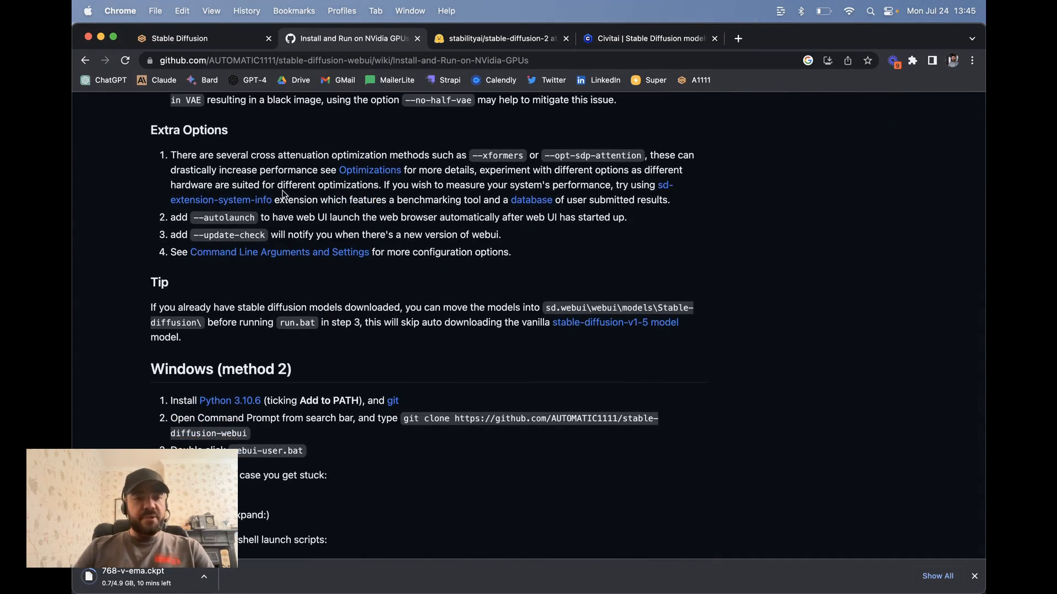
scroll("down", 3)
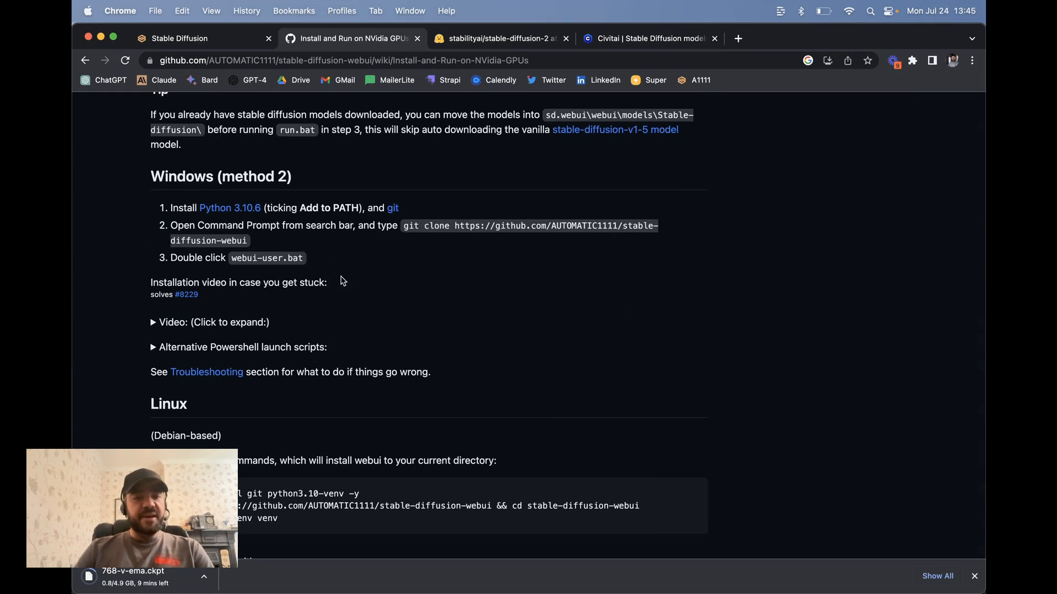
mouse_move(501, 244)
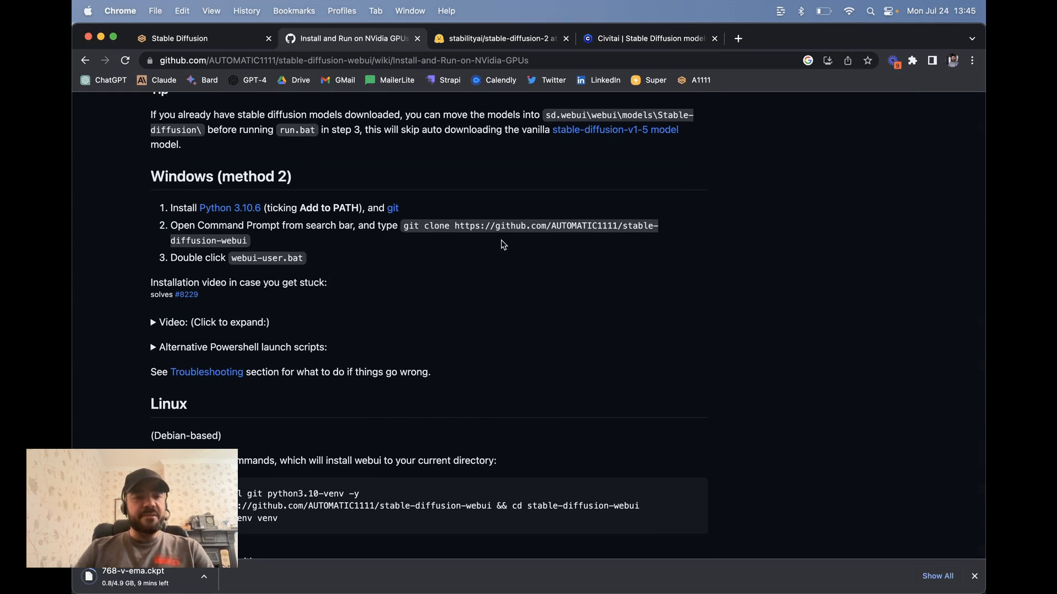
scroll("down", 3)
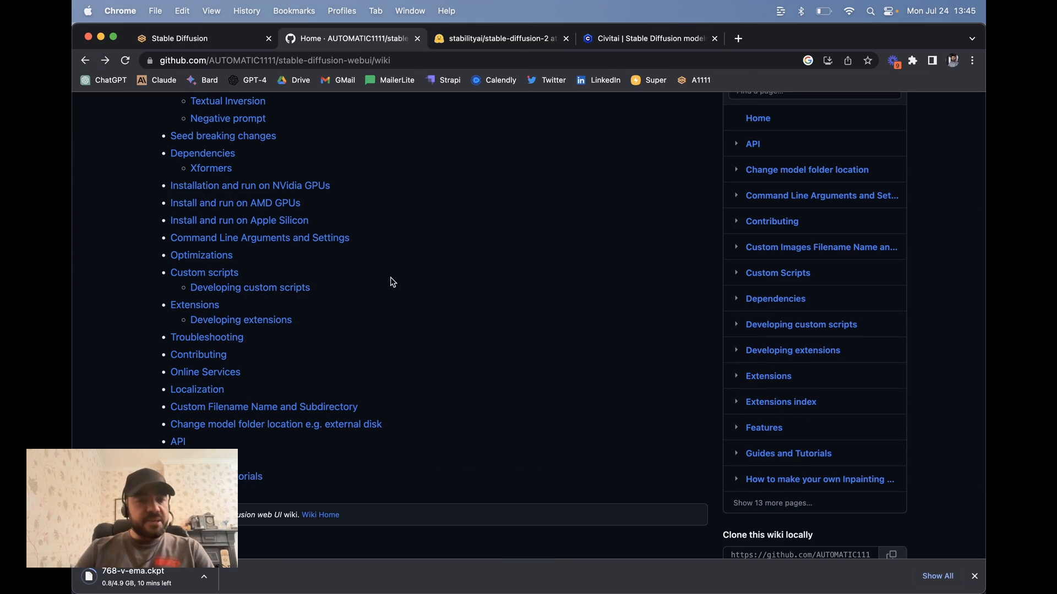
- Open the 'Install and run on AMD GPUs' guide with its Windows DirectML steps
left_click(235, 202)
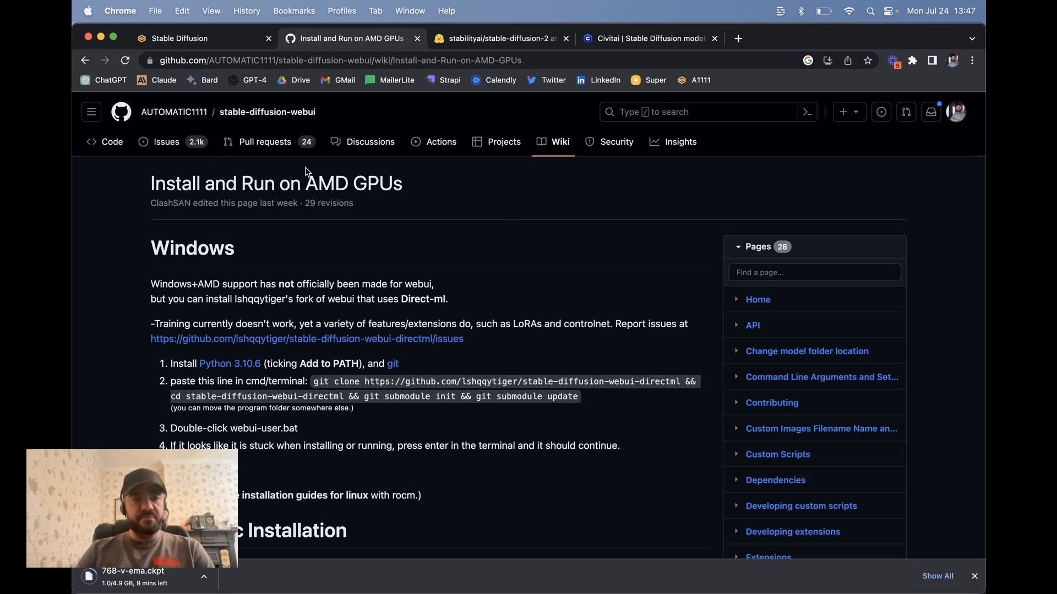
- From the repository's Code page, scroll the file list and open the scripts folder
left_click(112, 142)
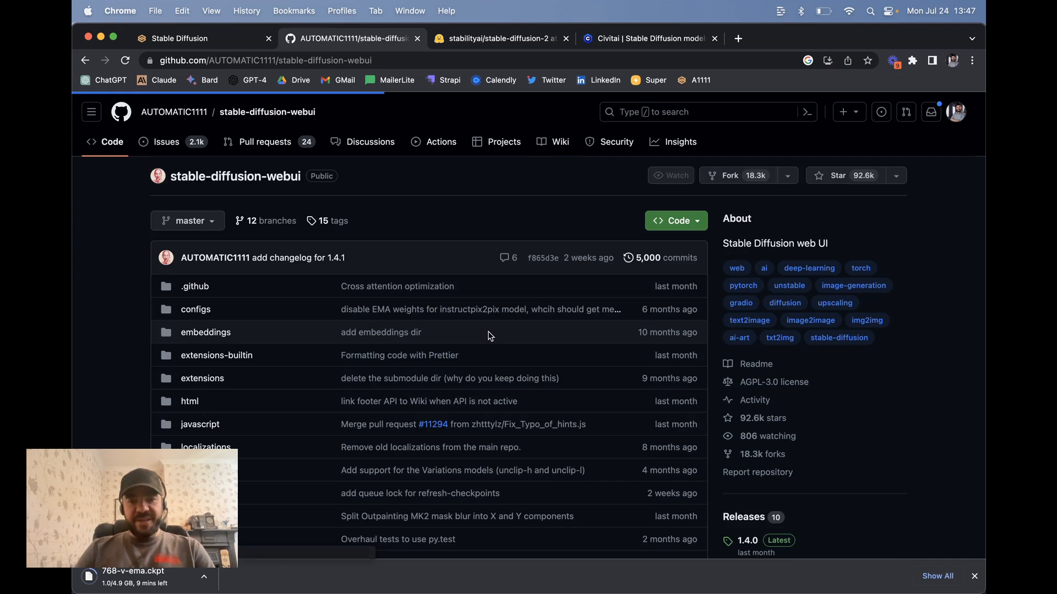
scroll("down", 3)
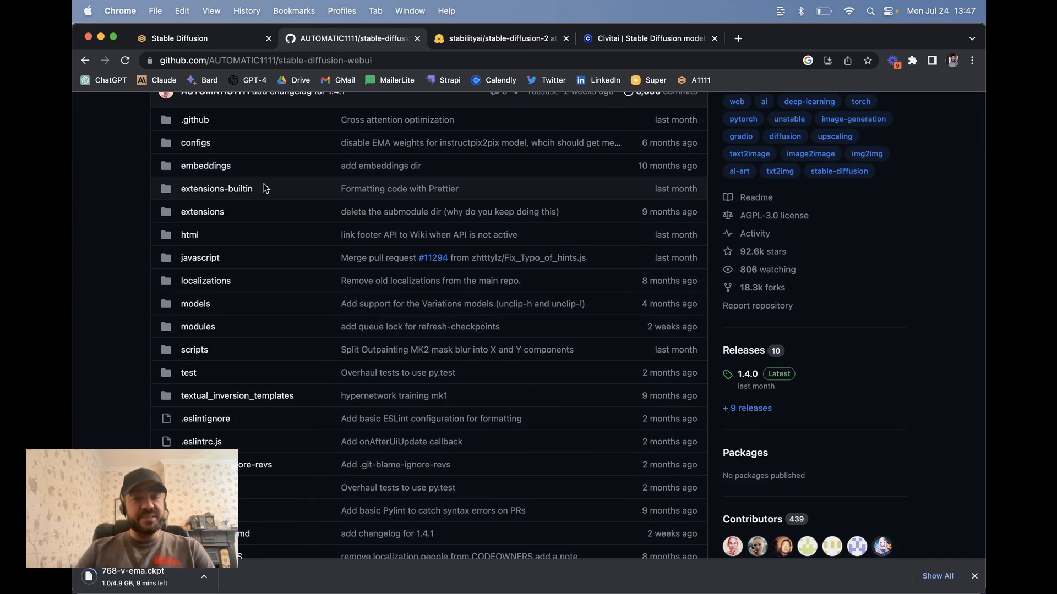
scroll("down", 3)
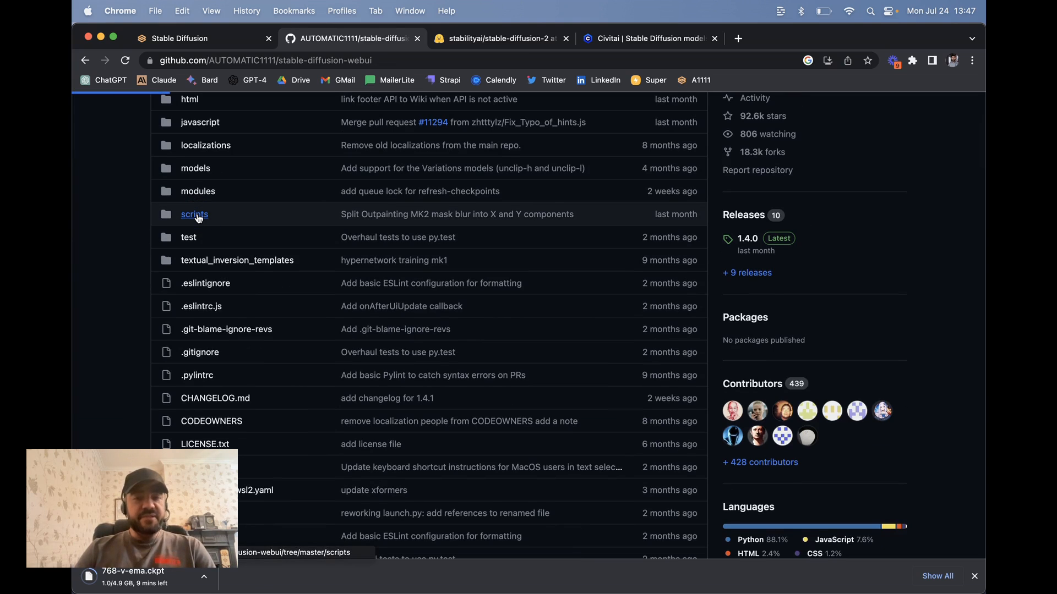
left_click(195, 214)
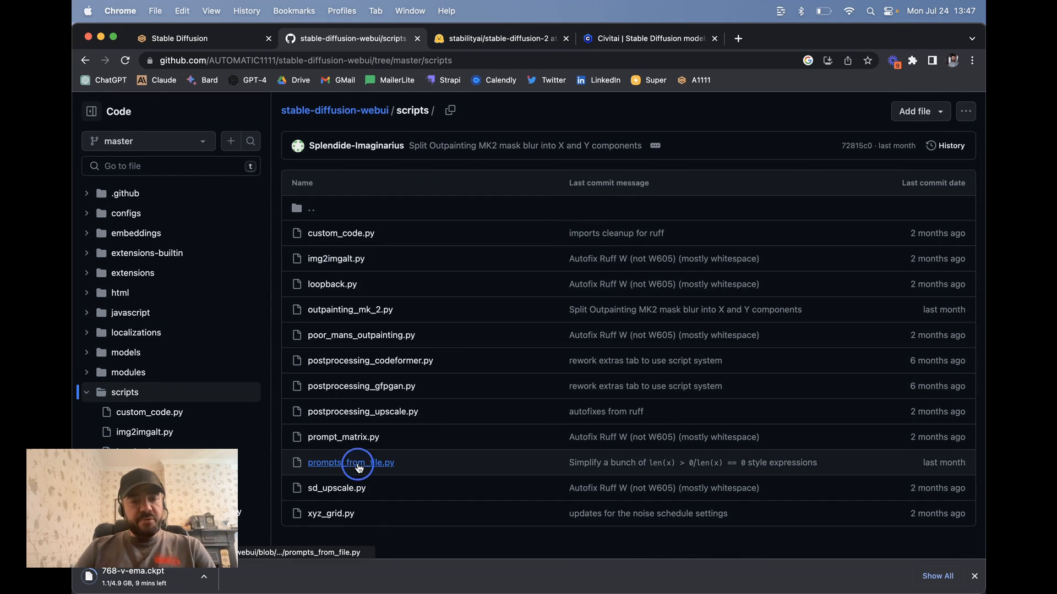
- Read the prompts_from_file.py source, then switch back to the Stable Diffusion web UI tab
left_click(350, 462)
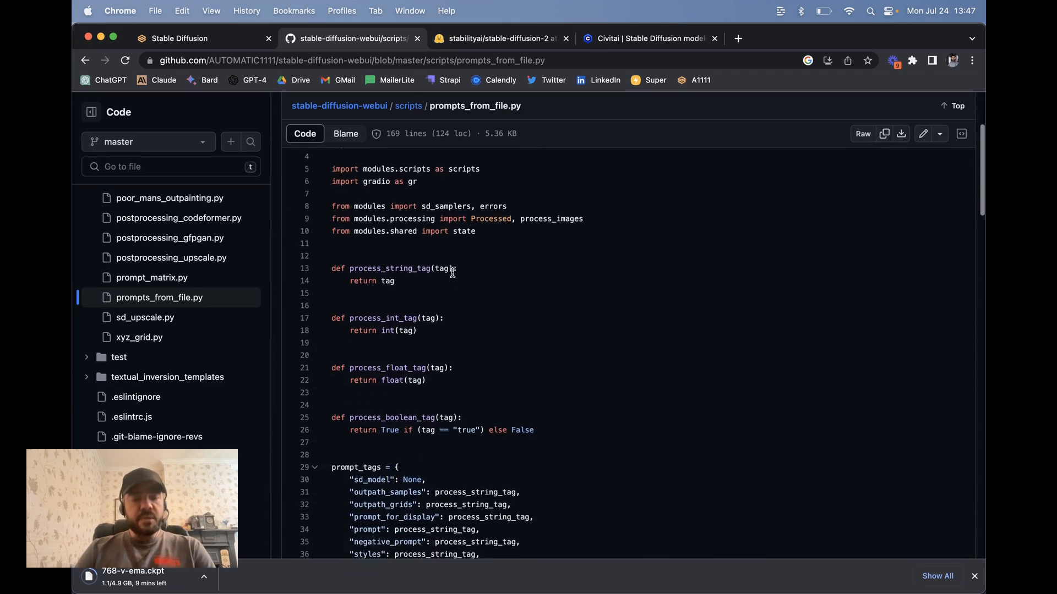
scroll("down", 3)
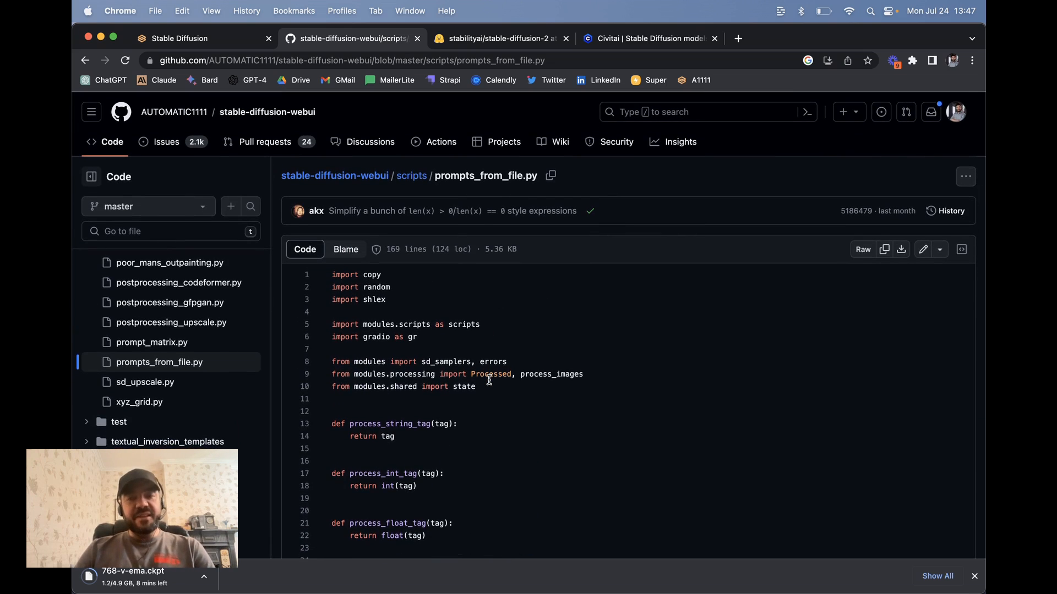
mouse_move(546, 207)
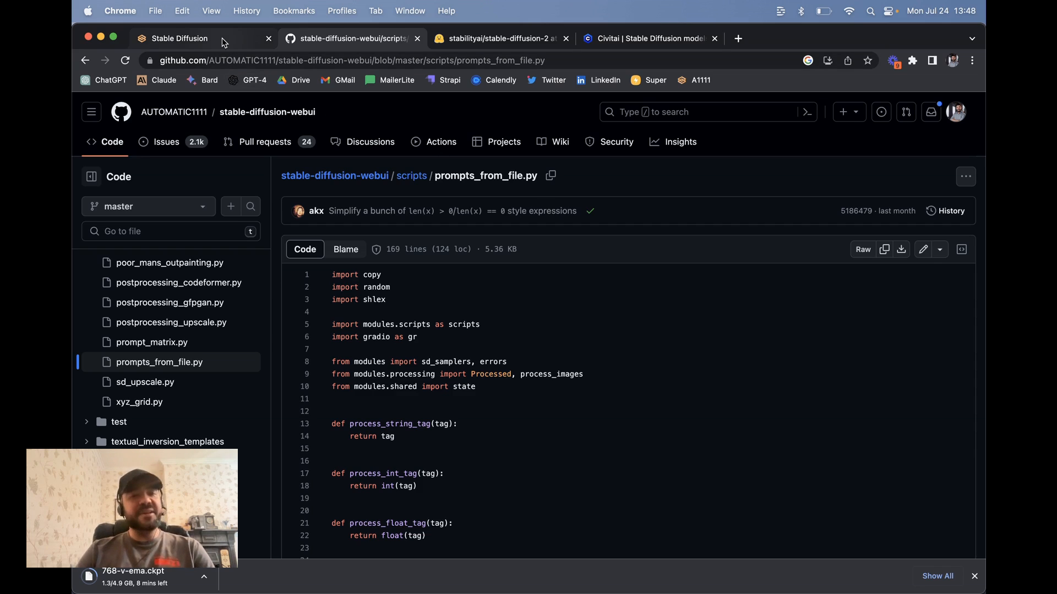
mouse_move(182, 38)
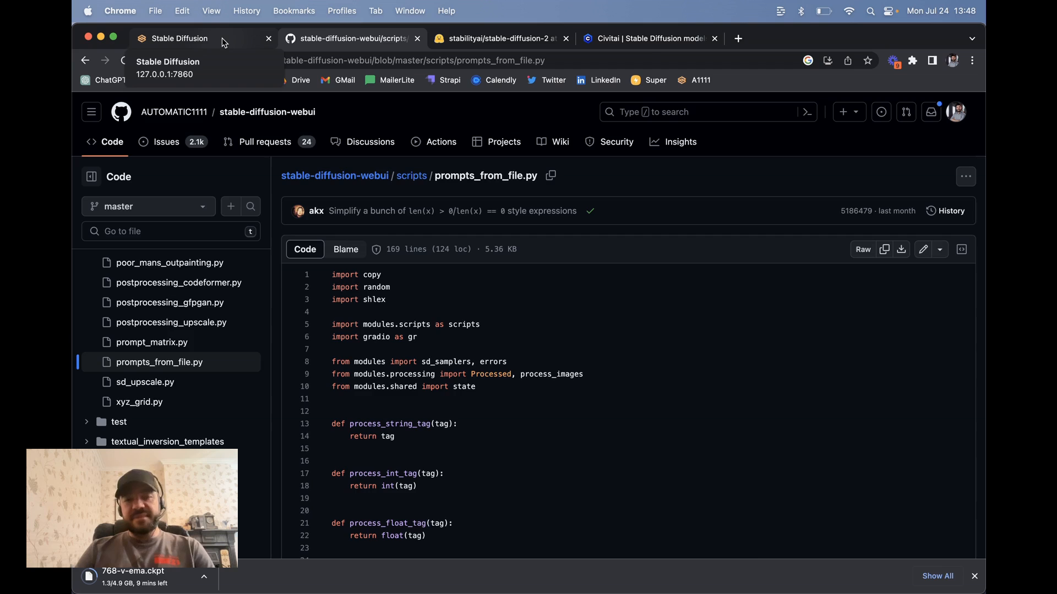
left_click(179, 38)
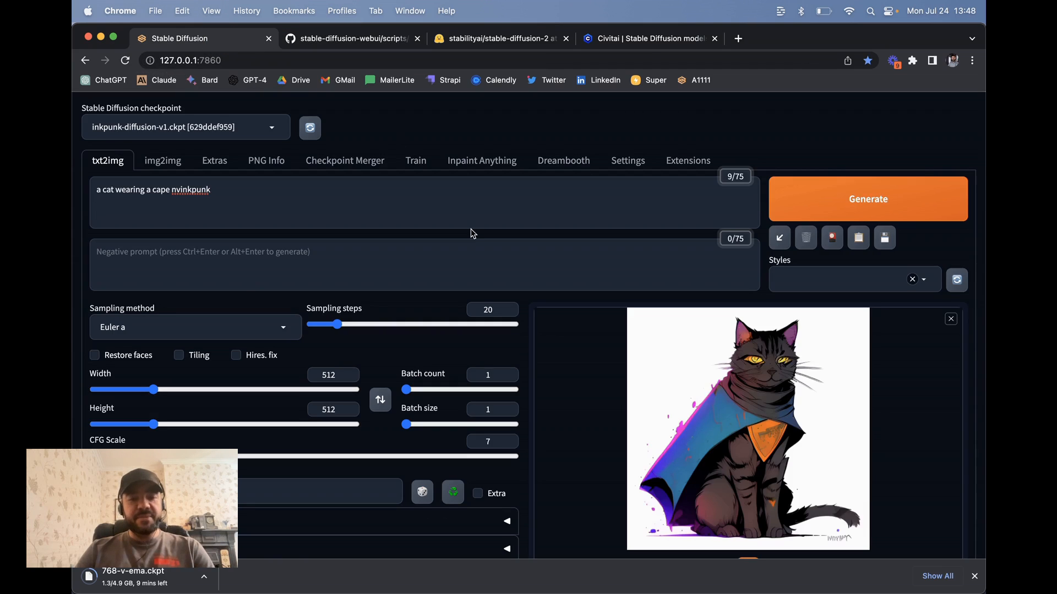